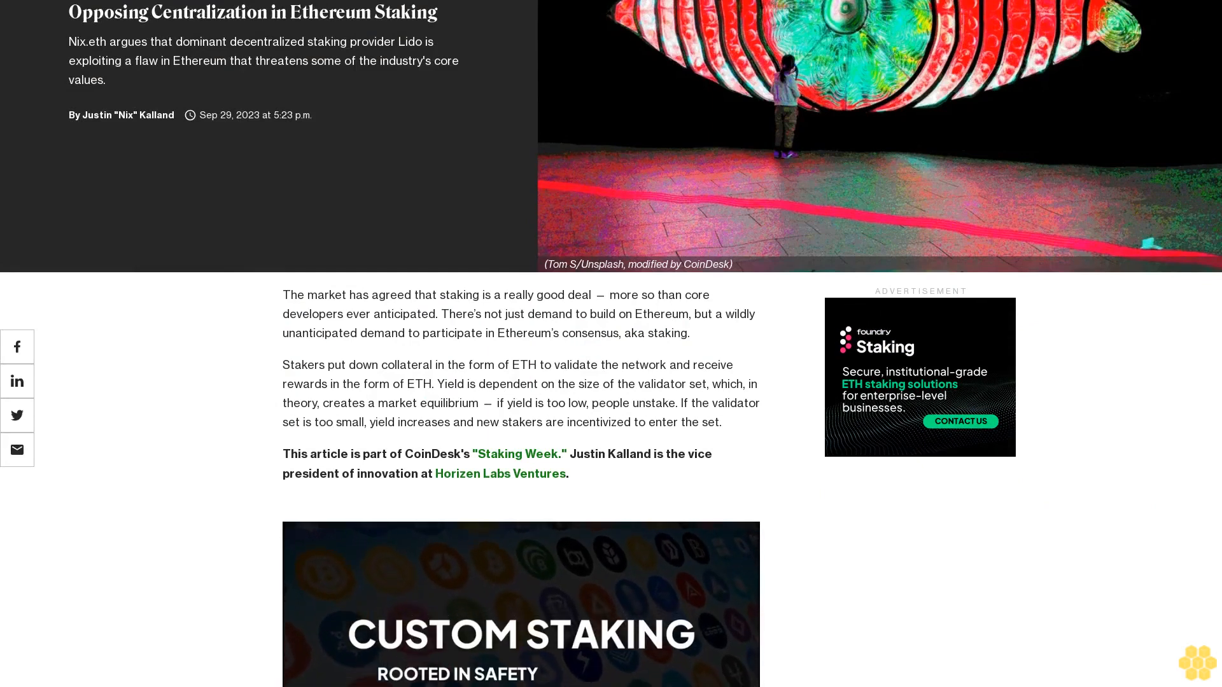
scroll(down, 3)
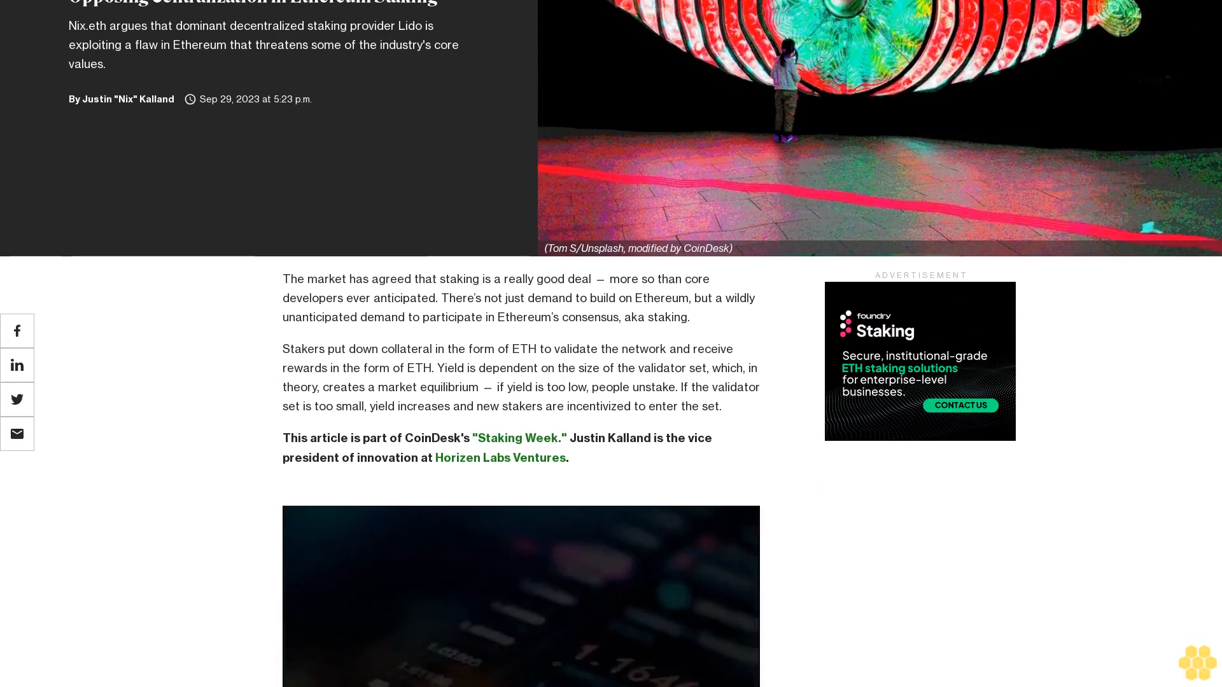
scroll(down, 3)
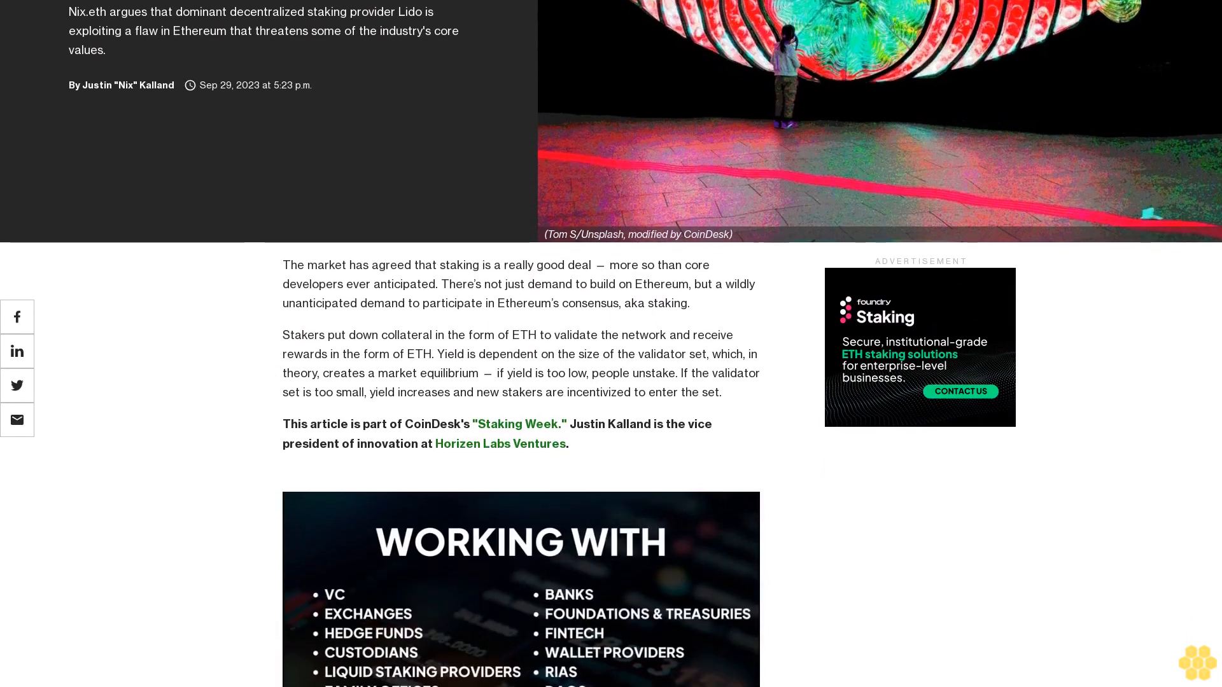
scroll(down, 3)
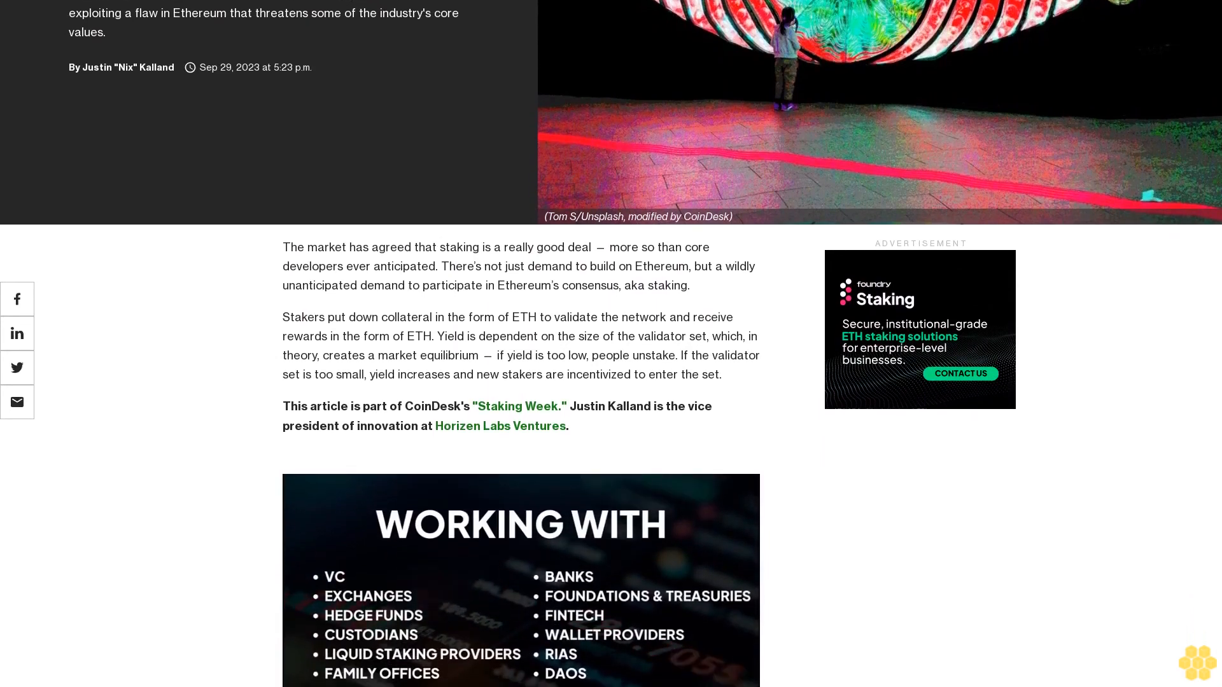
scroll(down, 3)
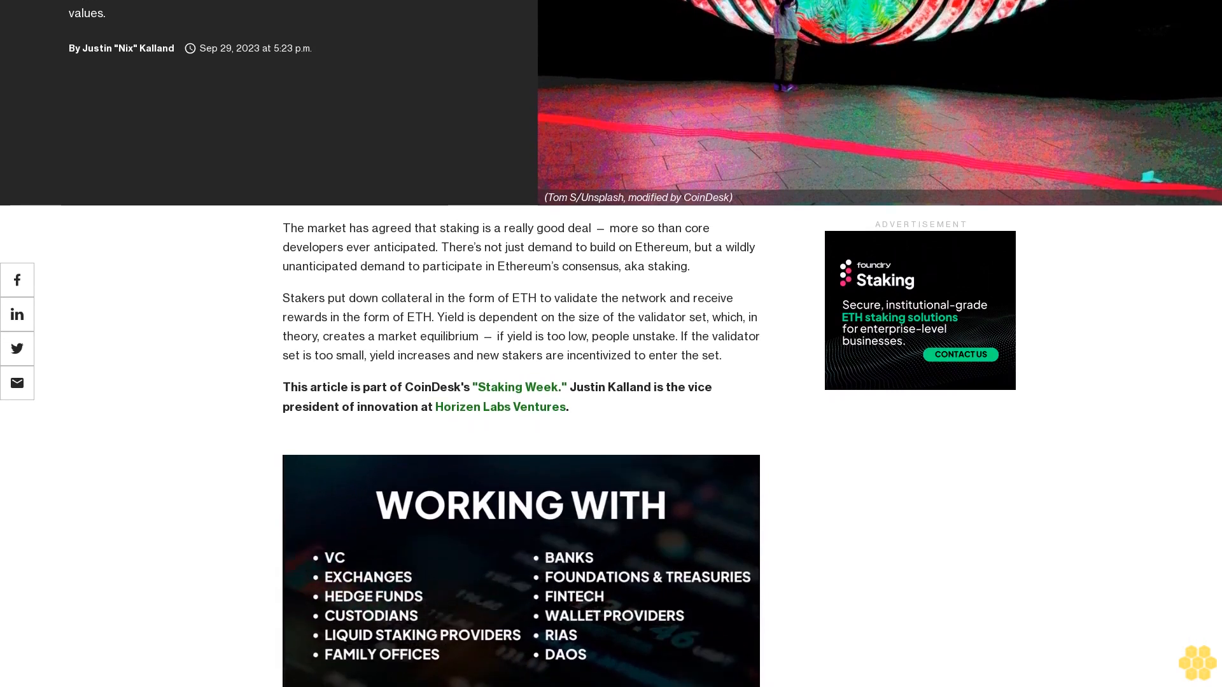
scroll(down, 3)
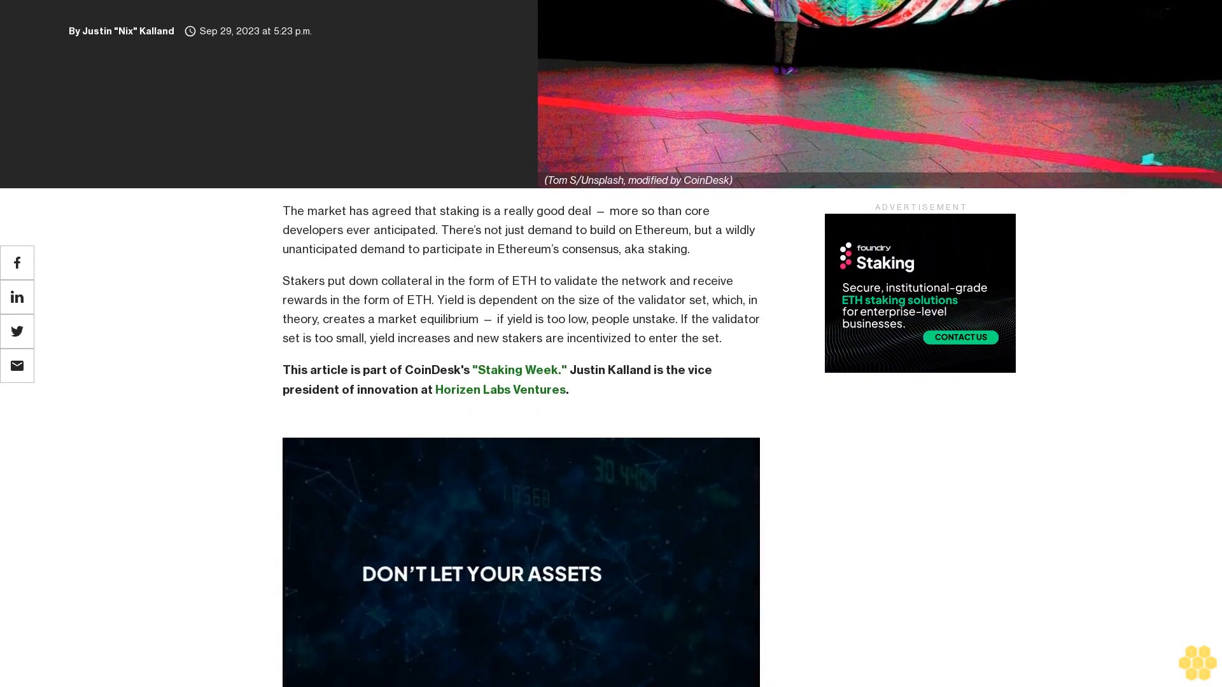
scroll(down, 3)
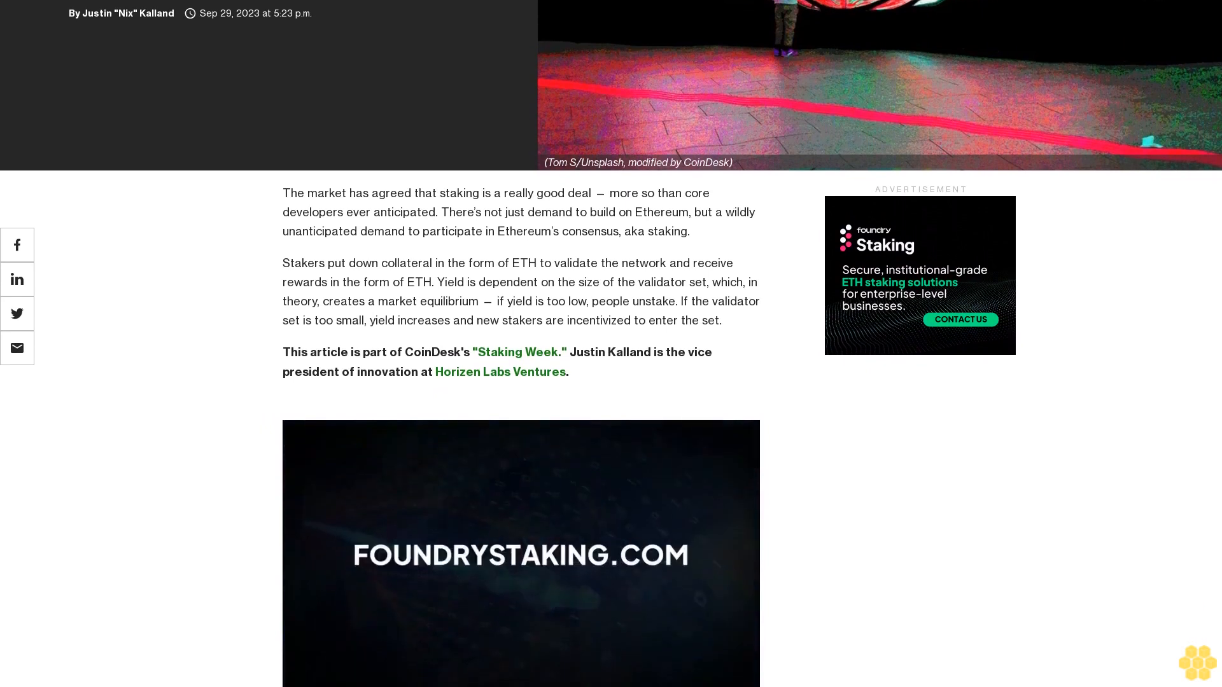
scroll(down, 3)
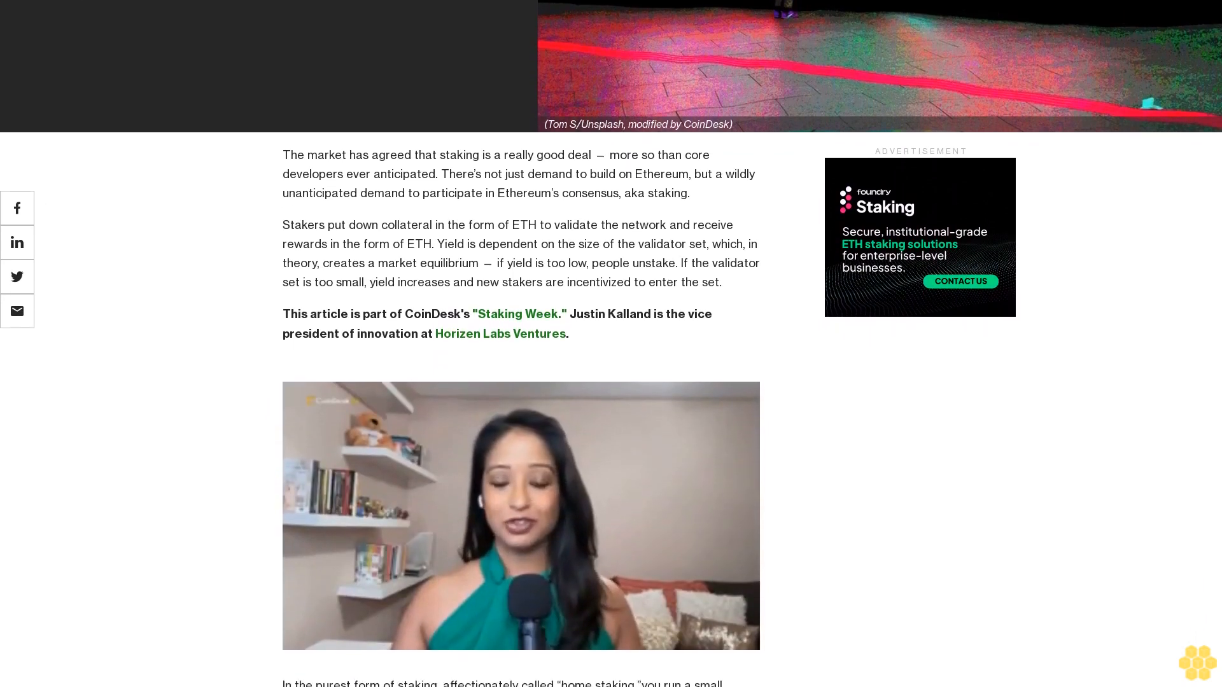
scroll(down, 3)
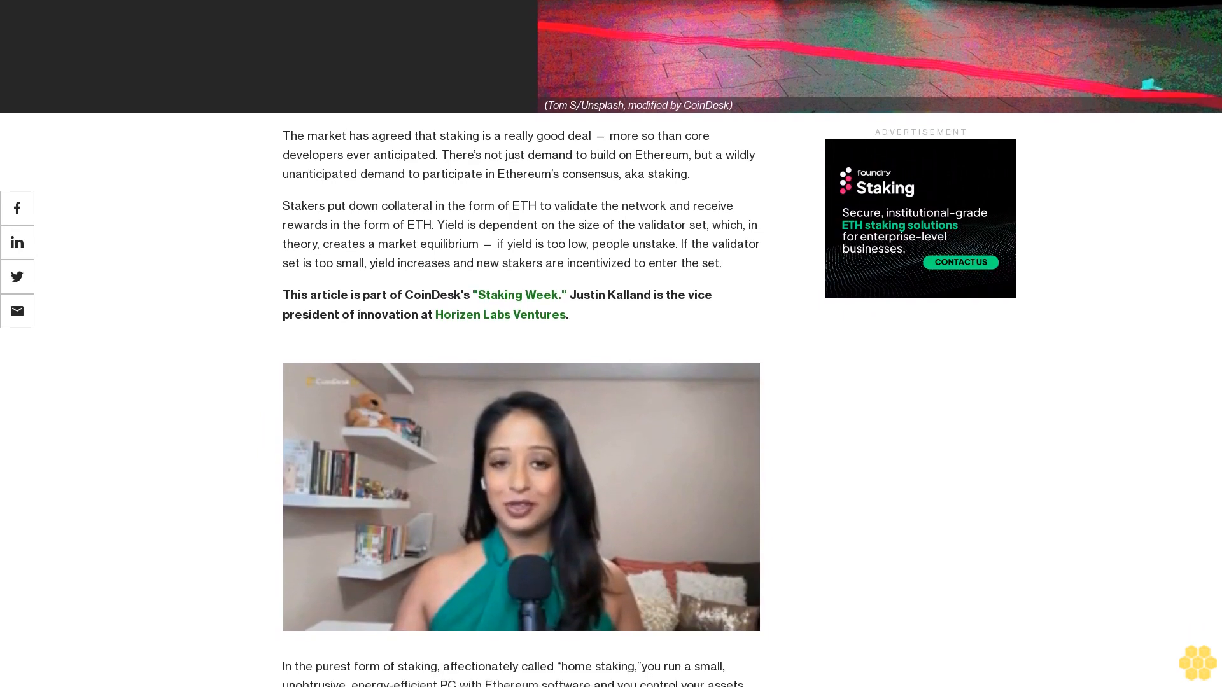
scroll(down, 3)
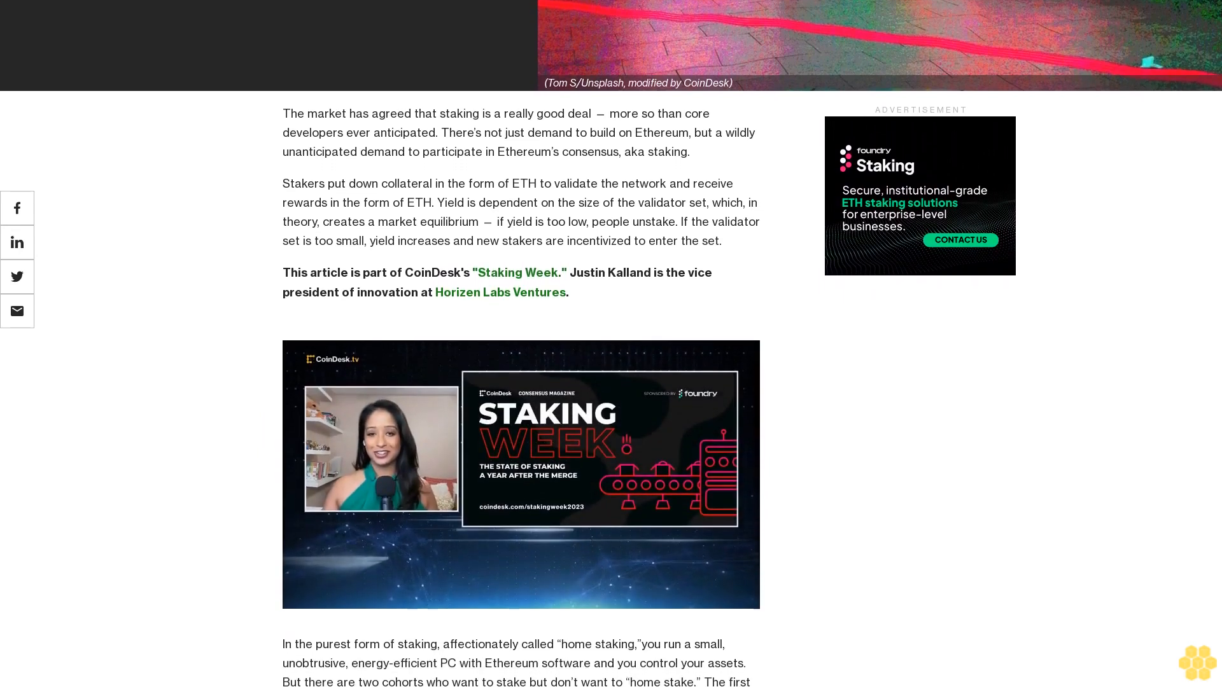
scroll(down, 3)
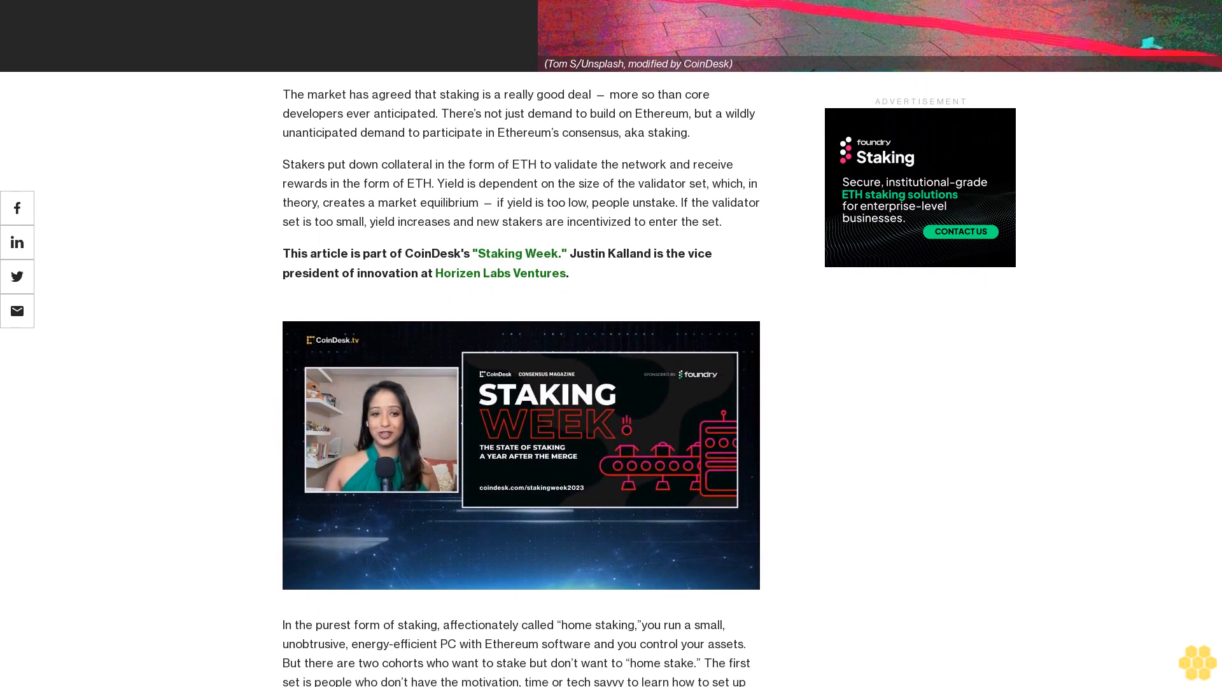
scroll(down, 3)
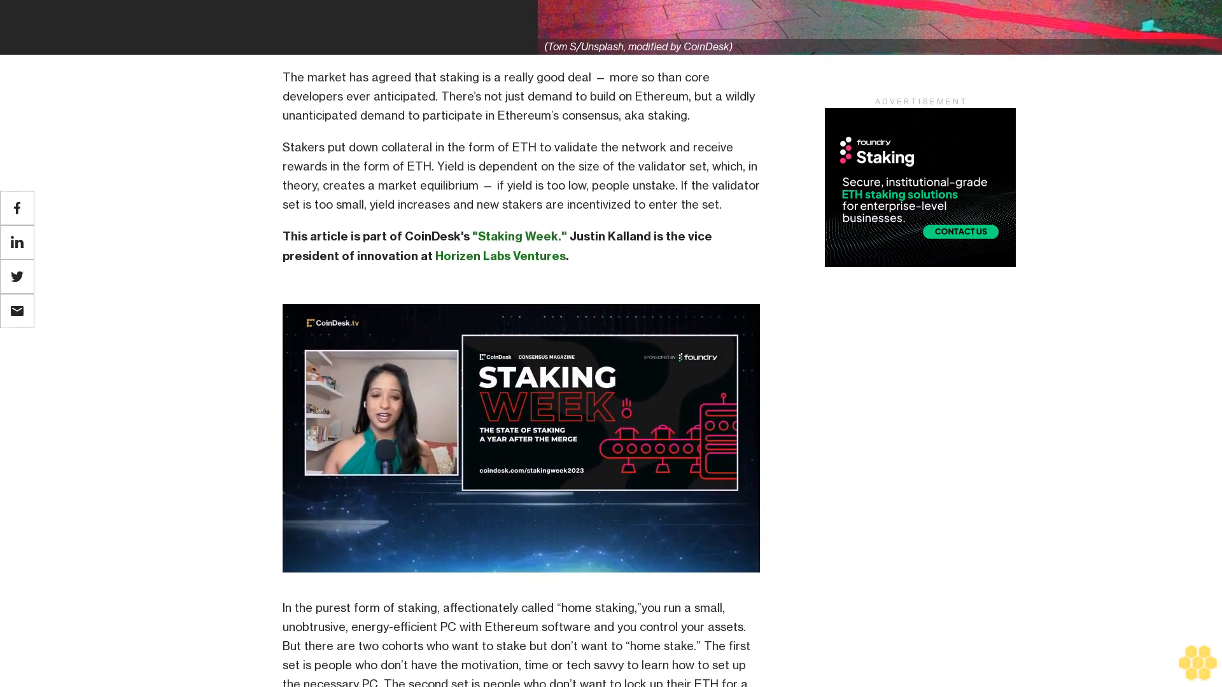
scroll(down, 3)
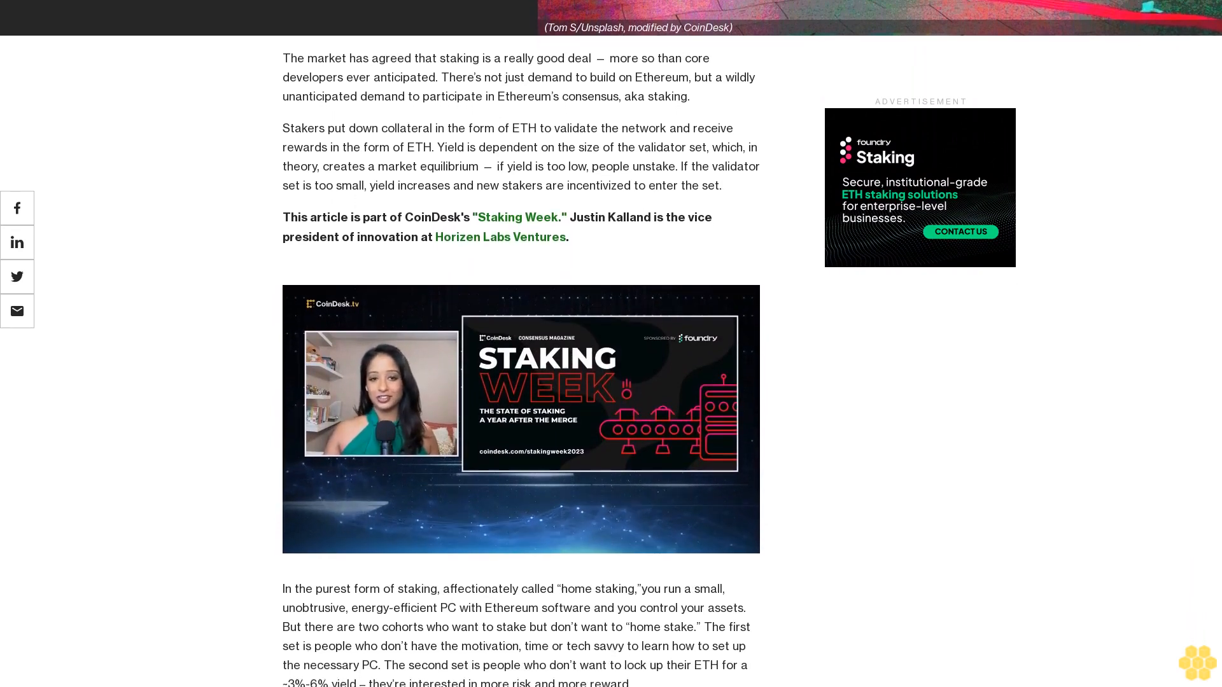
scroll(down, 3)
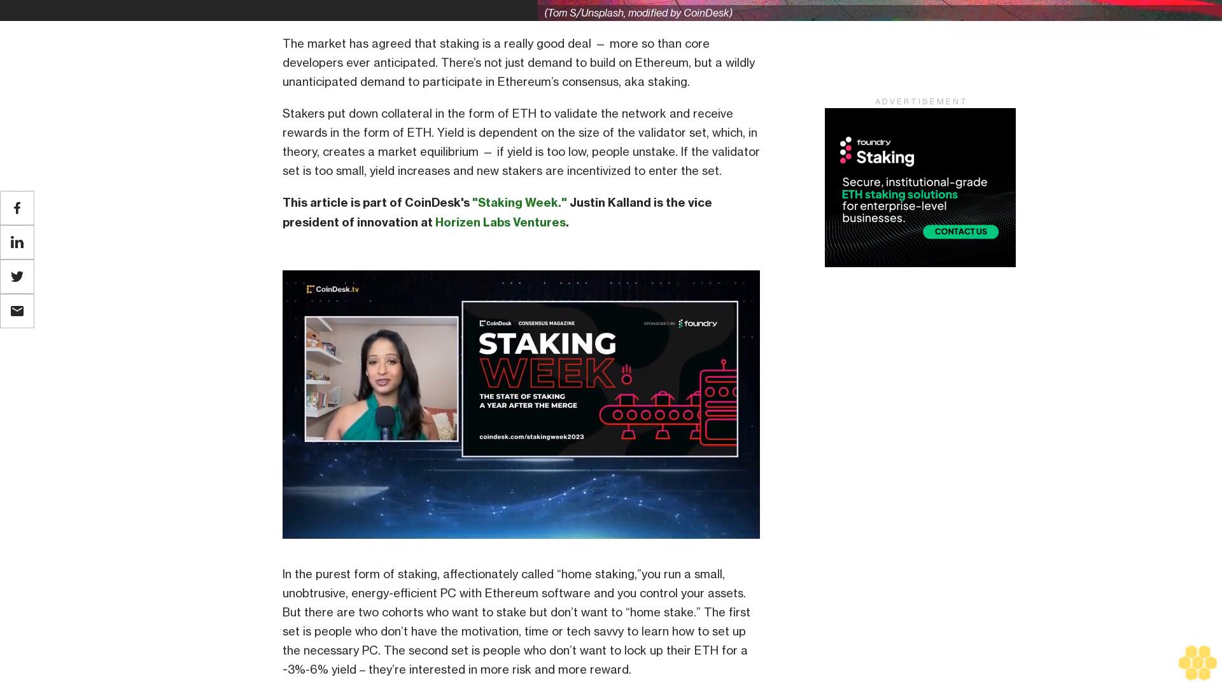
scroll(down, 3)
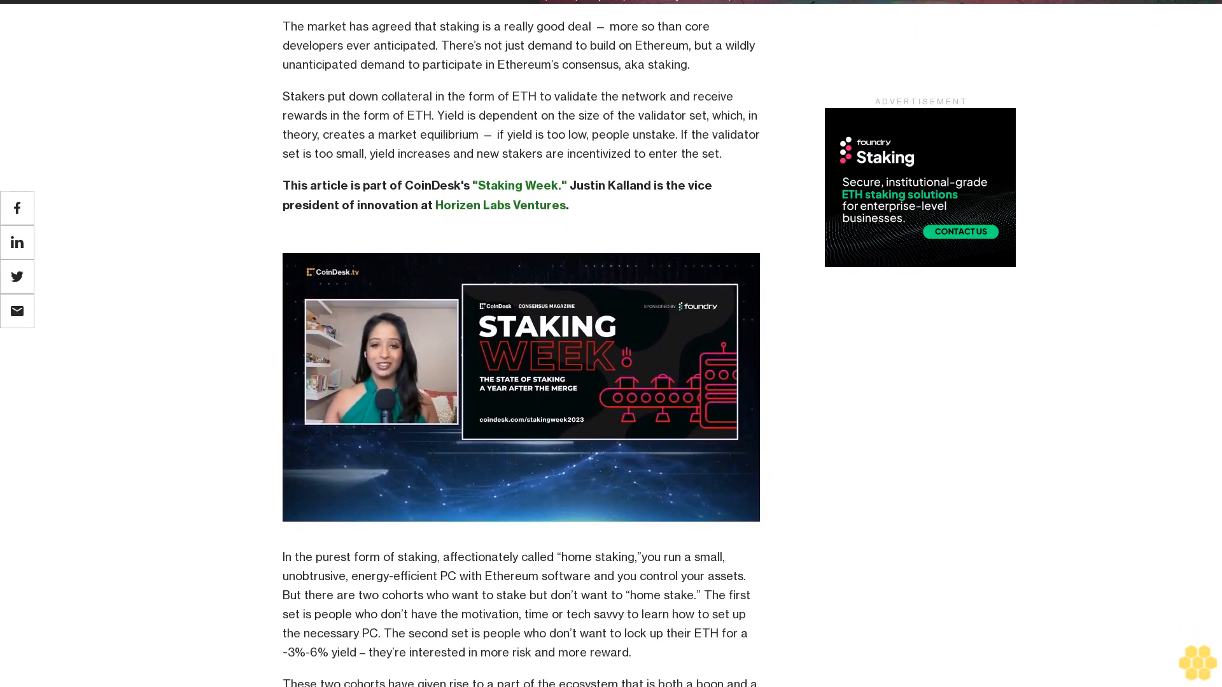
scroll(down, 3)
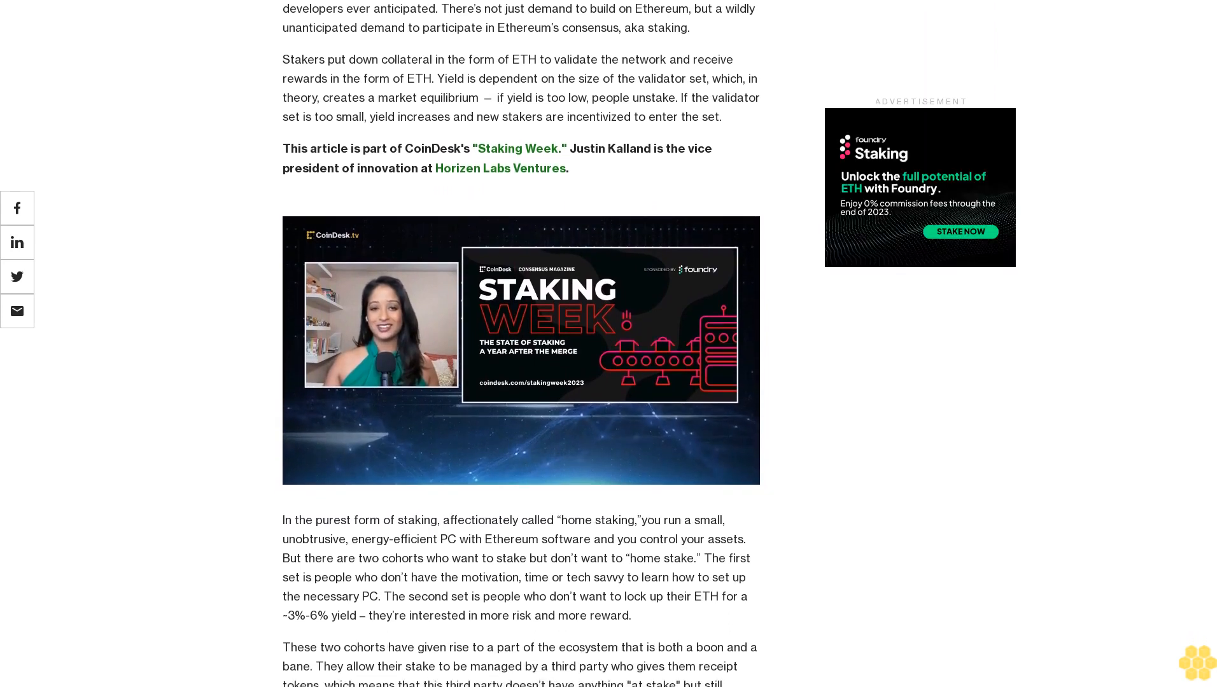
scroll(down, 3)
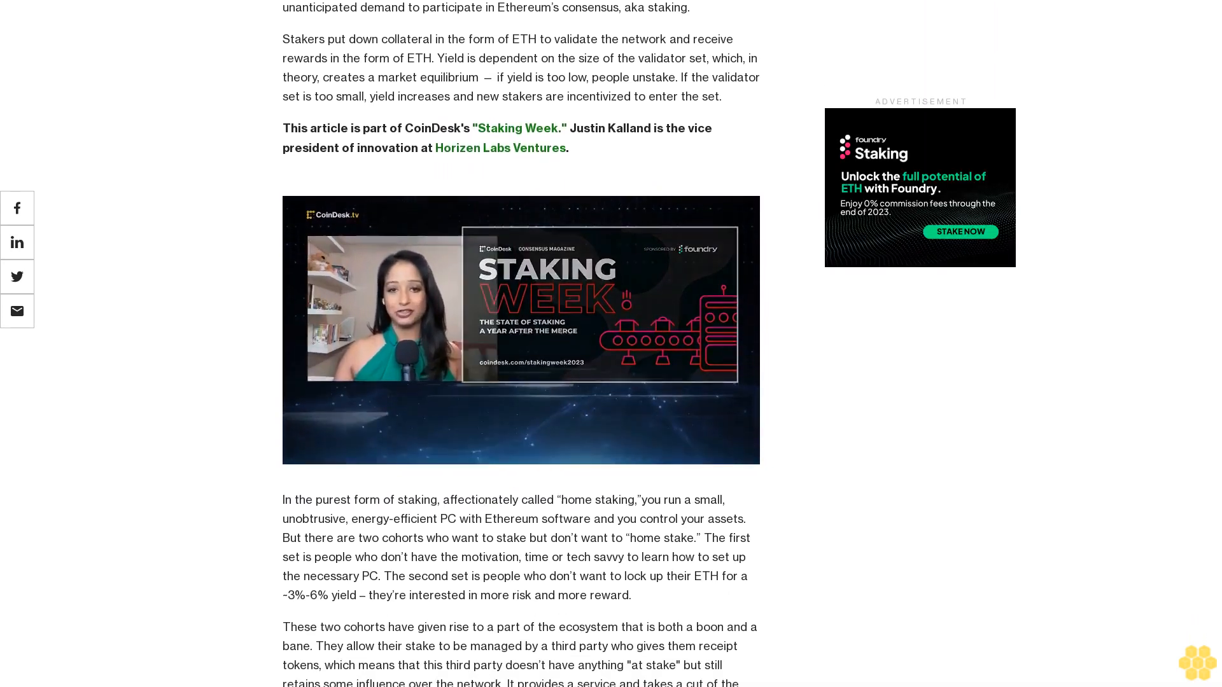
scroll(down, 3)
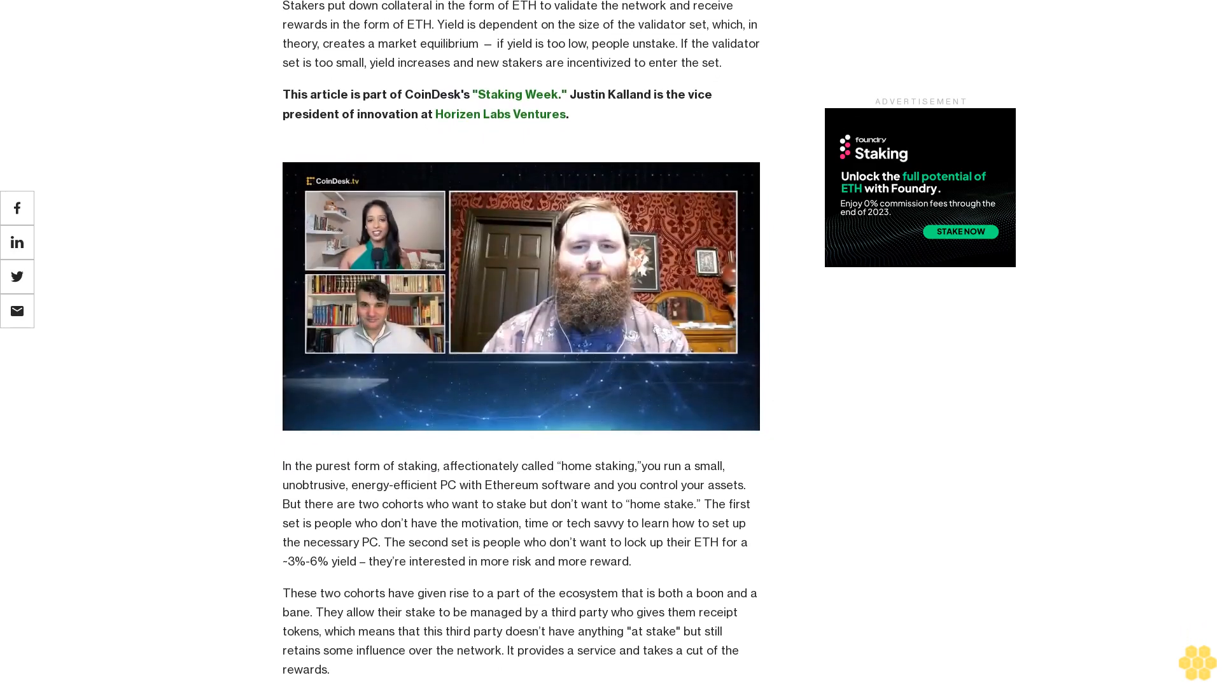
scroll(down, 3)
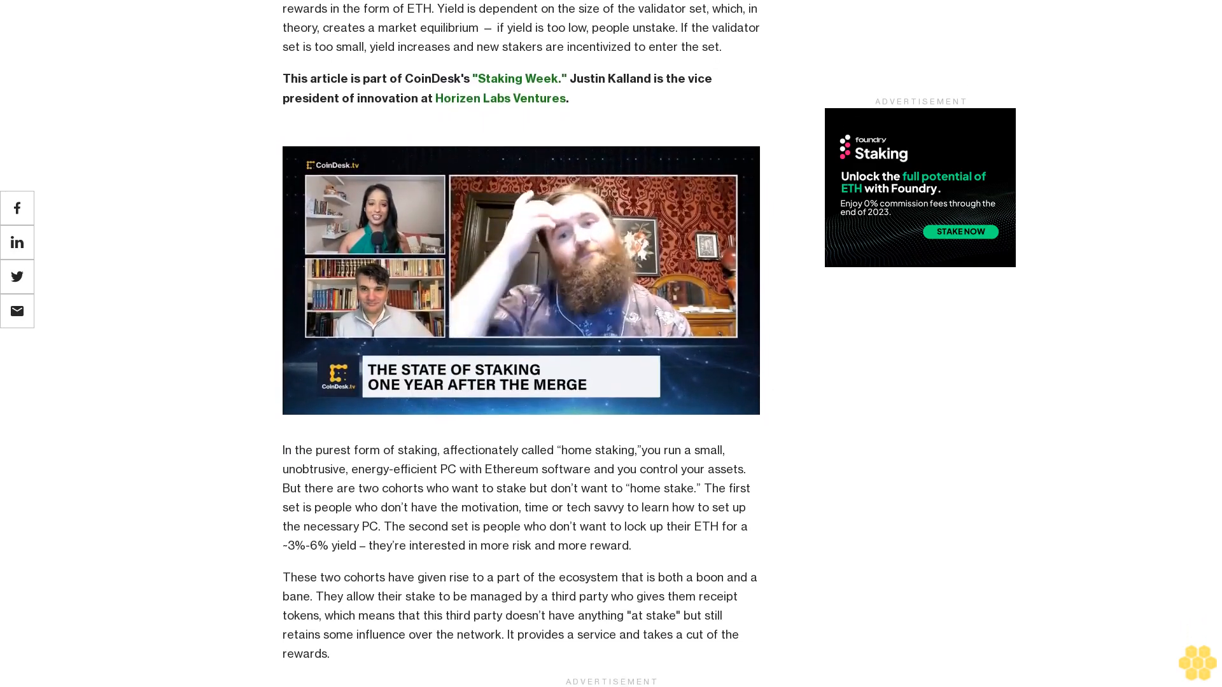
scroll(down, 3)
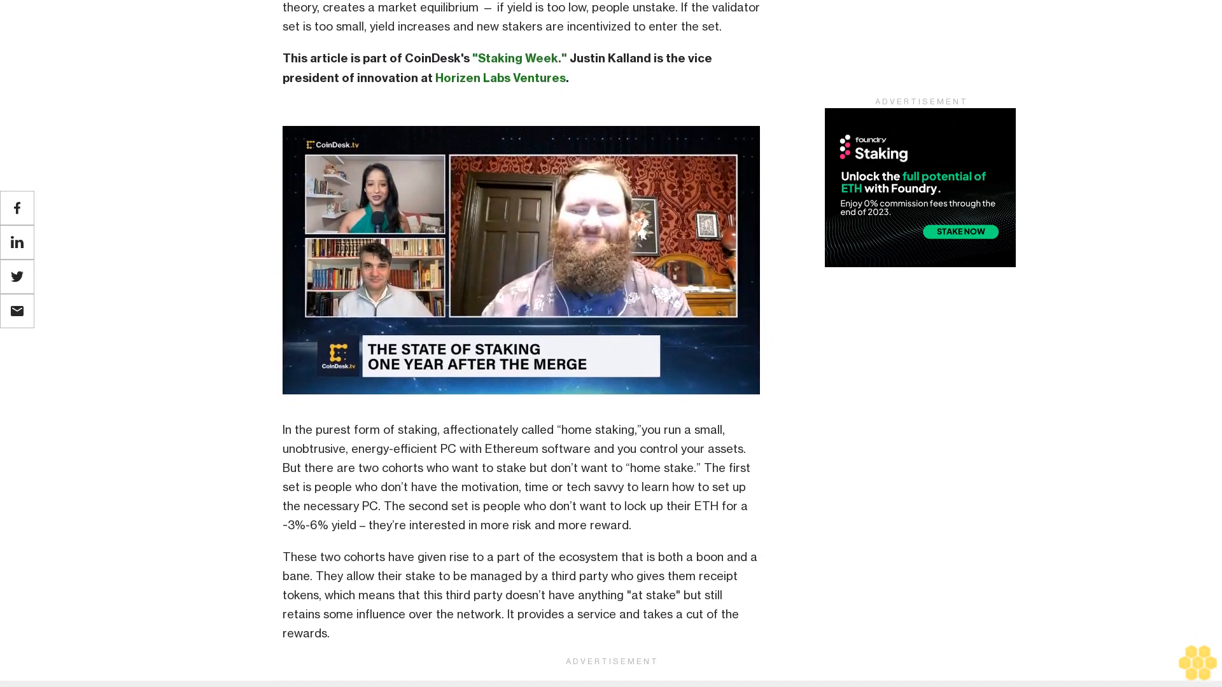
scroll(down, 3)
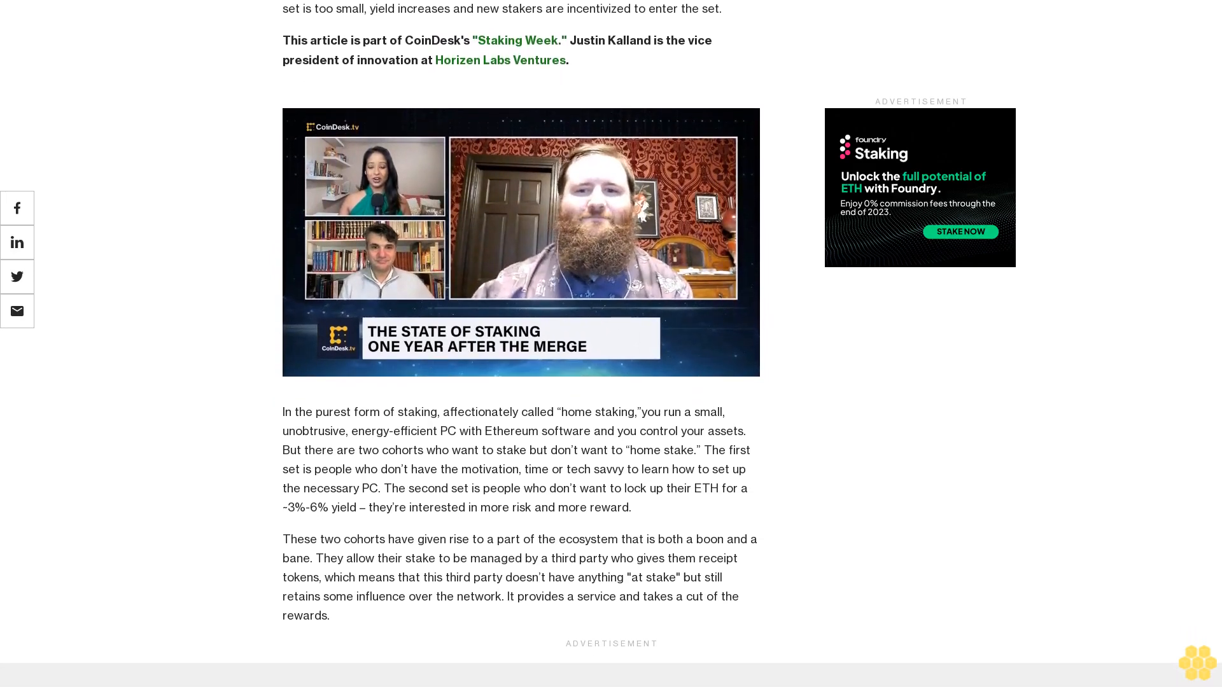
scroll(down, 3)
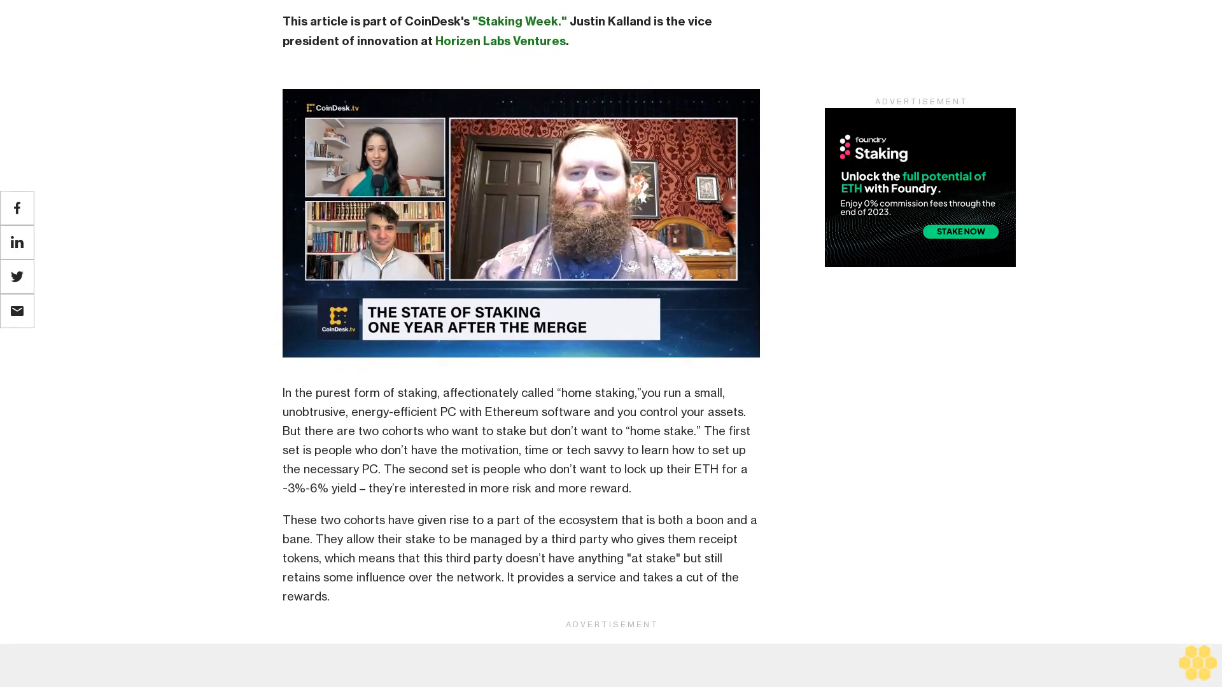
scroll(down, 3)
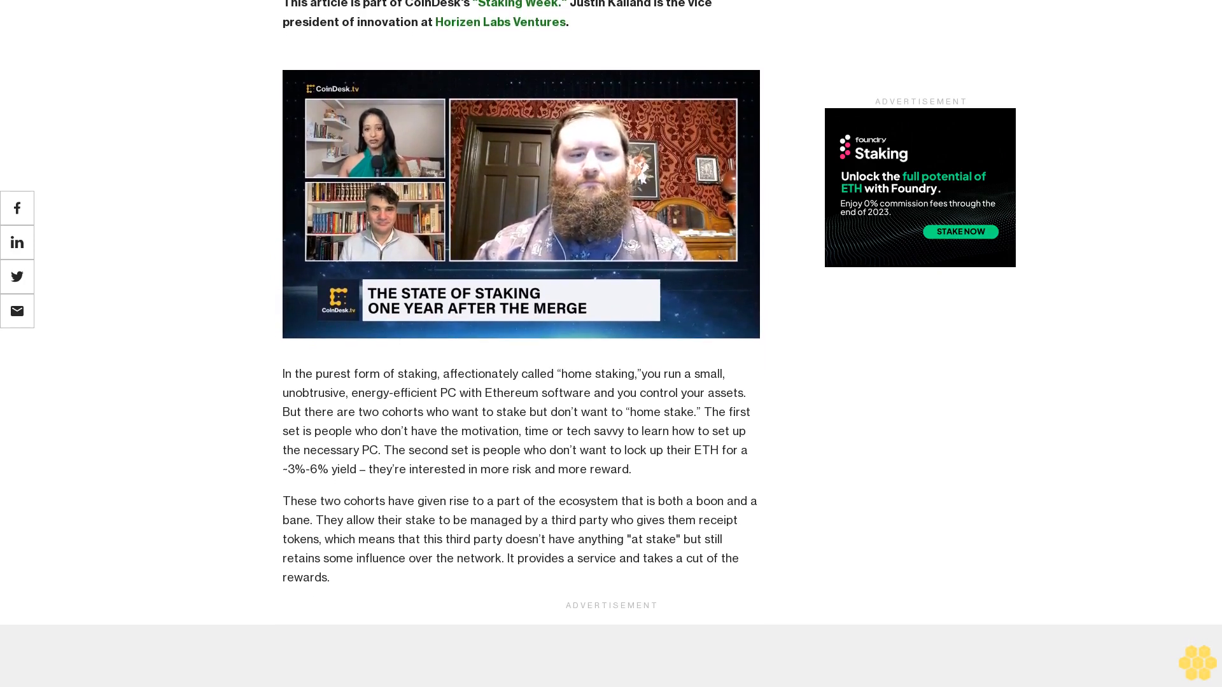
scroll(down, 3)
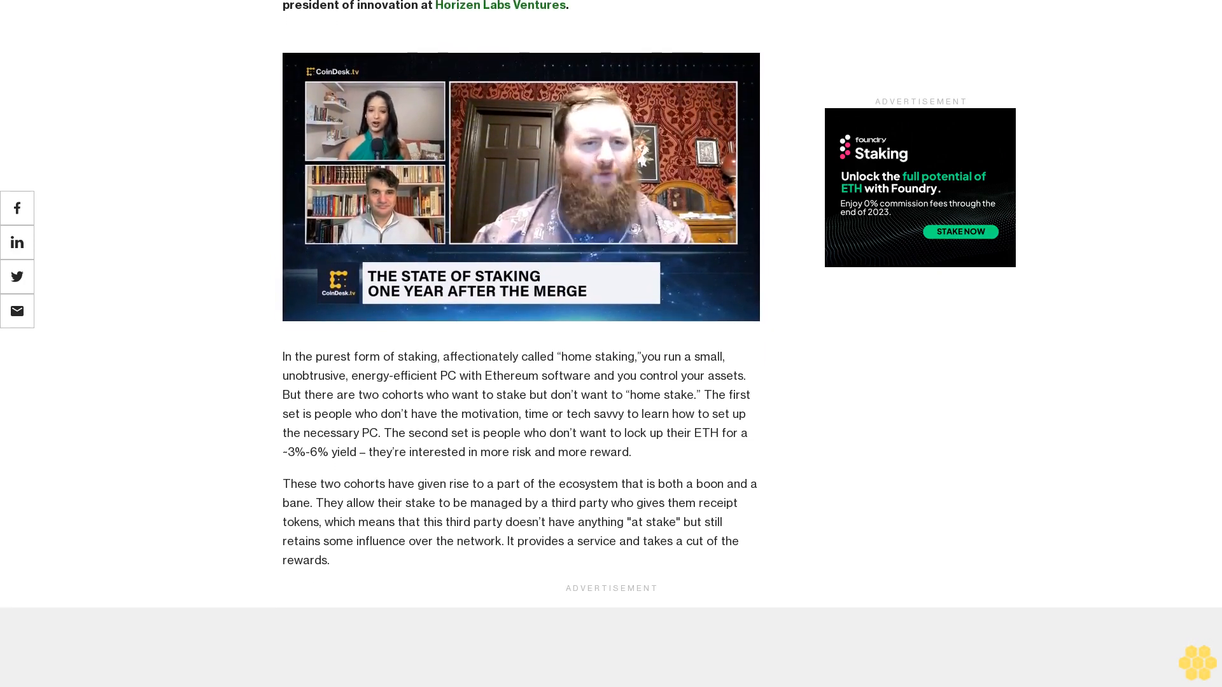
scroll(down, 3)
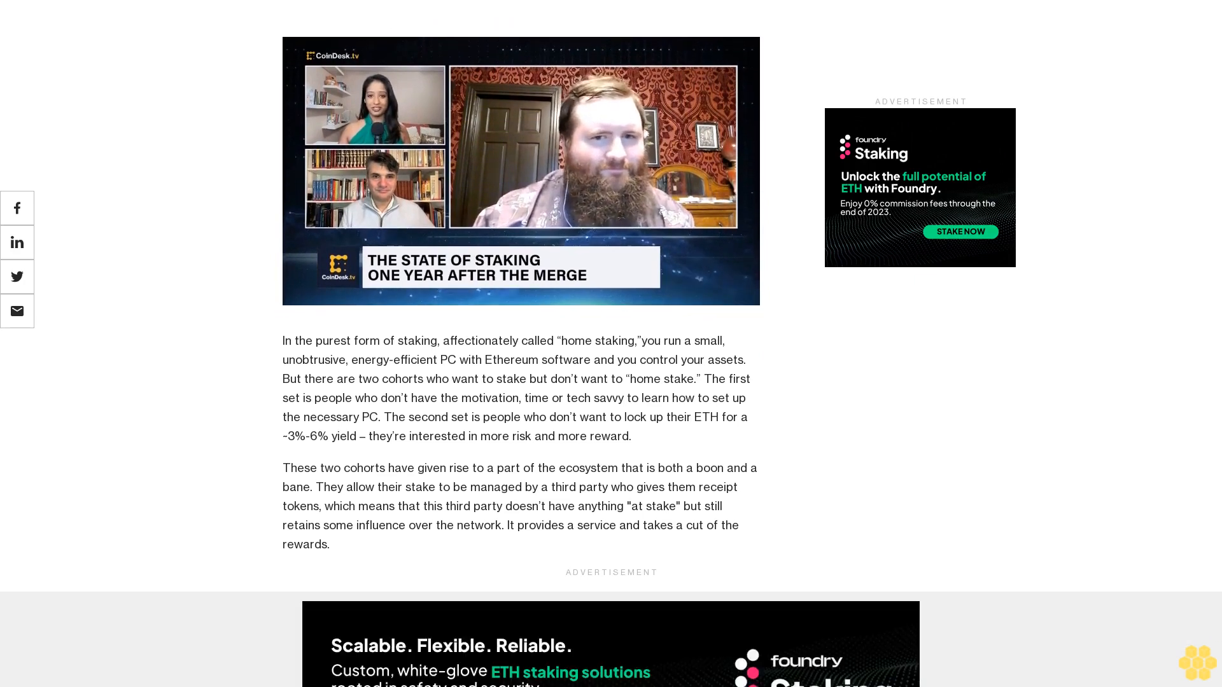
scroll(down, 3)
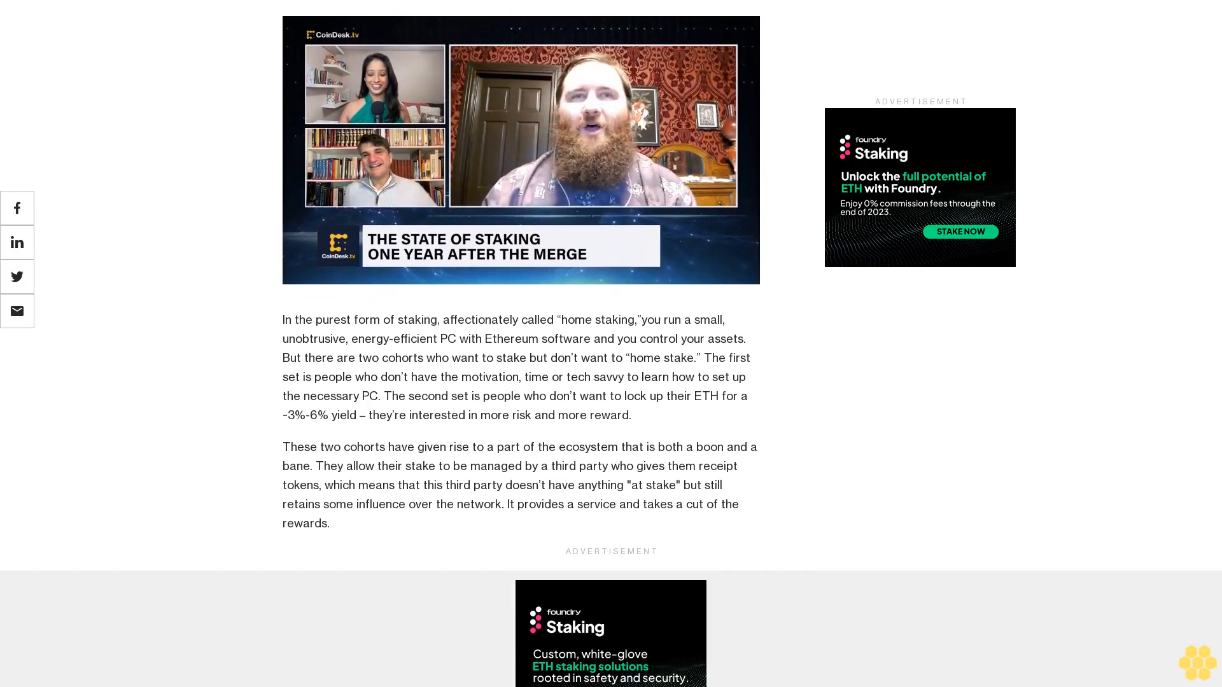
scroll(down, 3)
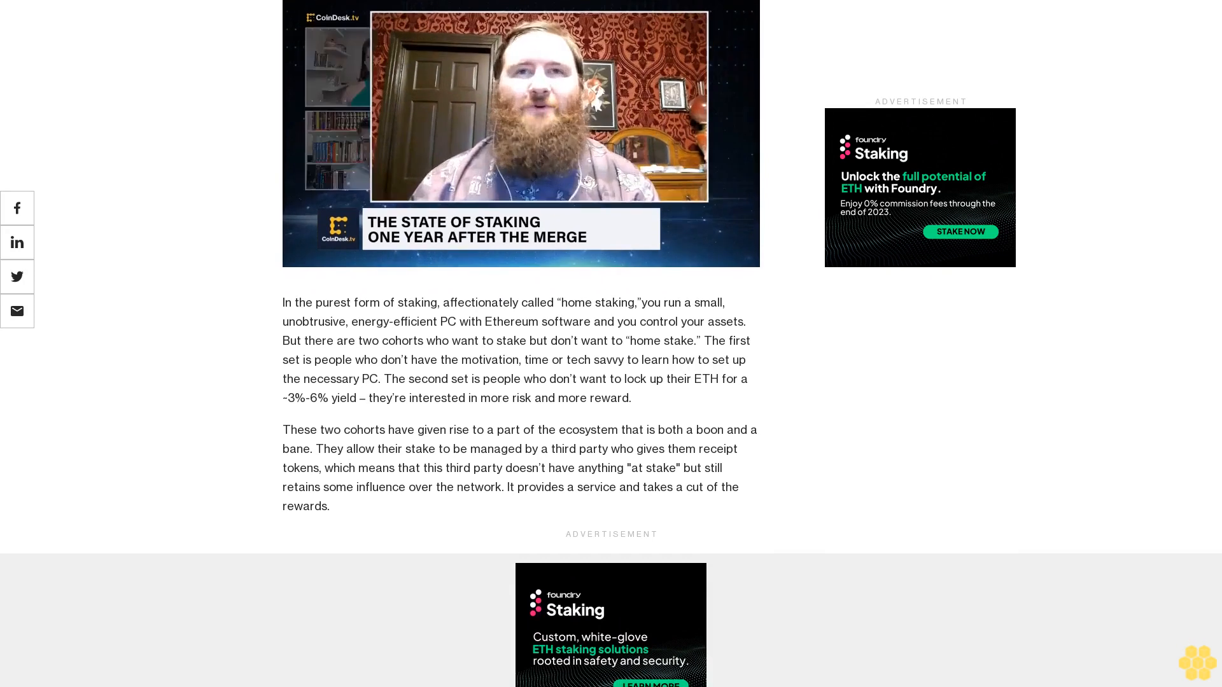
scroll(down, 3)
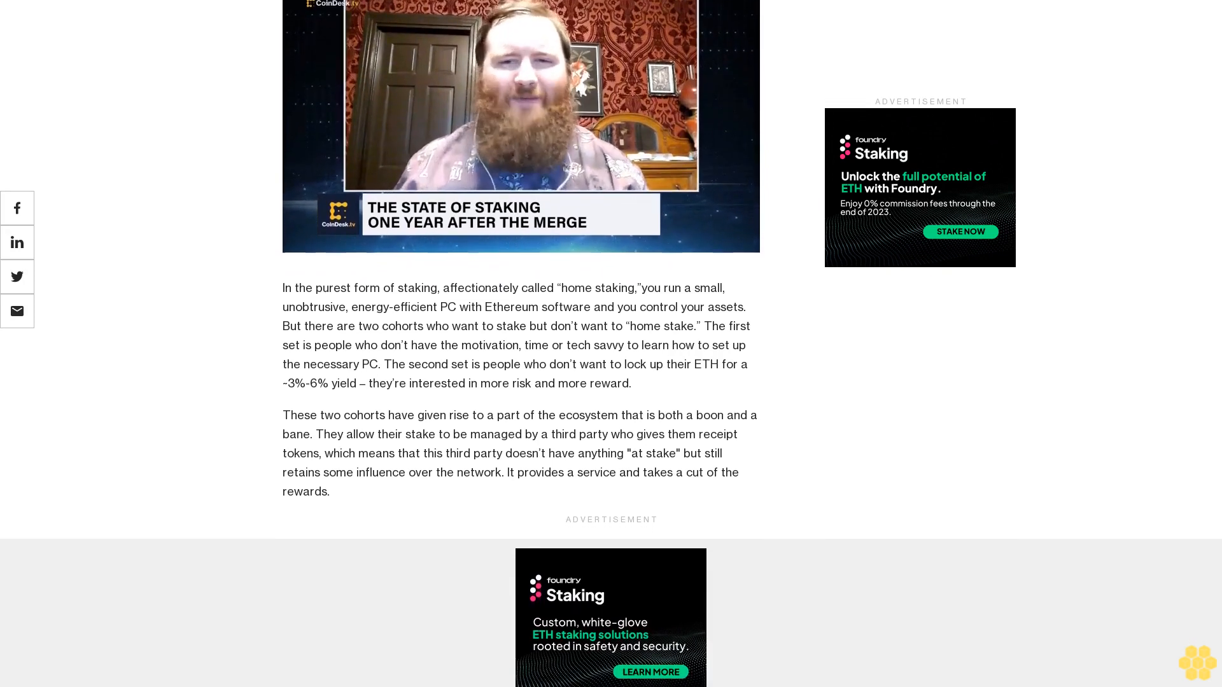
scroll(down, 3)
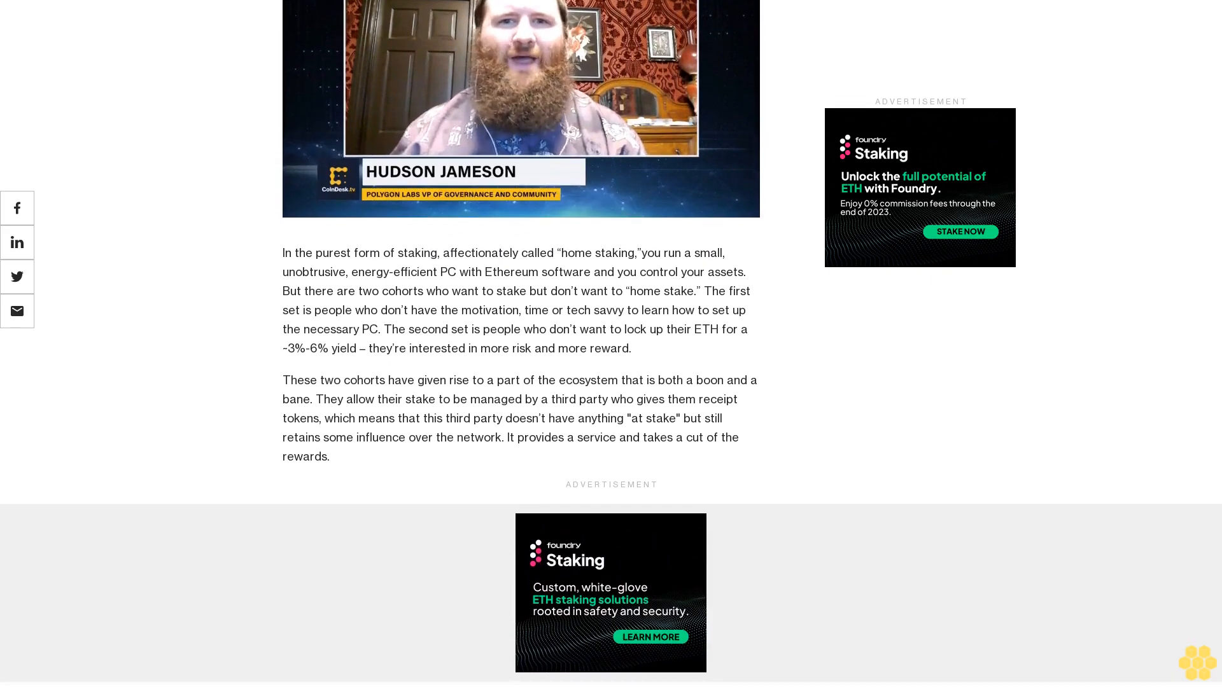
scroll(down, 3)
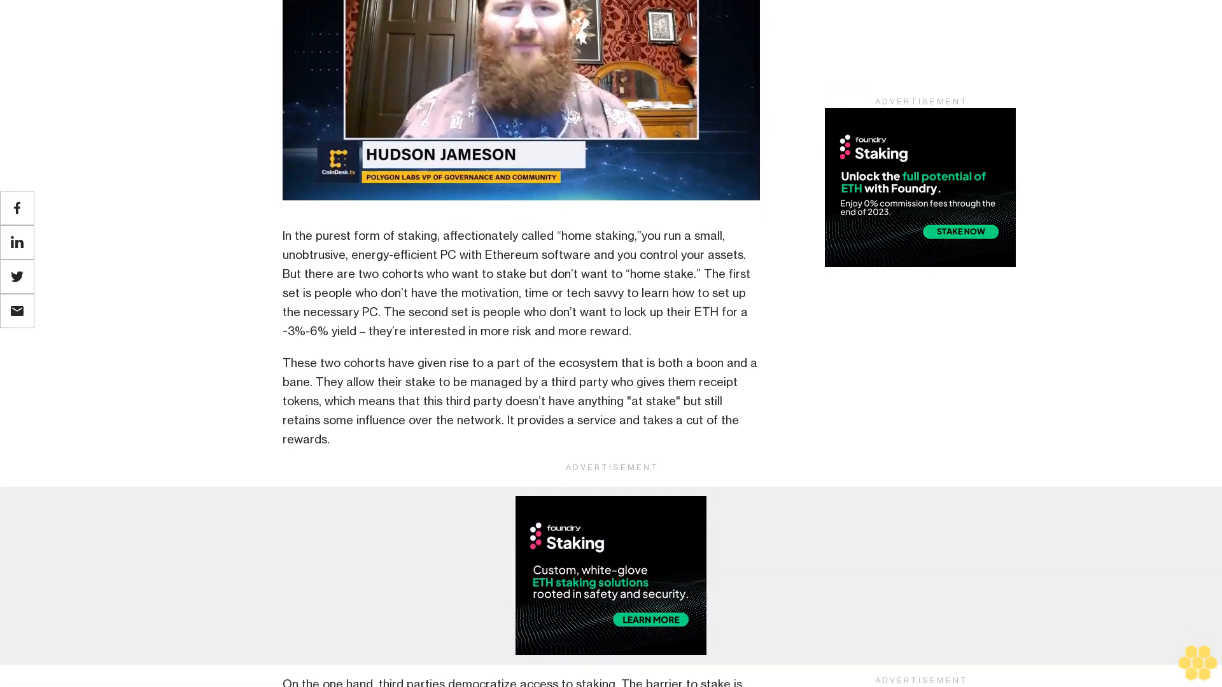
scroll(down, 3)
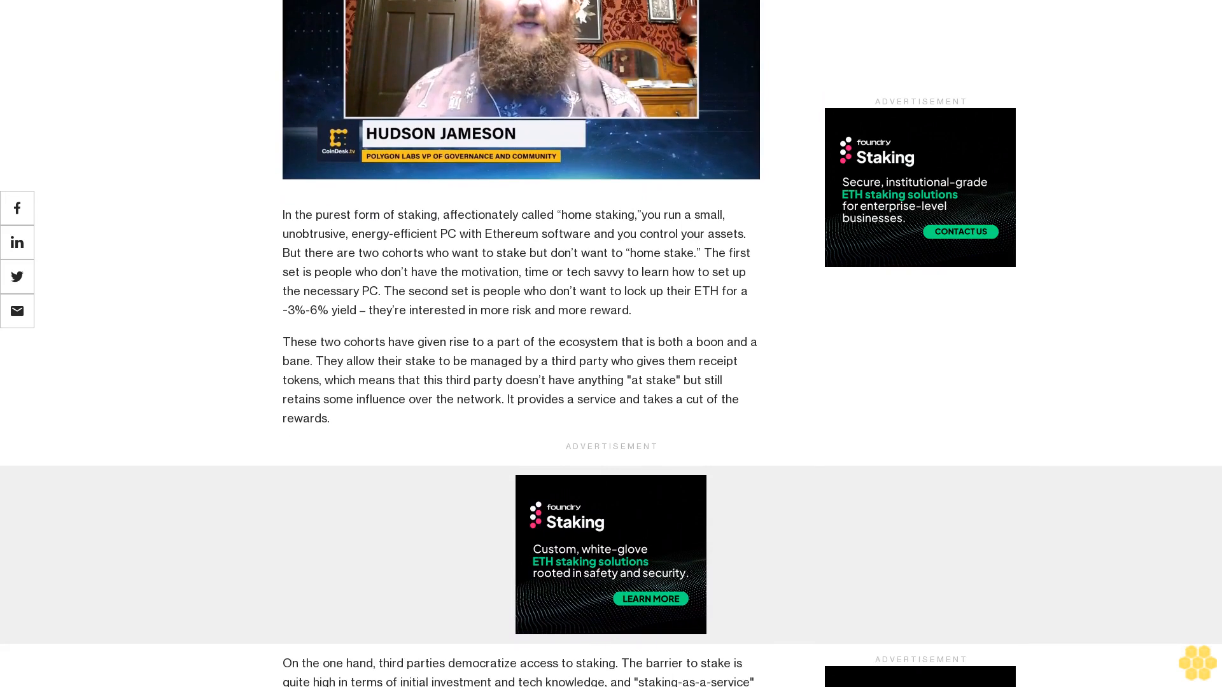
scroll(down, 3)
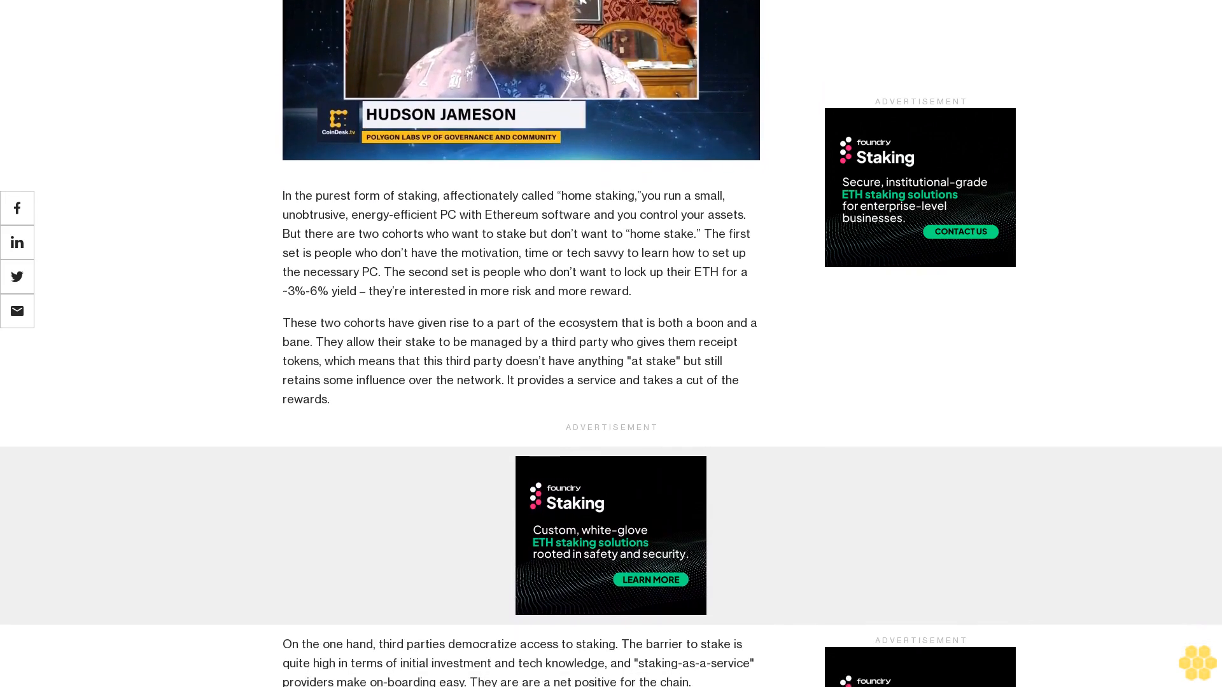
scroll(down, 3)
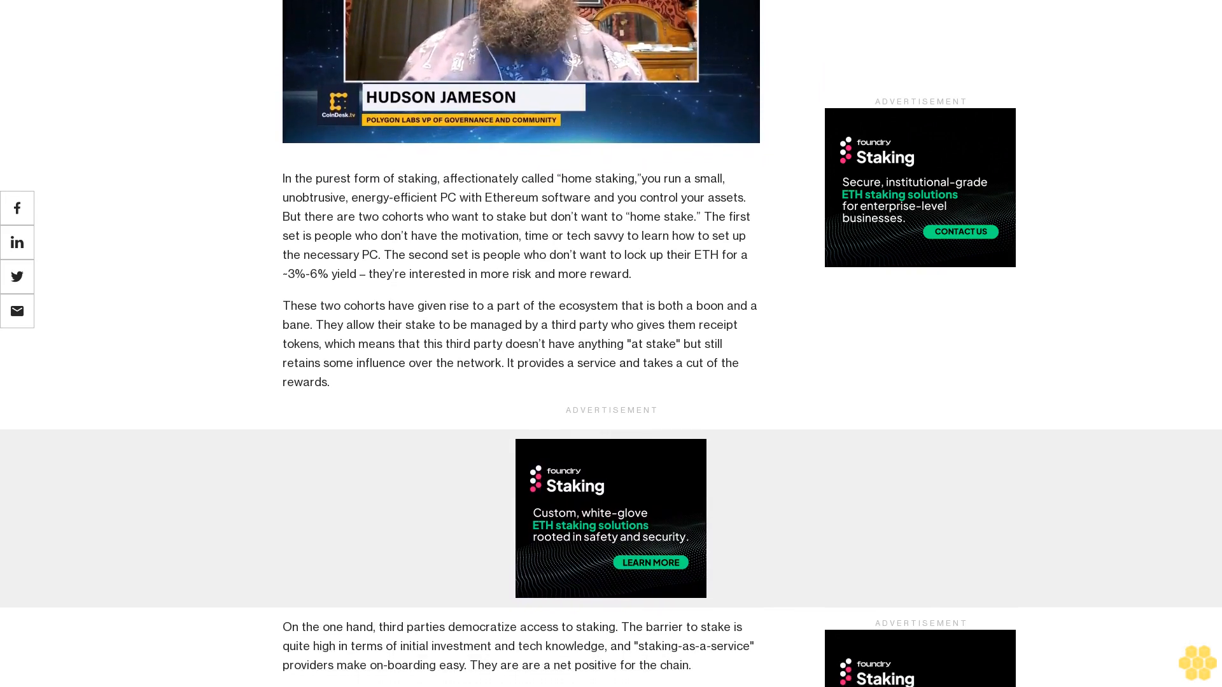
scroll(down, 3)
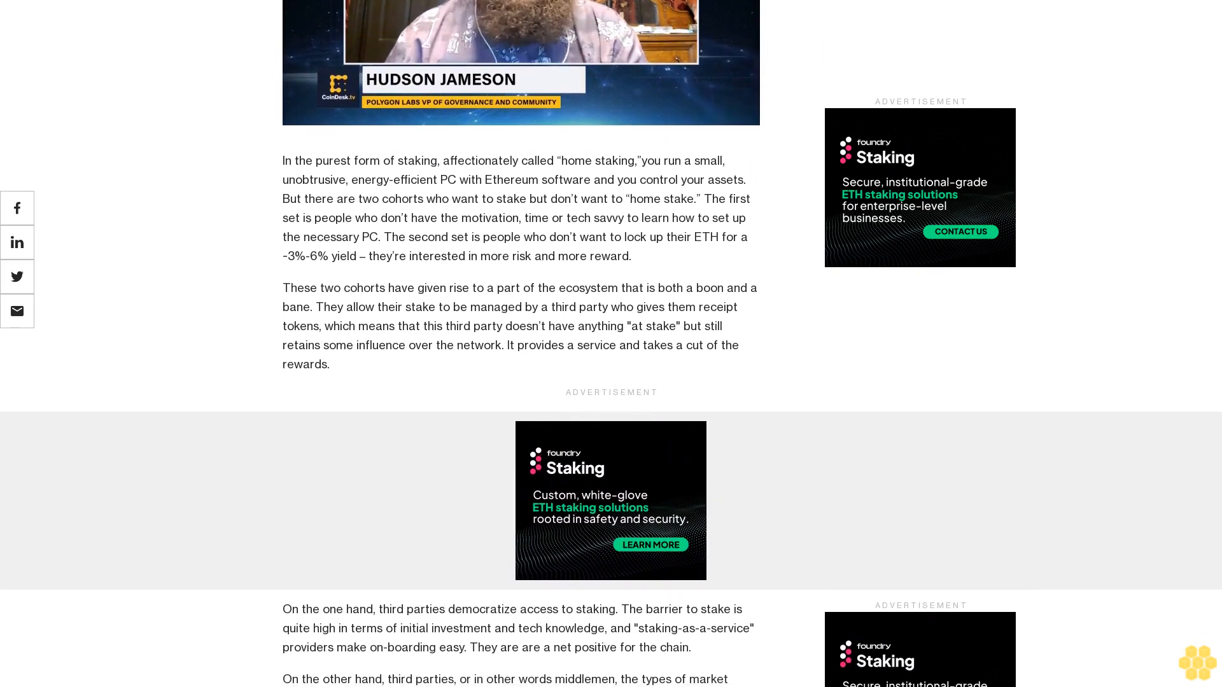
scroll(down, 3)
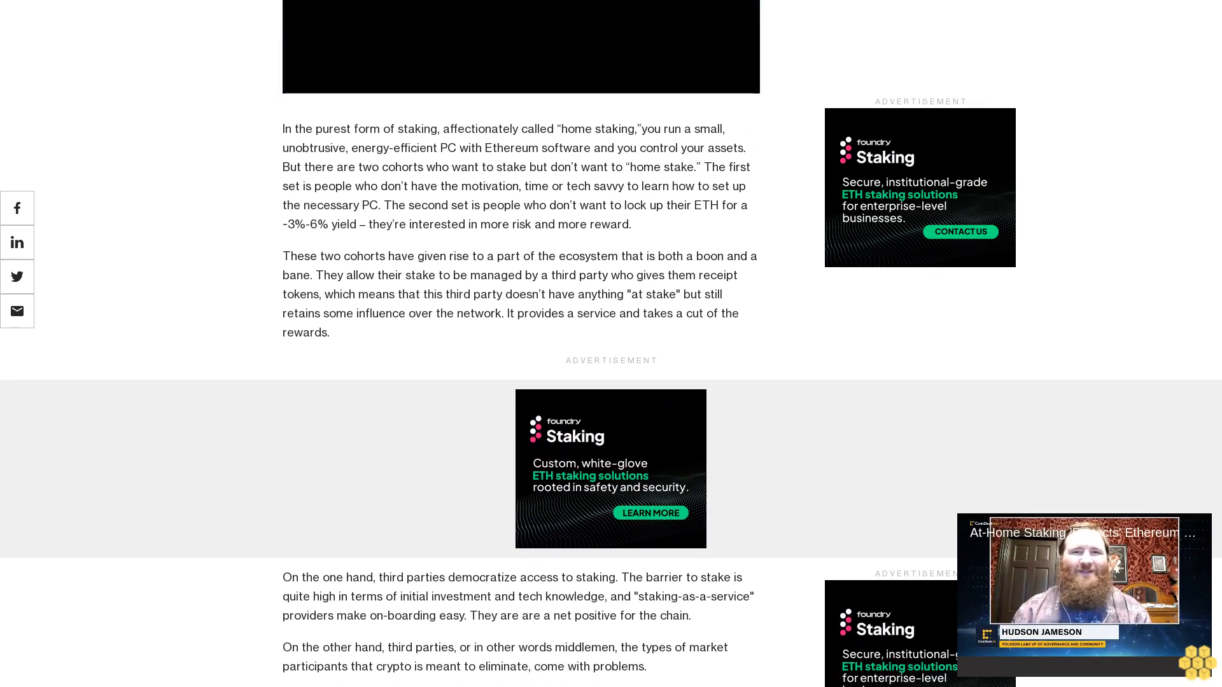
scroll(down, 3)
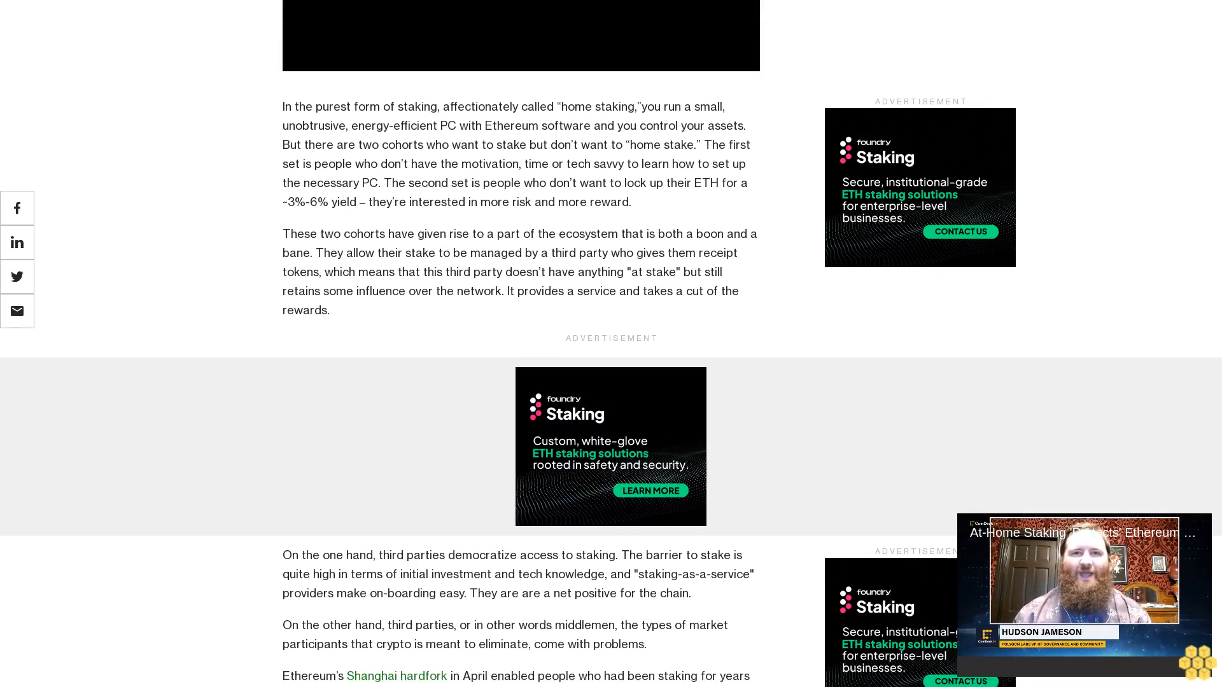
scroll(down, 3)
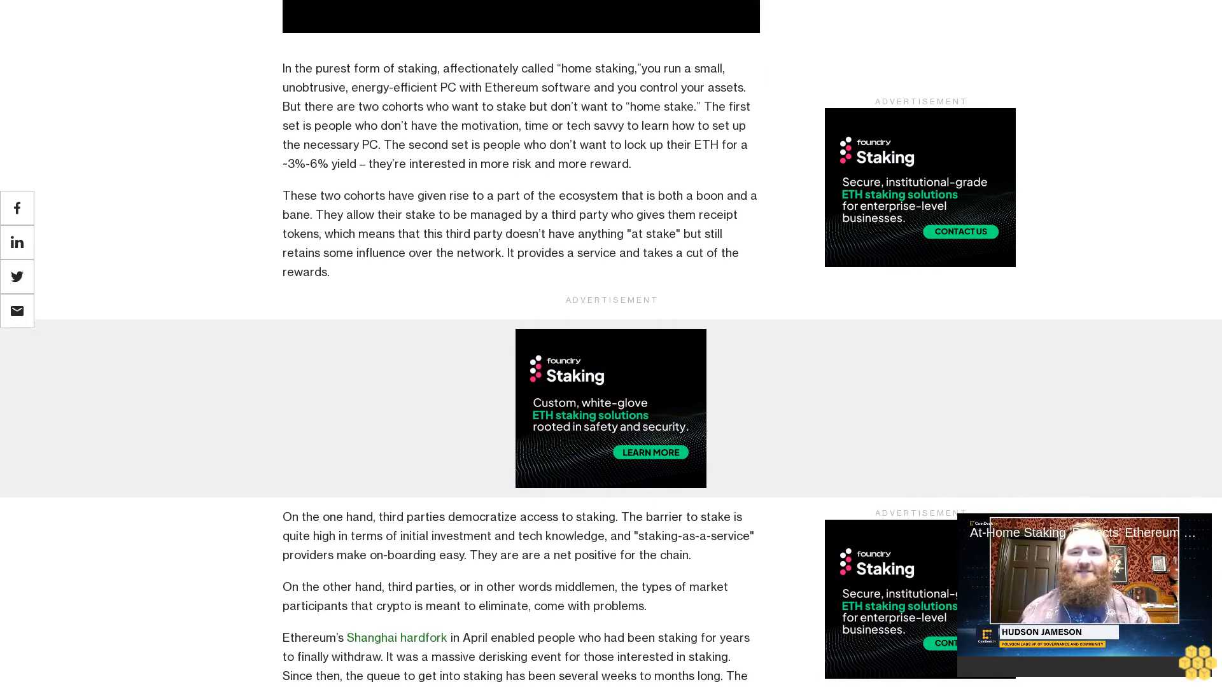
scroll(down, 3)
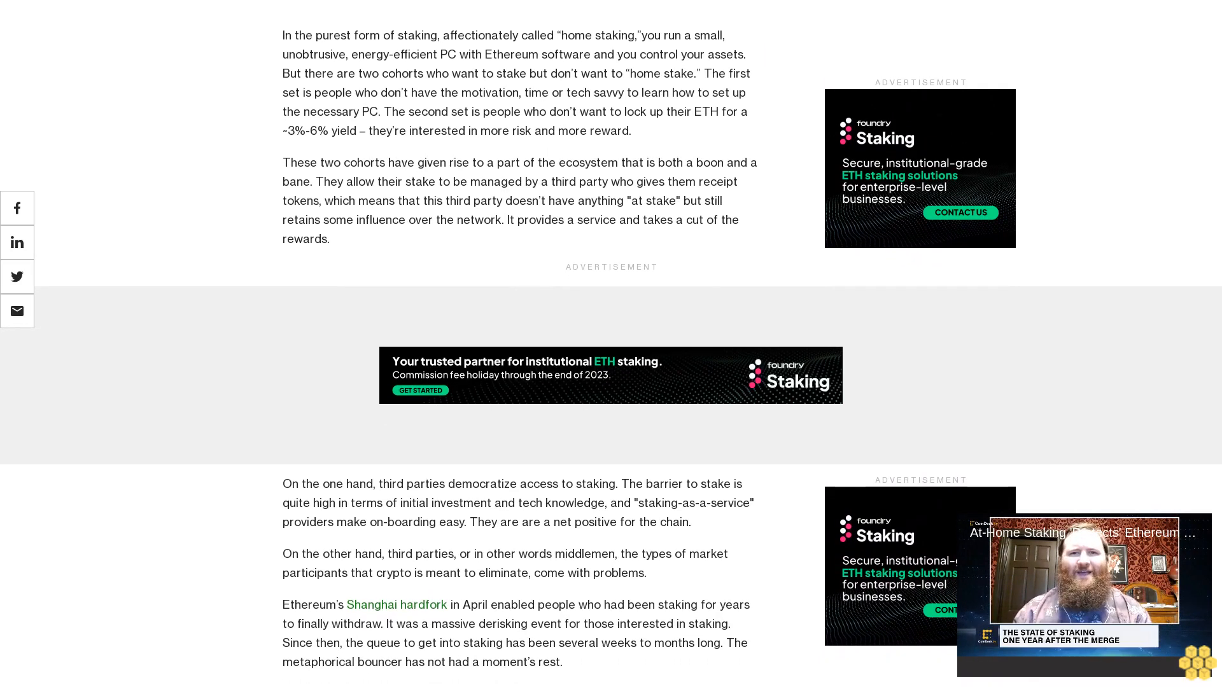
scroll(down, 3)
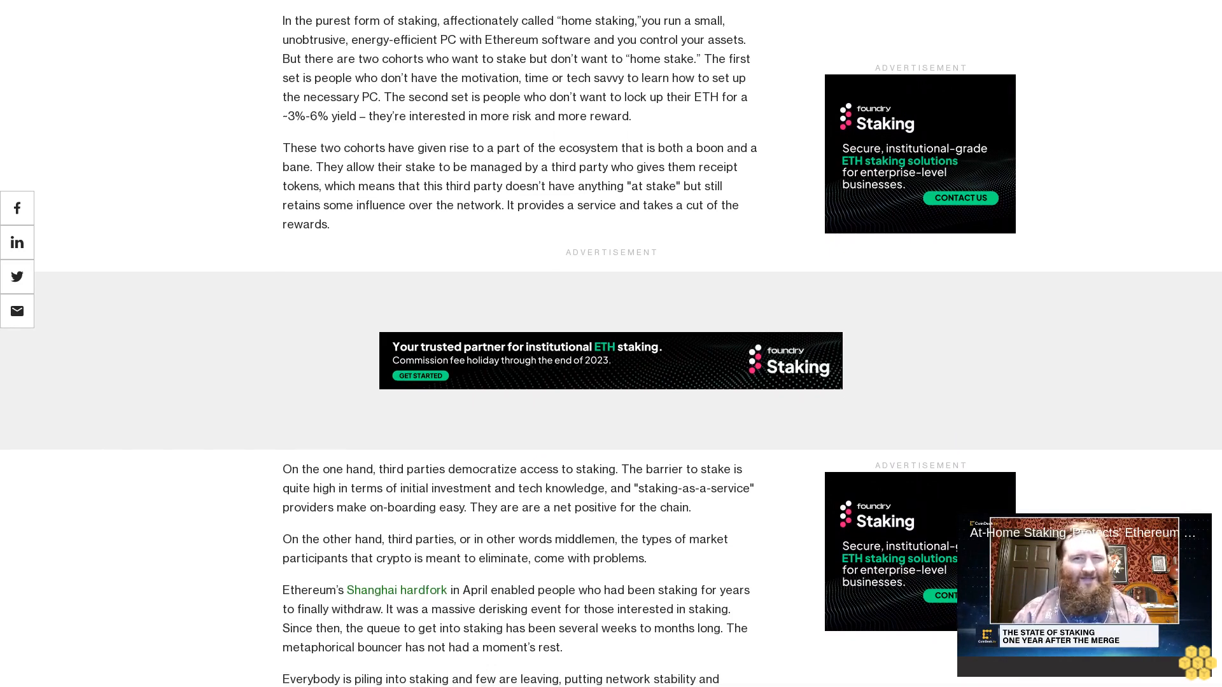
scroll(down, 3)
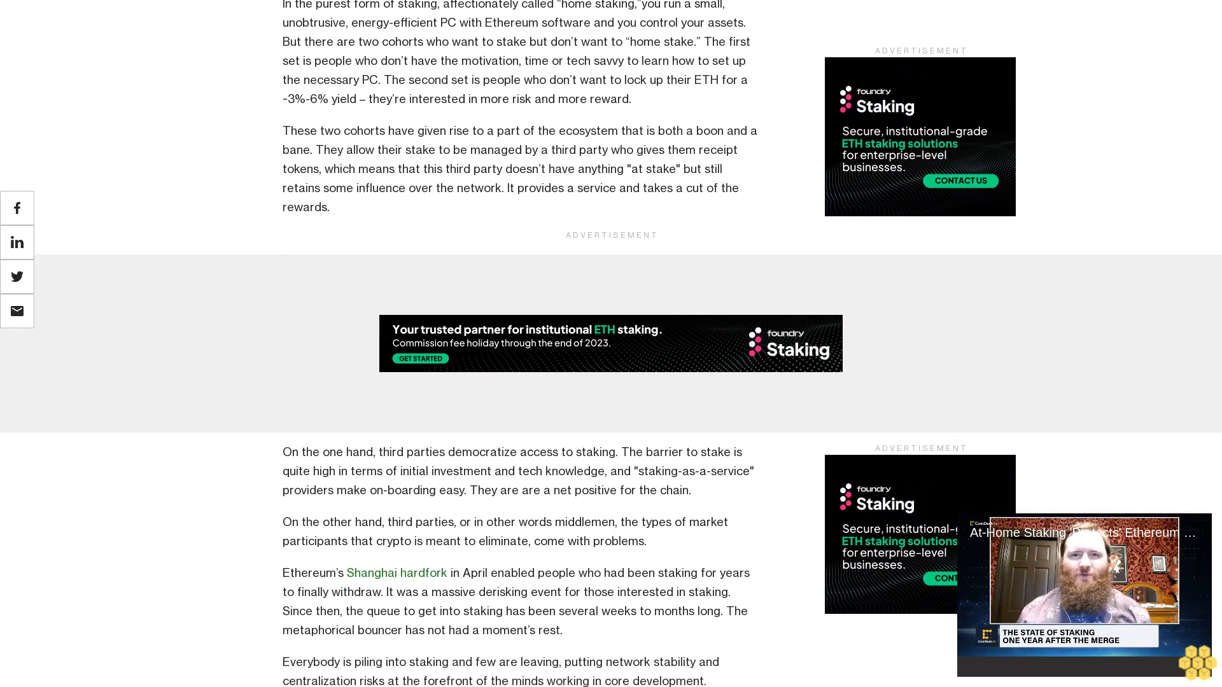
scroll(down, 3)
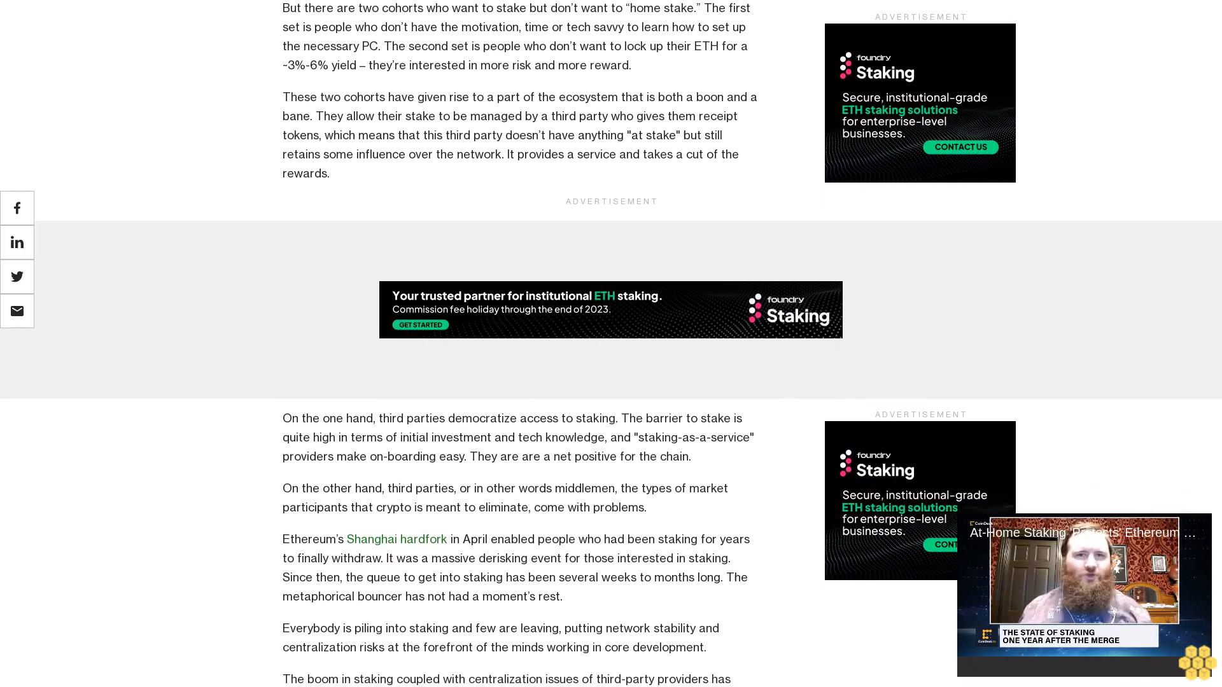
scroll(down, 3)
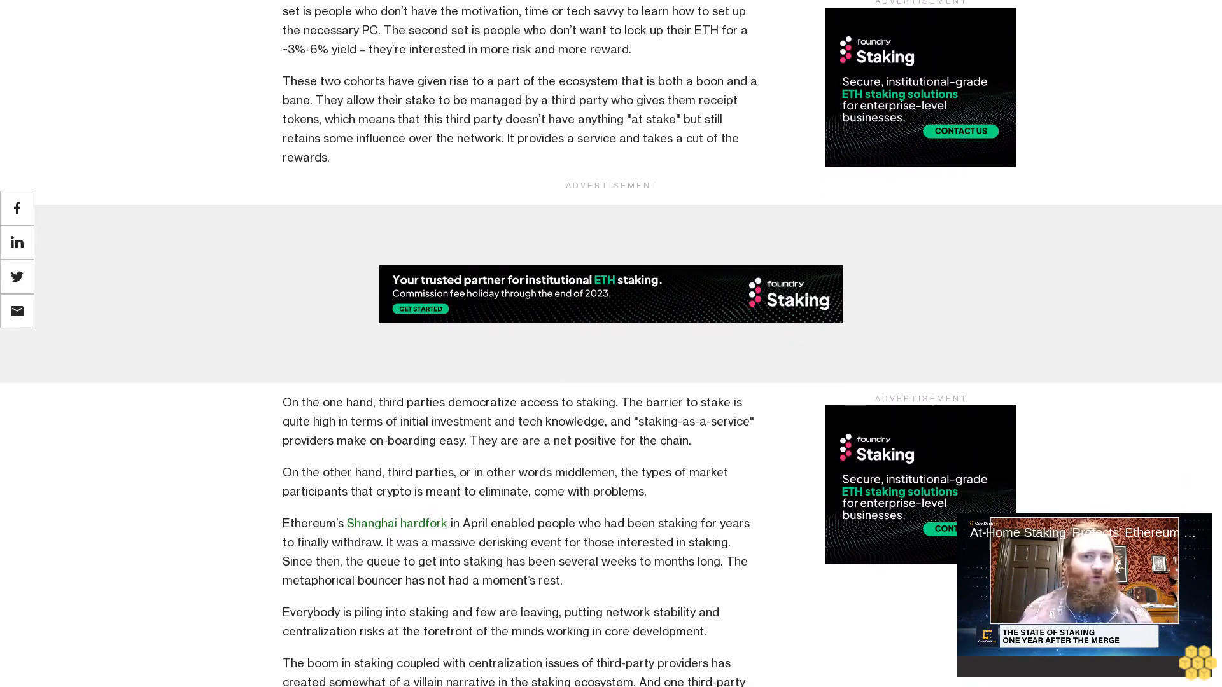
scroll(down, 3)
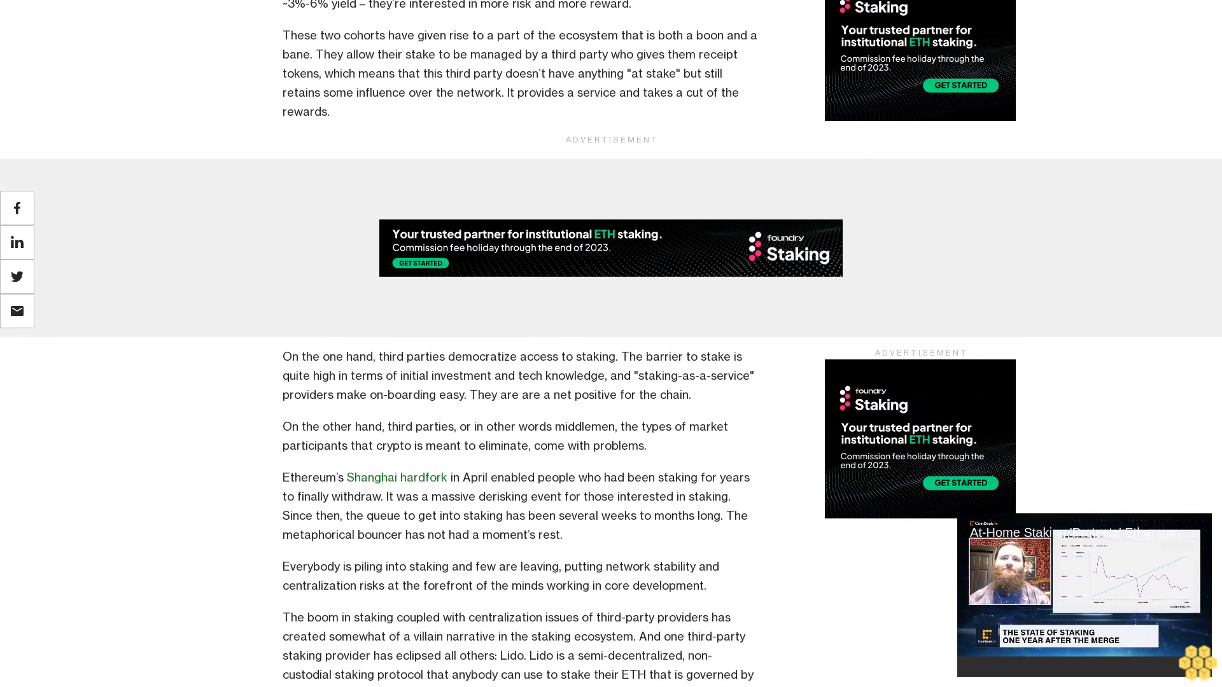
scroll(down, 3)
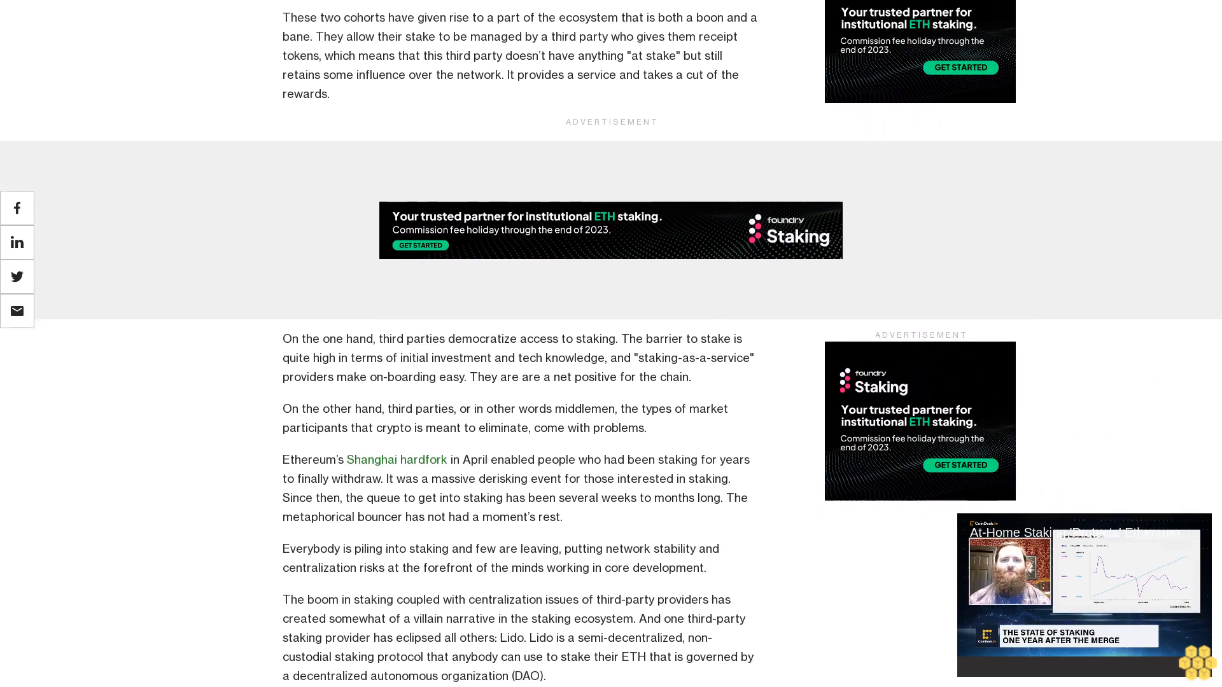
scroll(down, 3)
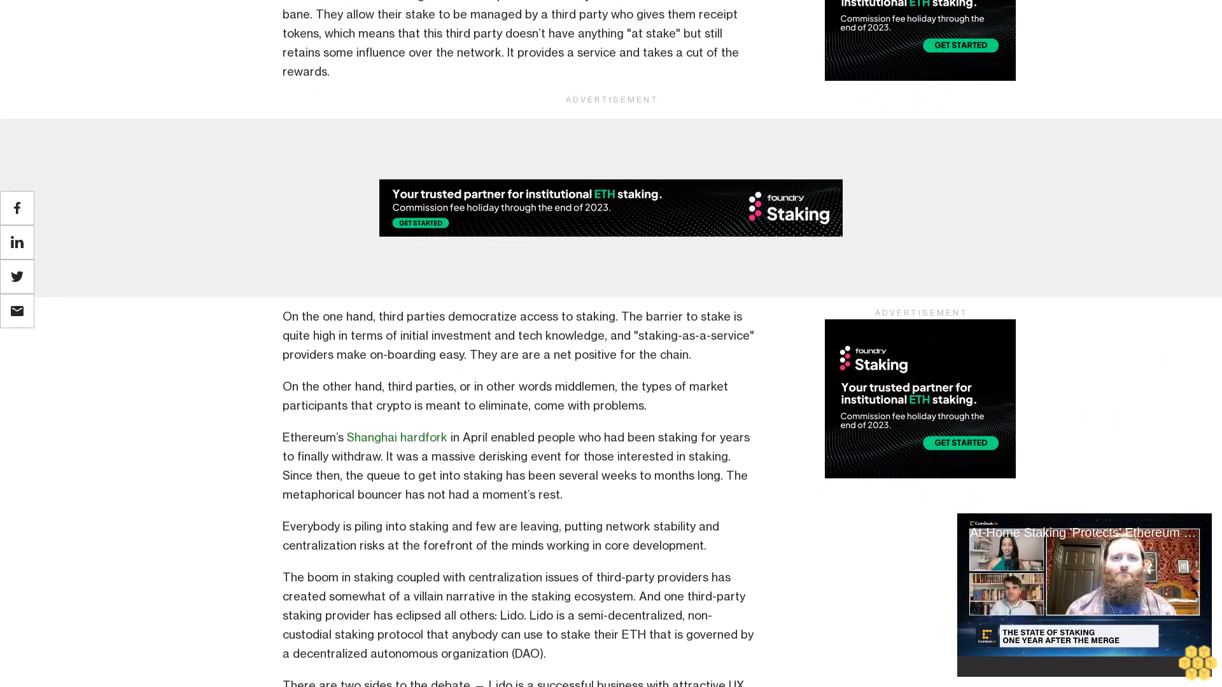
scroll(down, 3)
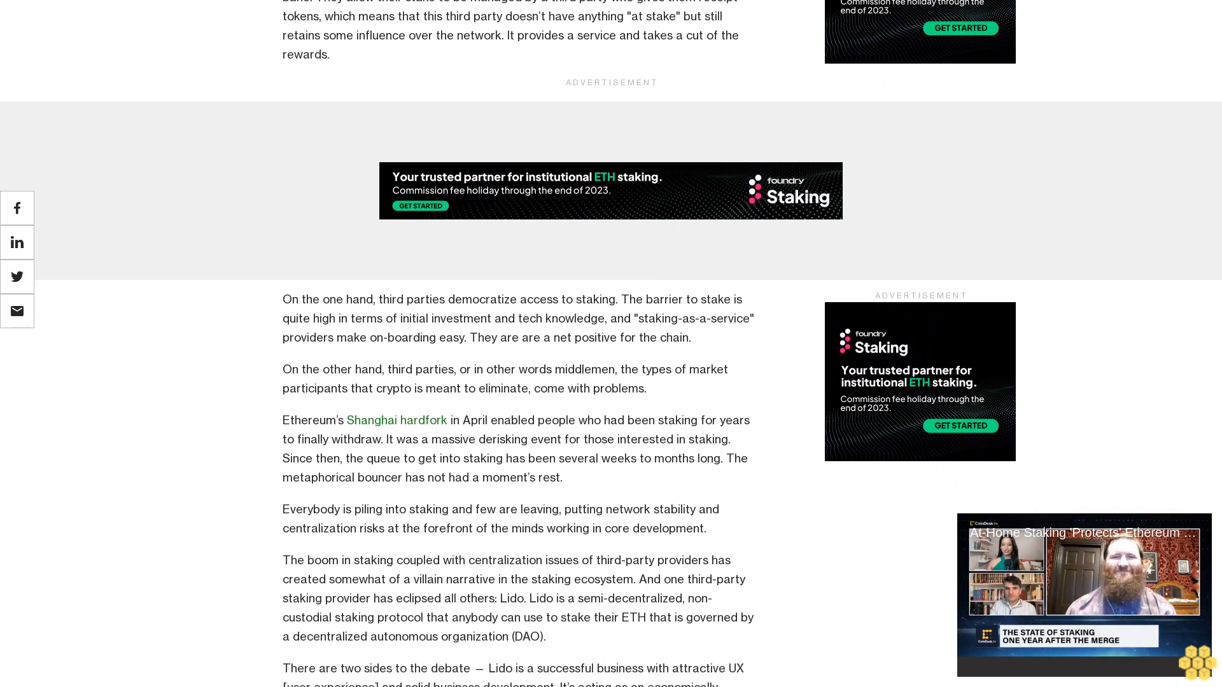
scroll(down, 3)
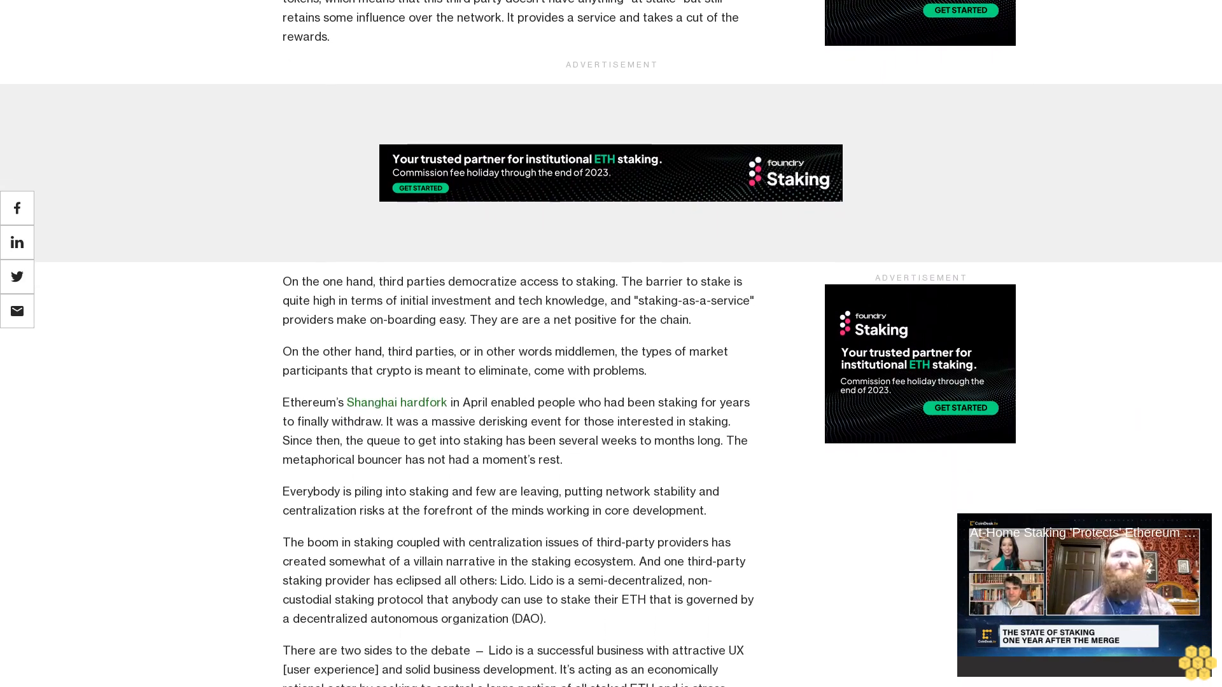
scroll(down, 3)
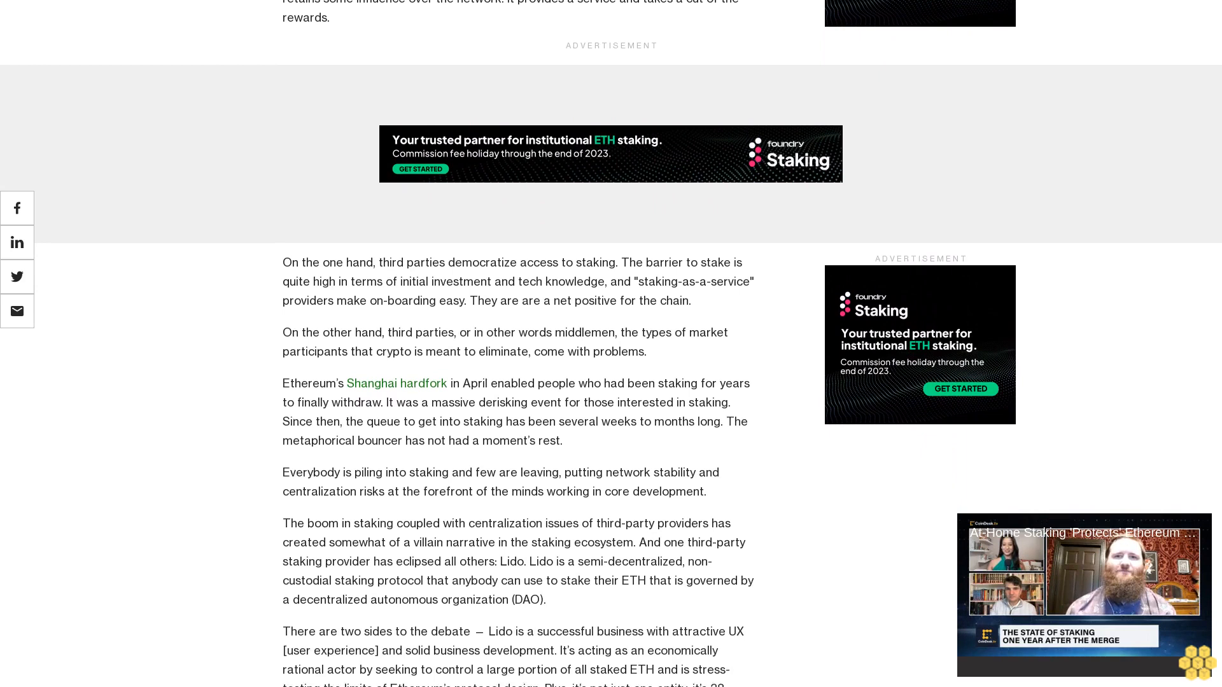
scroll(down, 3)
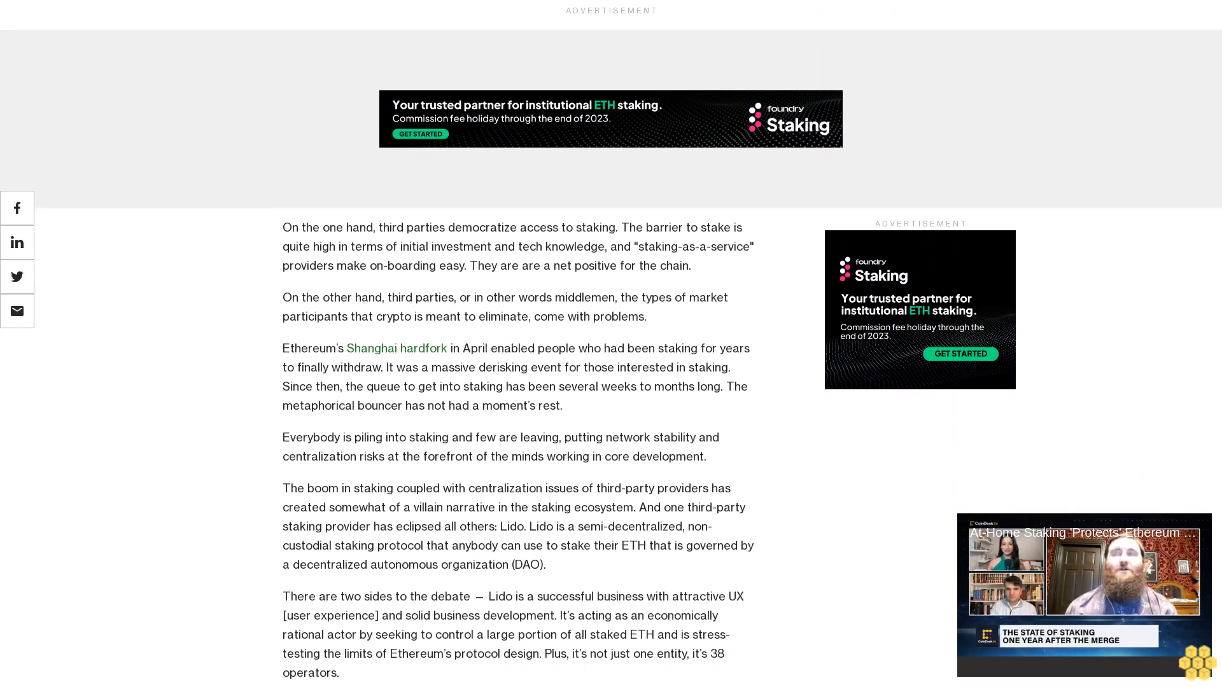
scroll(down, 3)
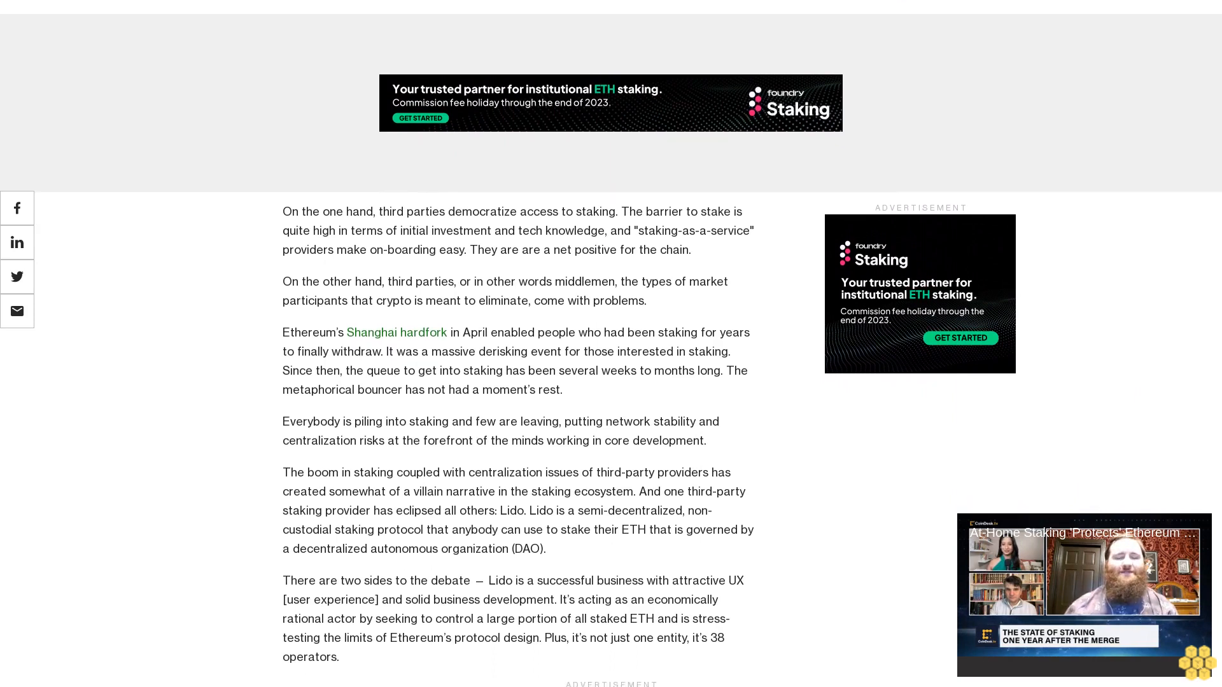
scroll(down, 3)
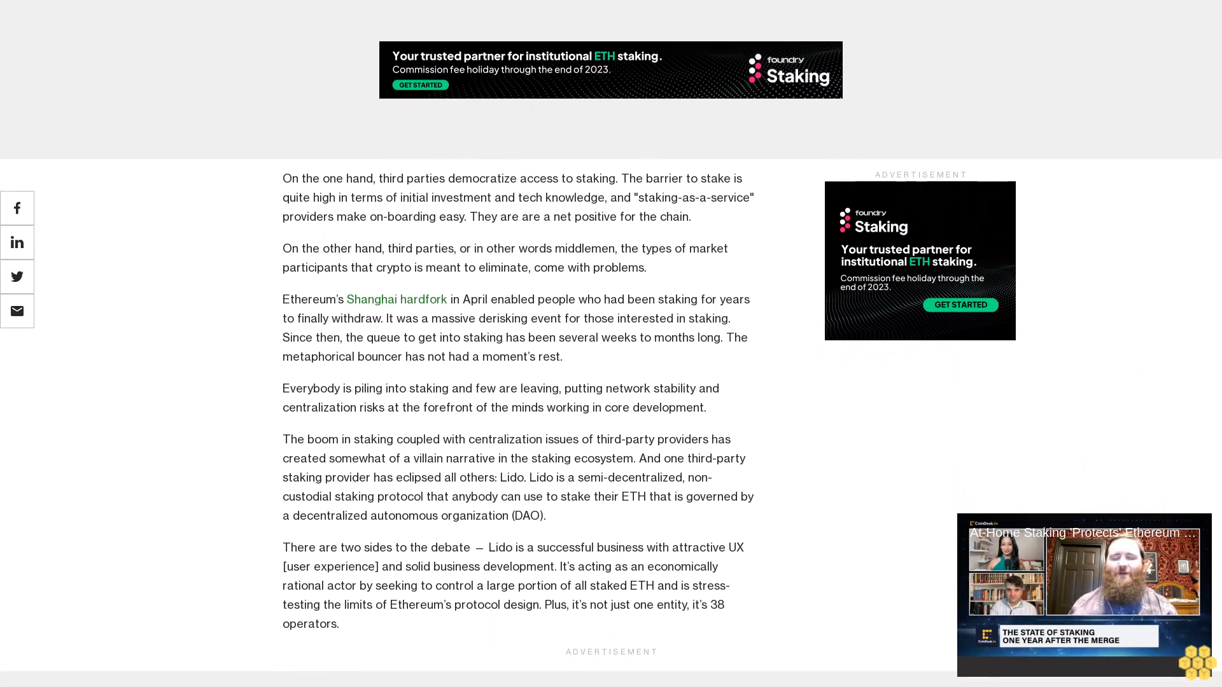
scroll(down, 3)
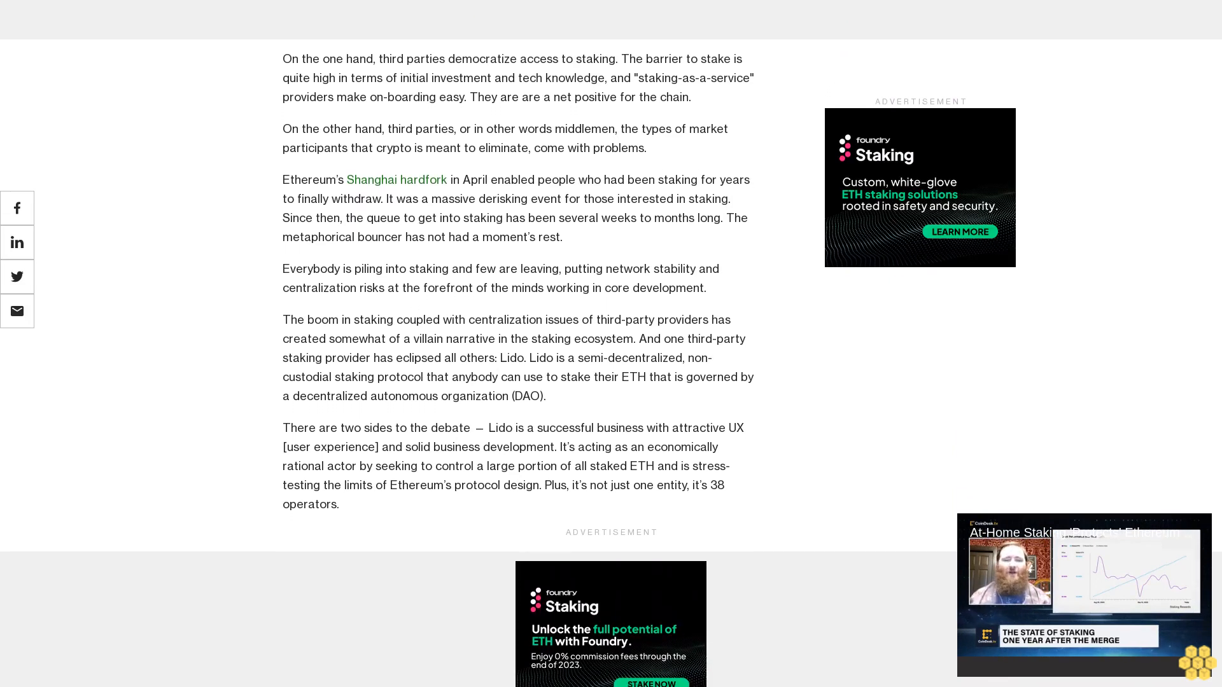
scroll(down, 3)
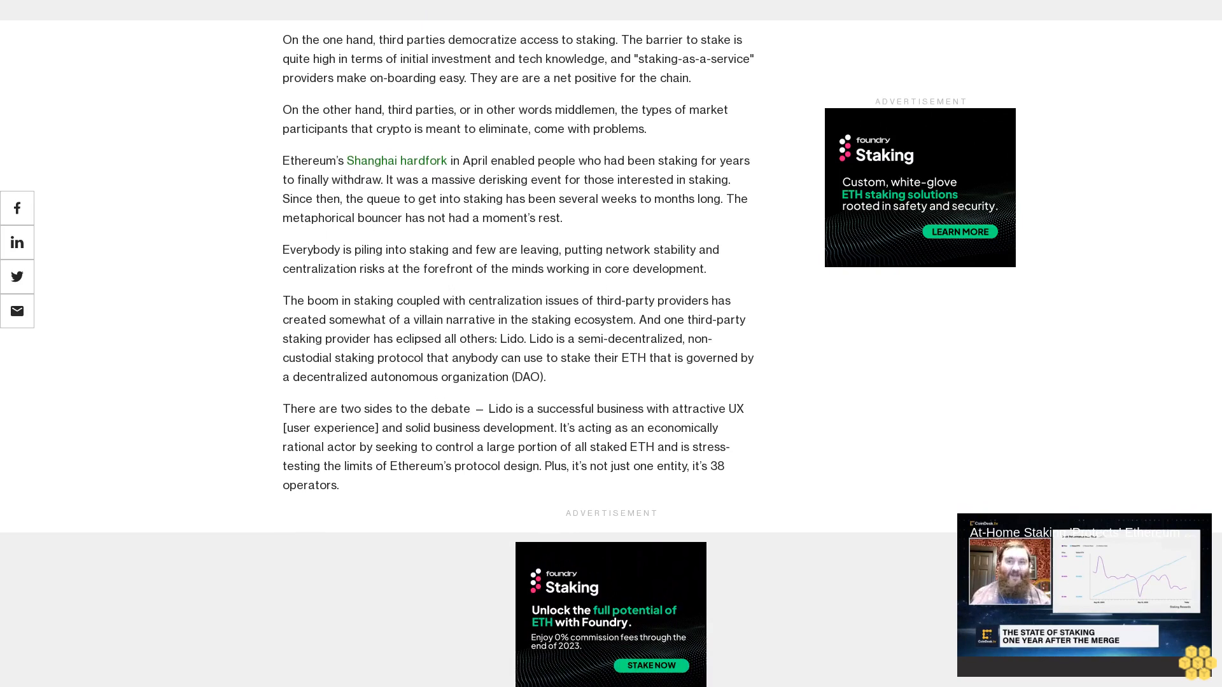
scroll(down, 3)
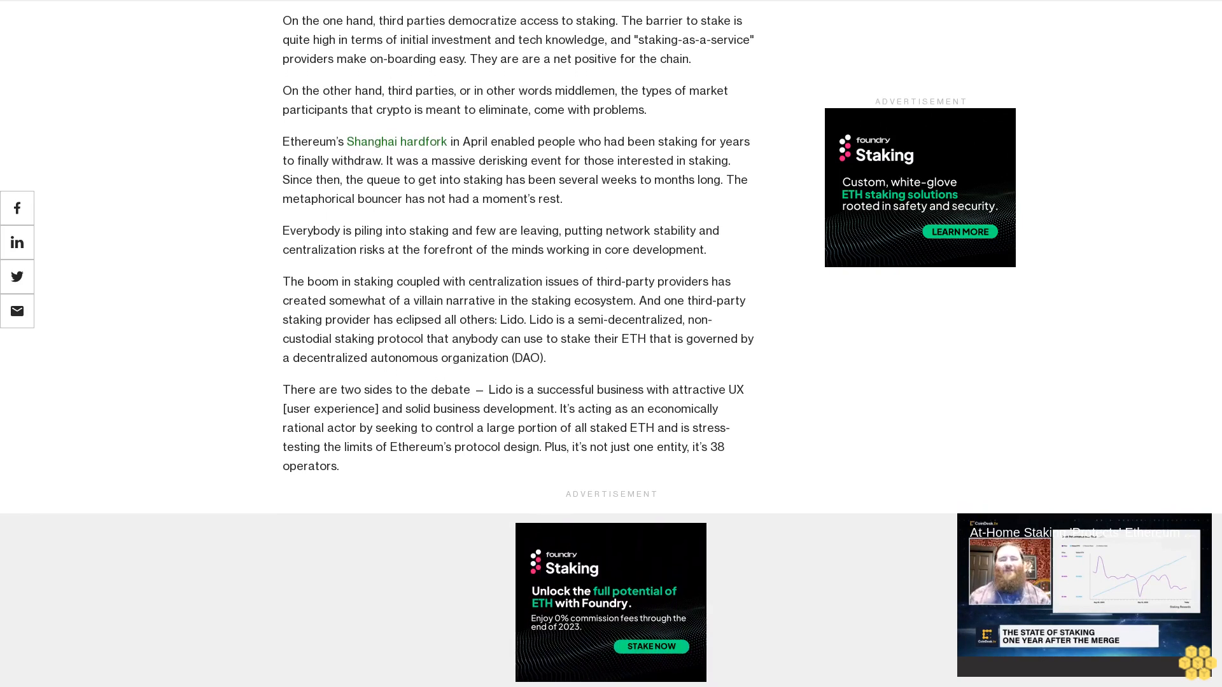
scroll(down, 3)
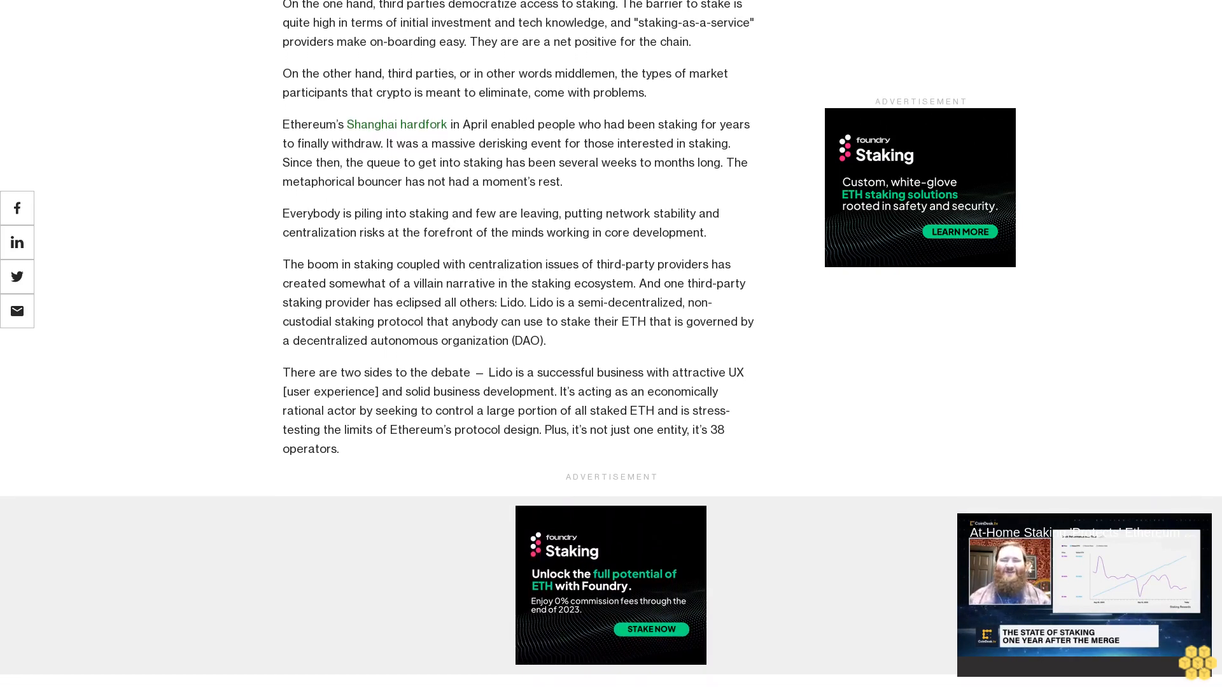
scroll(down, 3)
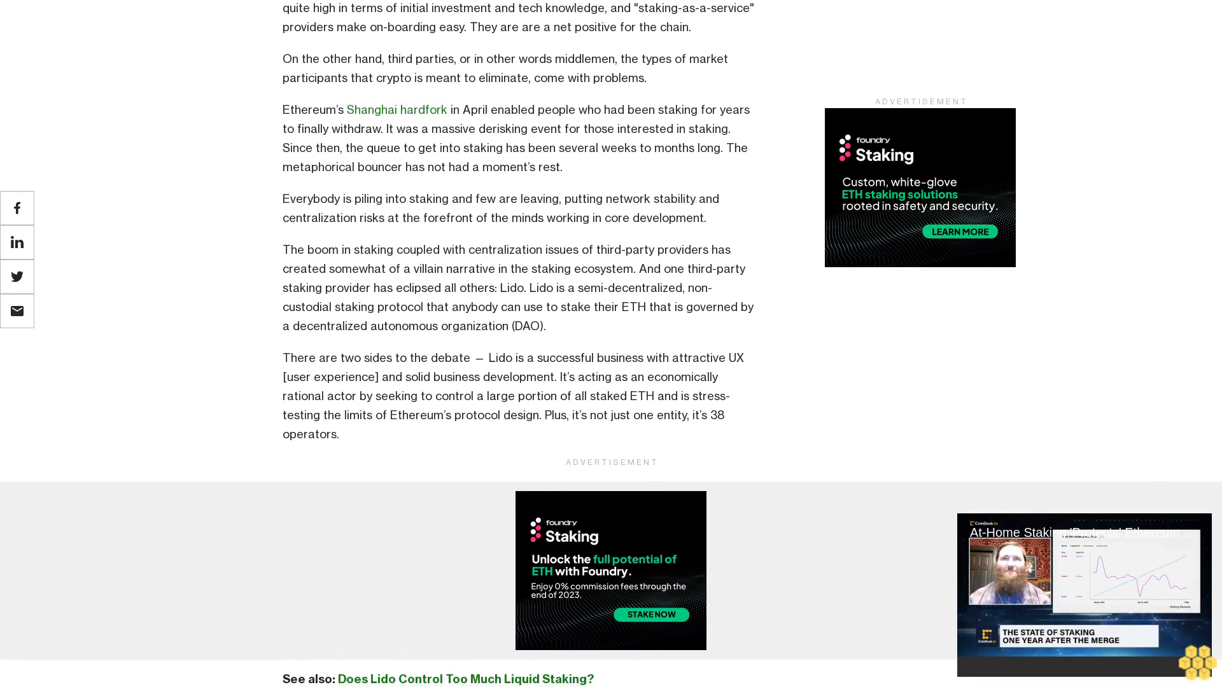
scroll(down, 3)
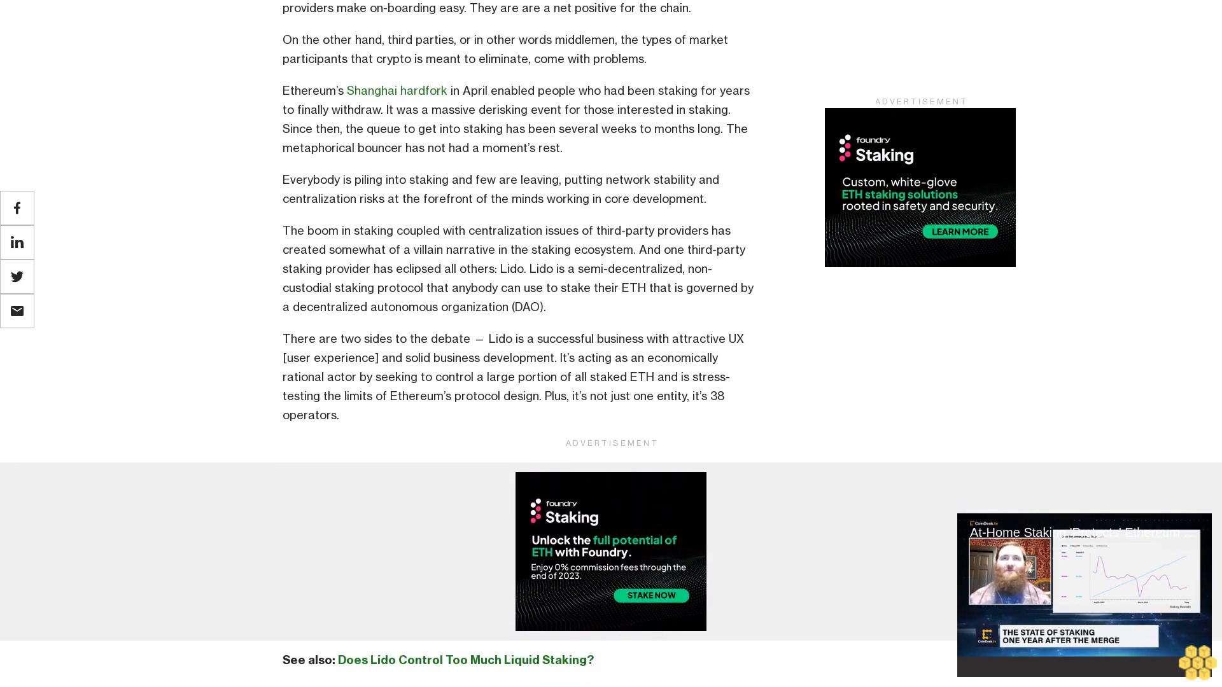
scroll(down, 3)
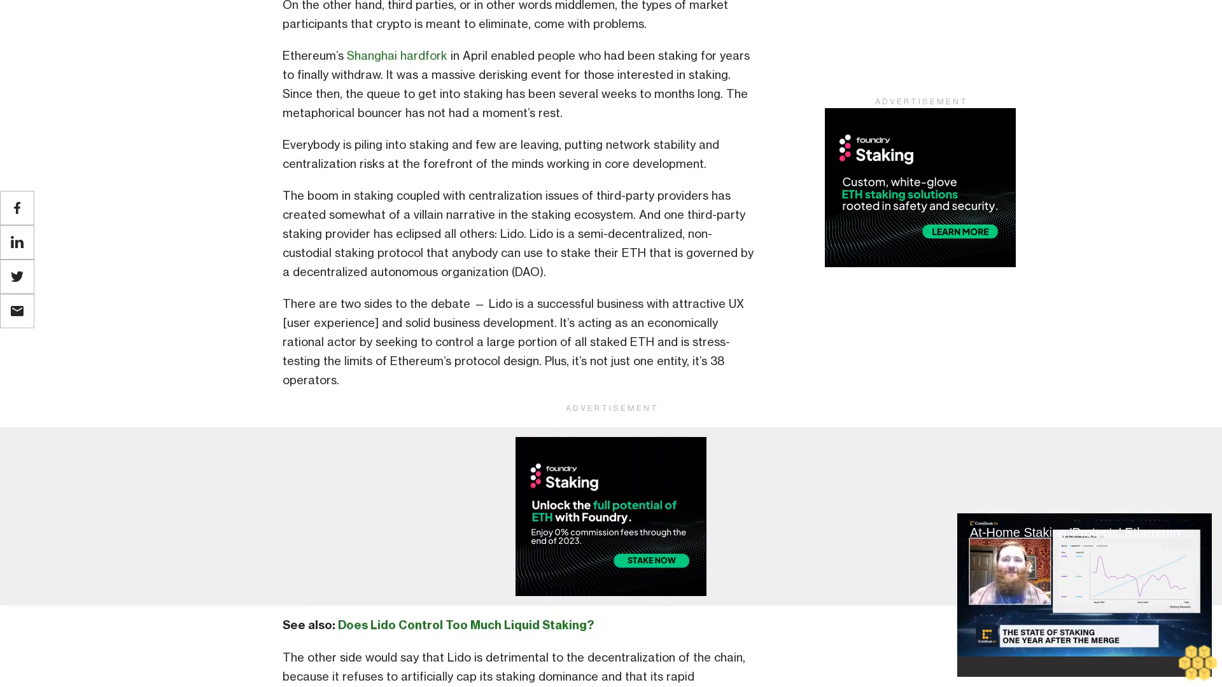
scroll(down, 3)
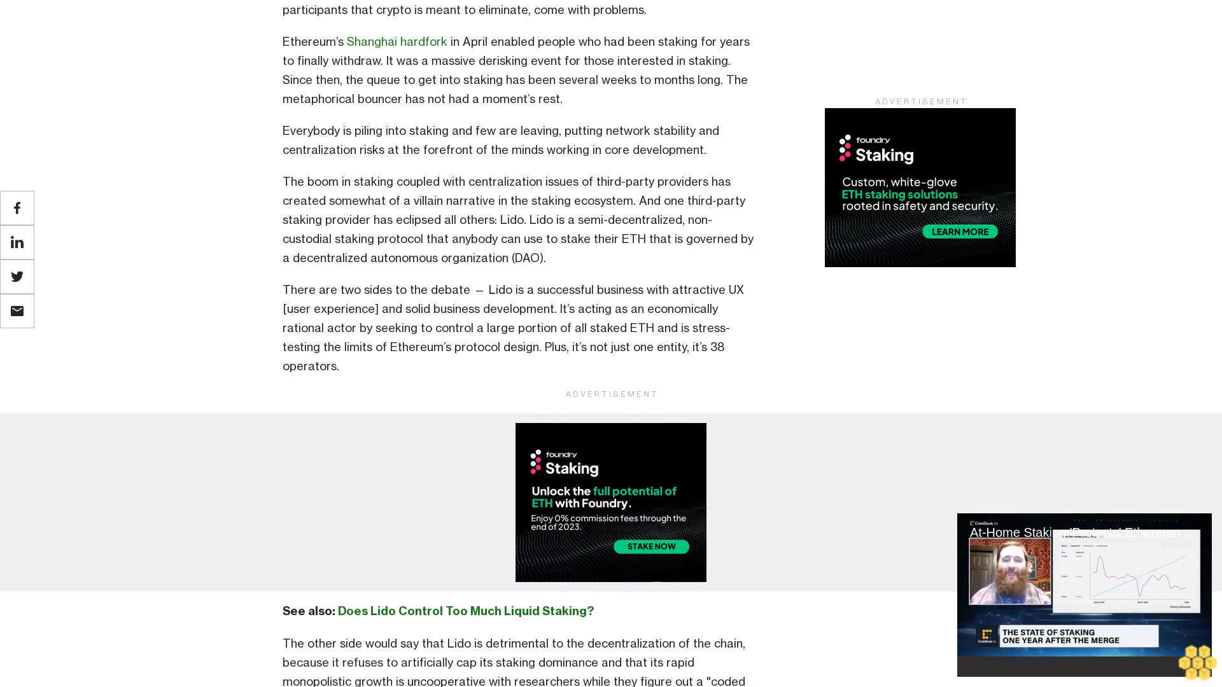
scroll(down, 3)
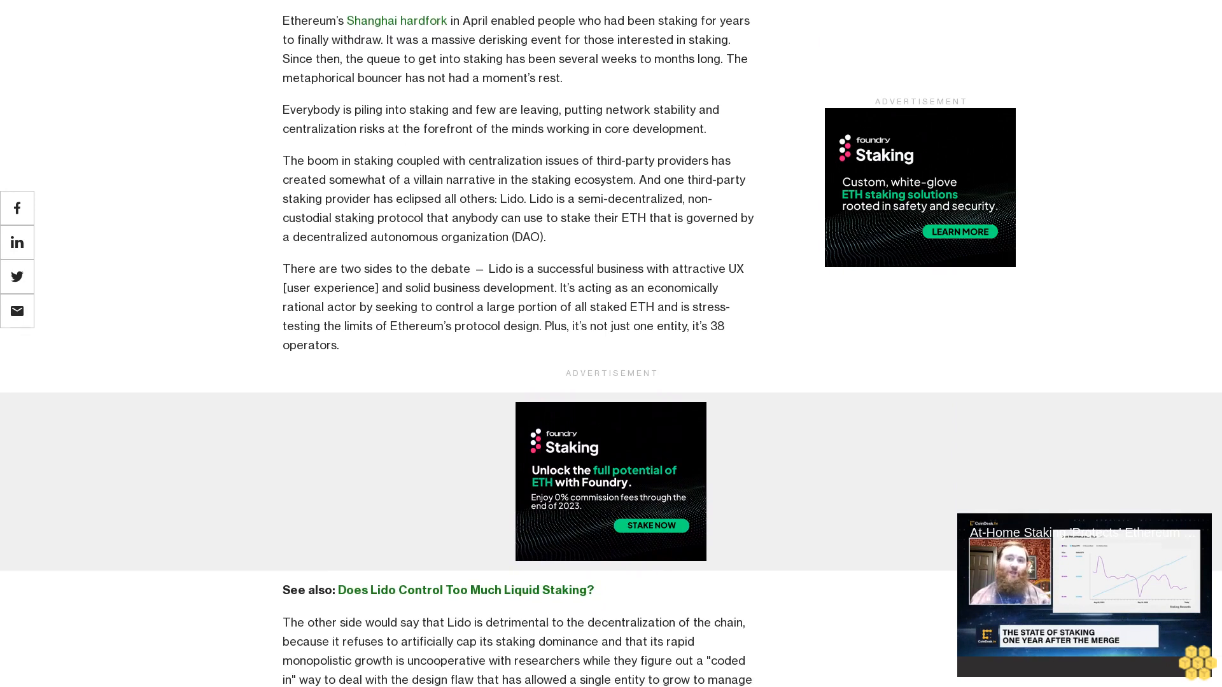
scroll(down, 3)
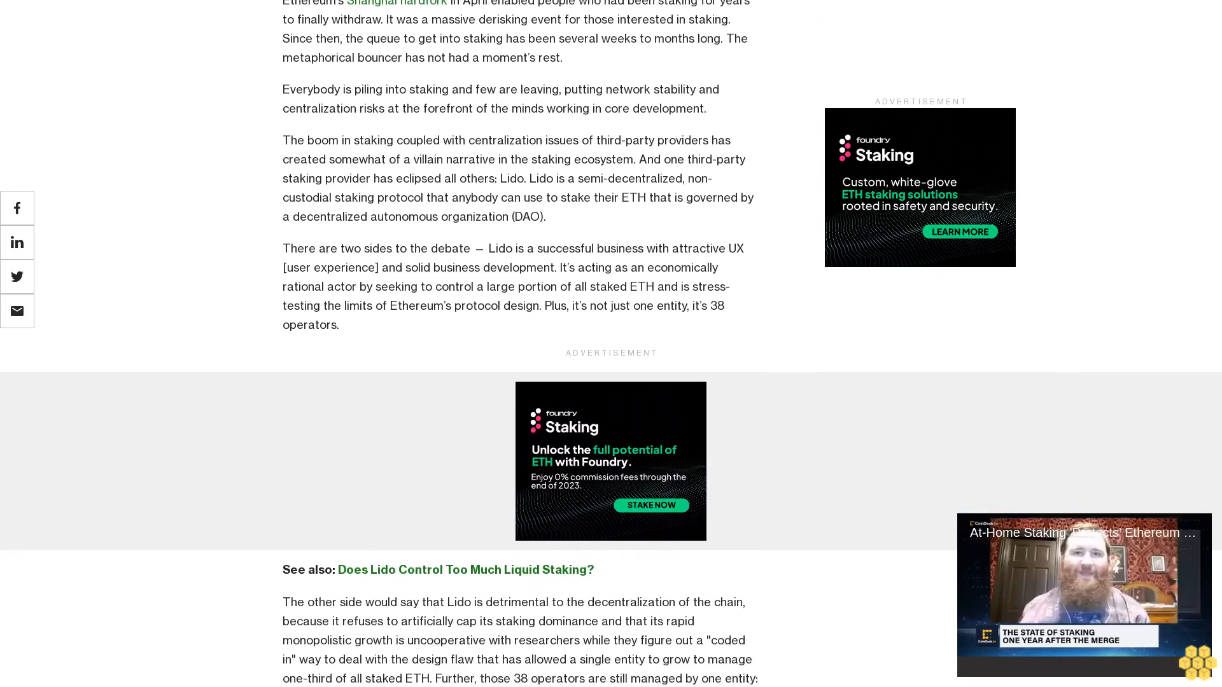
scroll(down, 3)
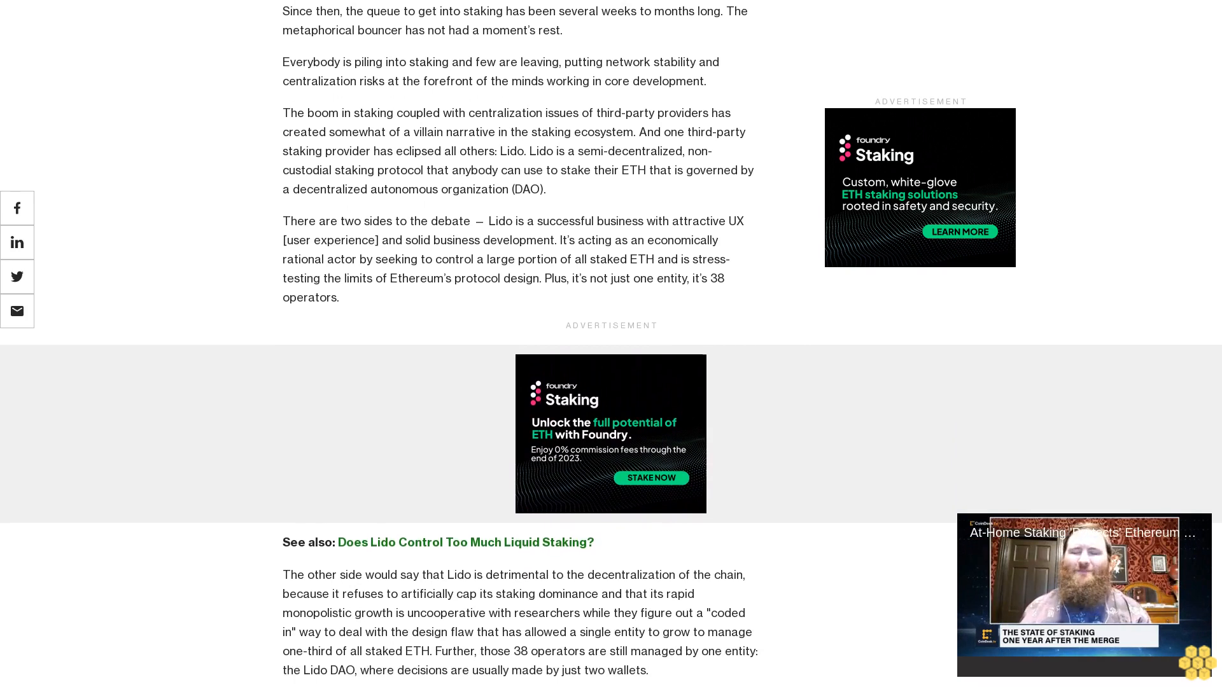
scroll(down, 3)
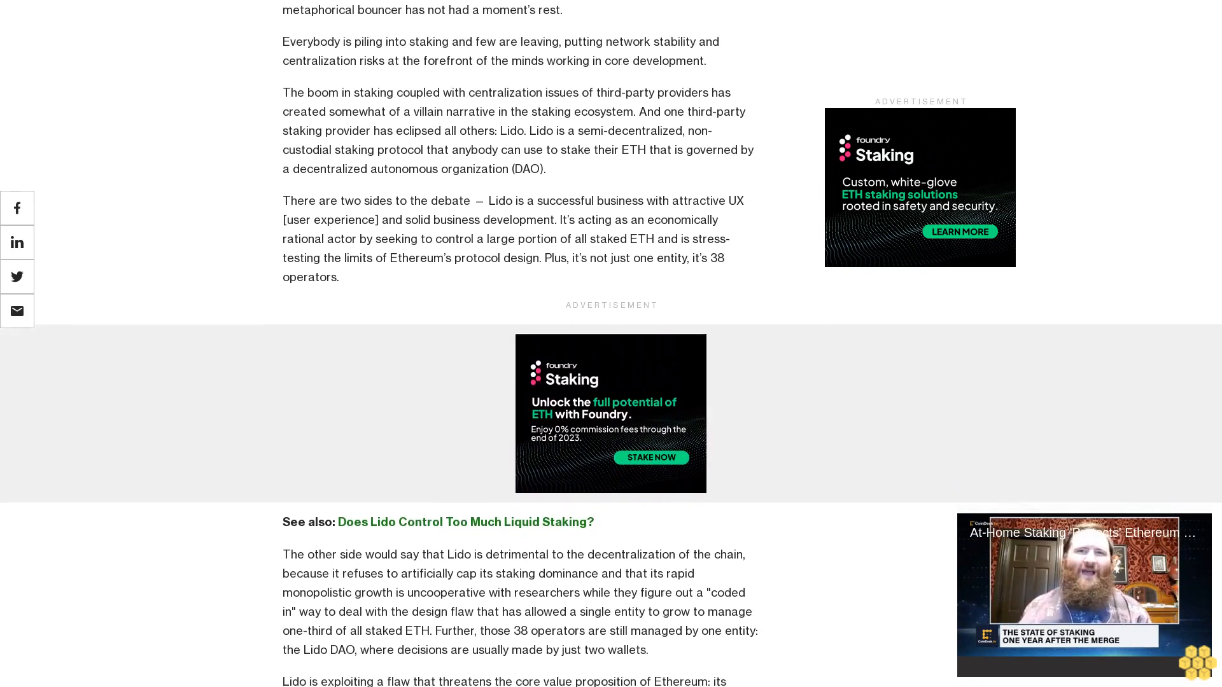
scroll(down, 3)
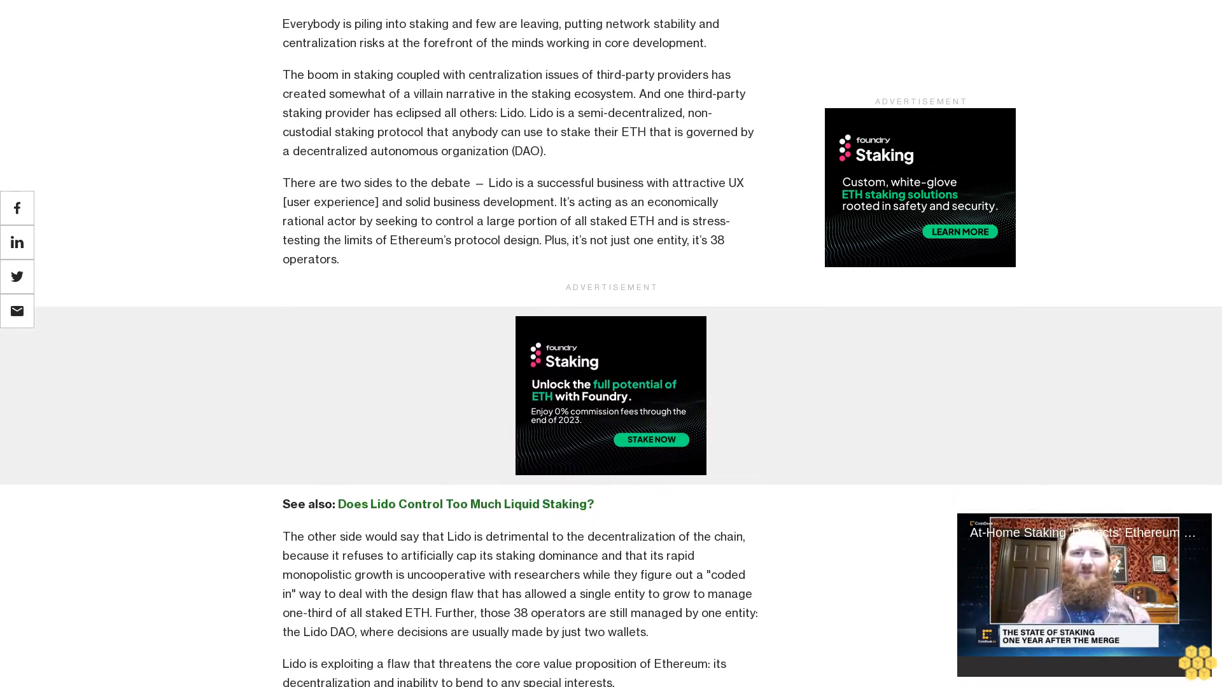
scroll(down, 3)
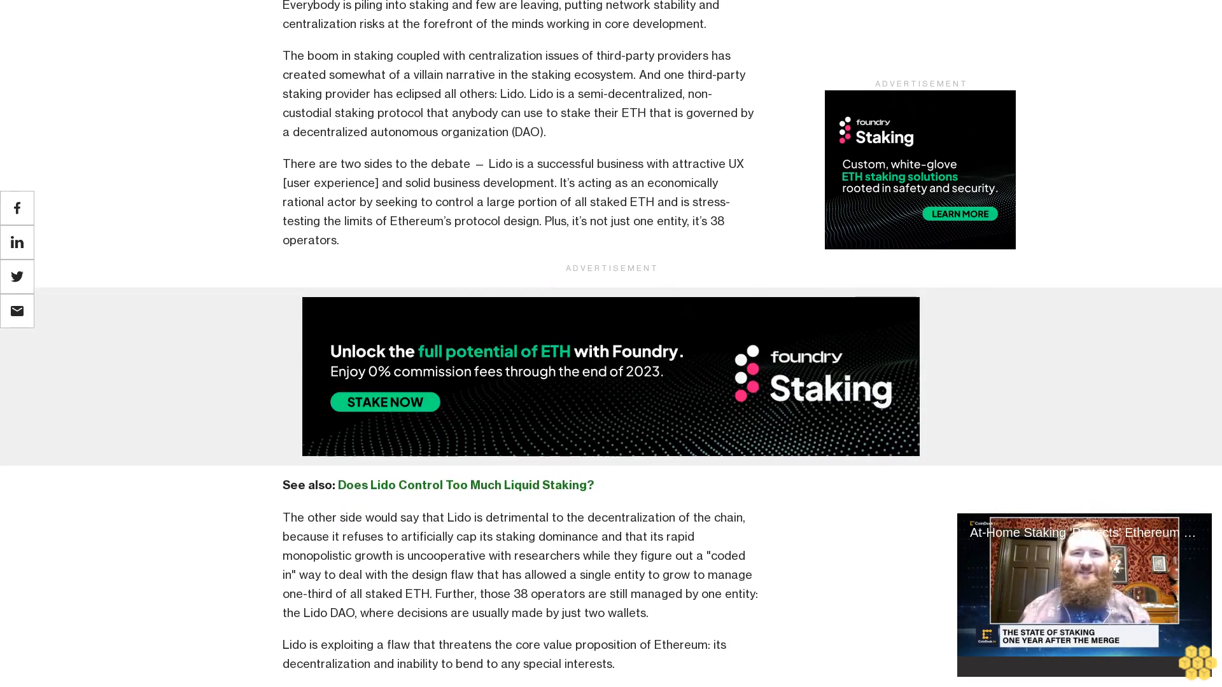
scroll(down, 3)
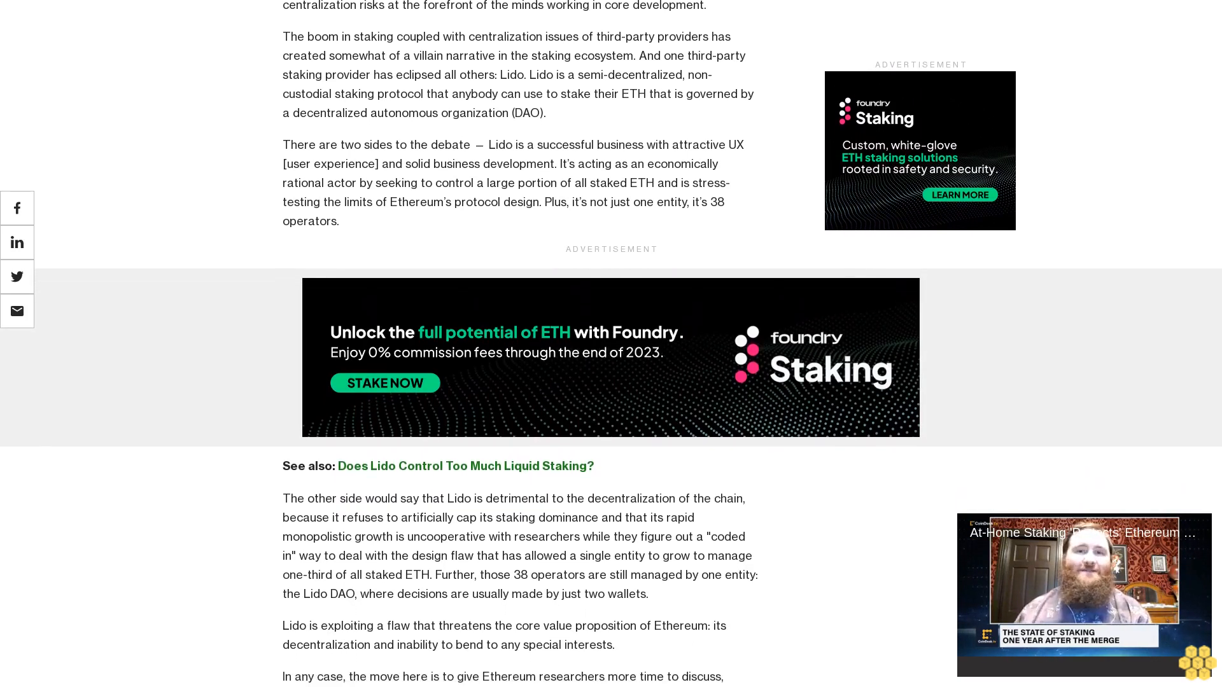
scroll(down, 3)
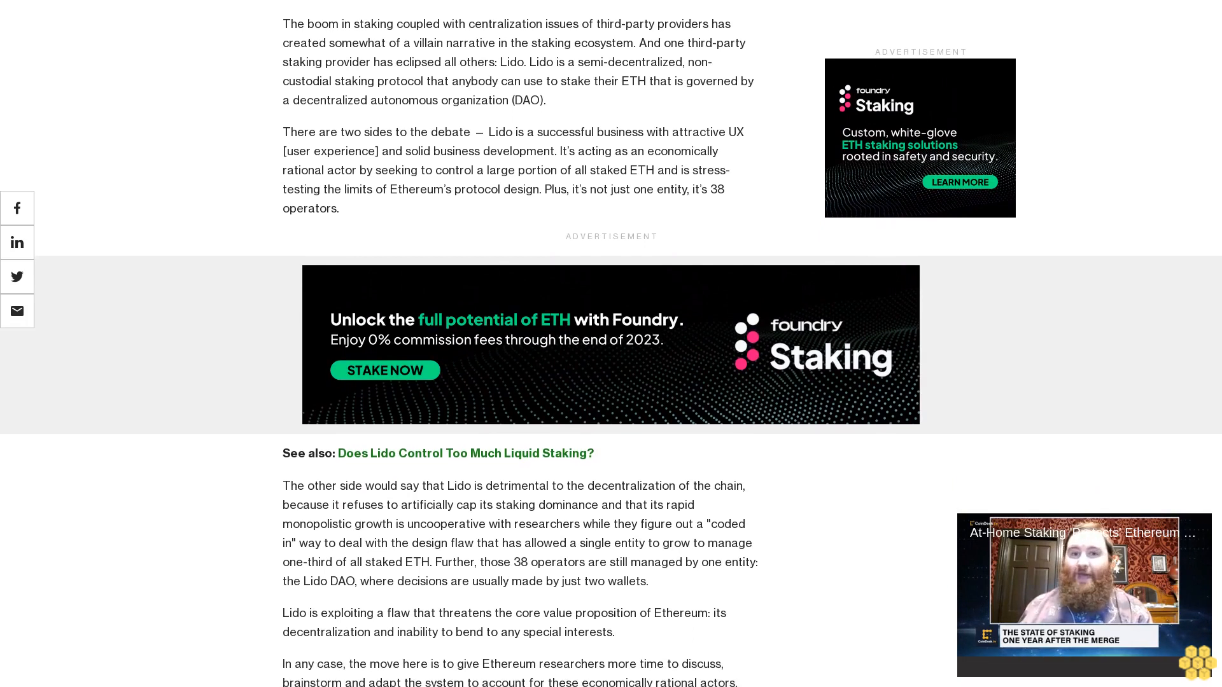
scroll(down, 3)
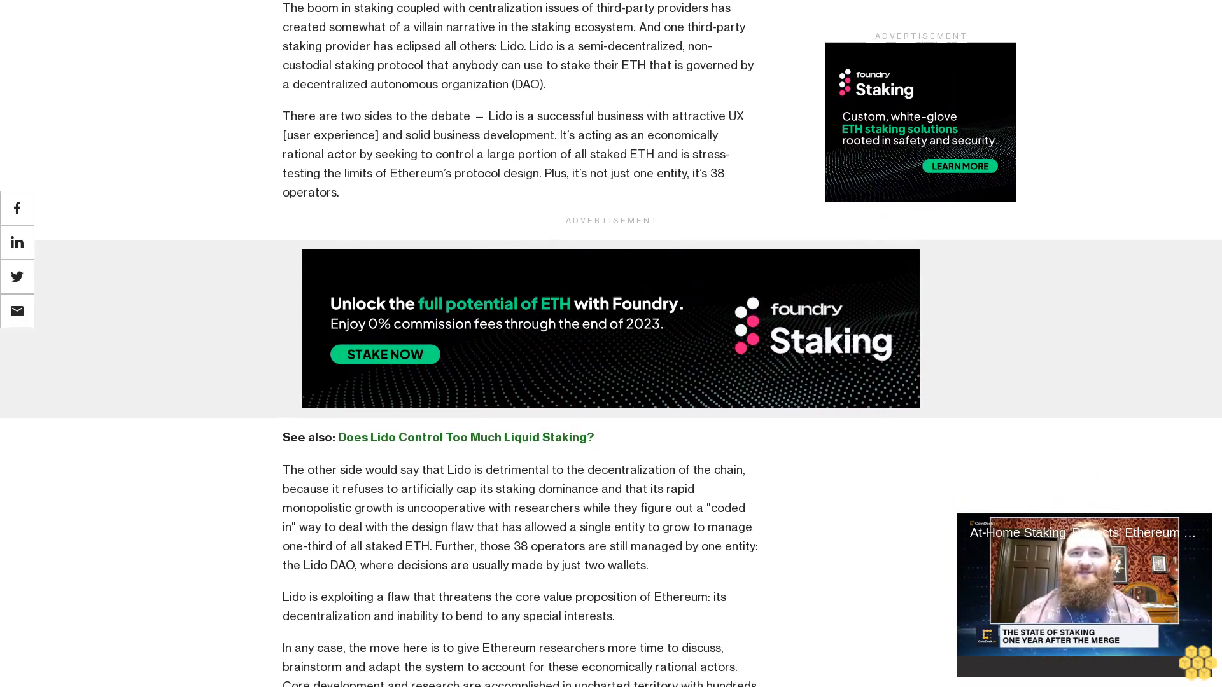
scroll(down, 3)
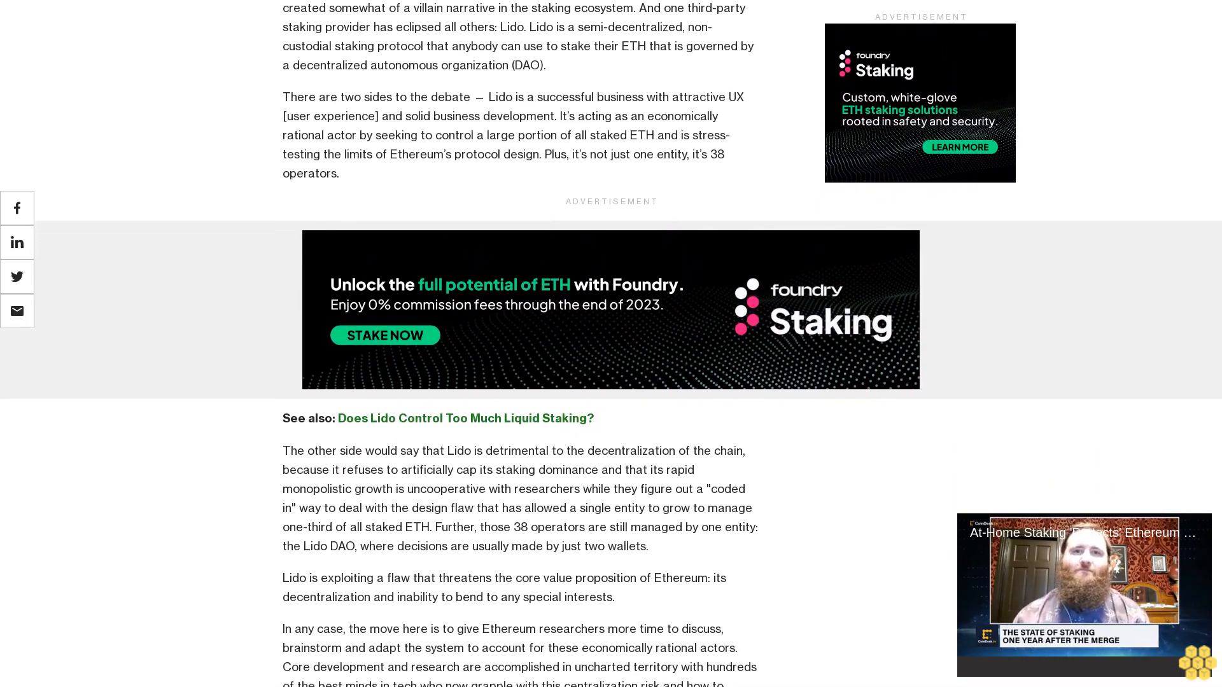
scroll(down, 3)
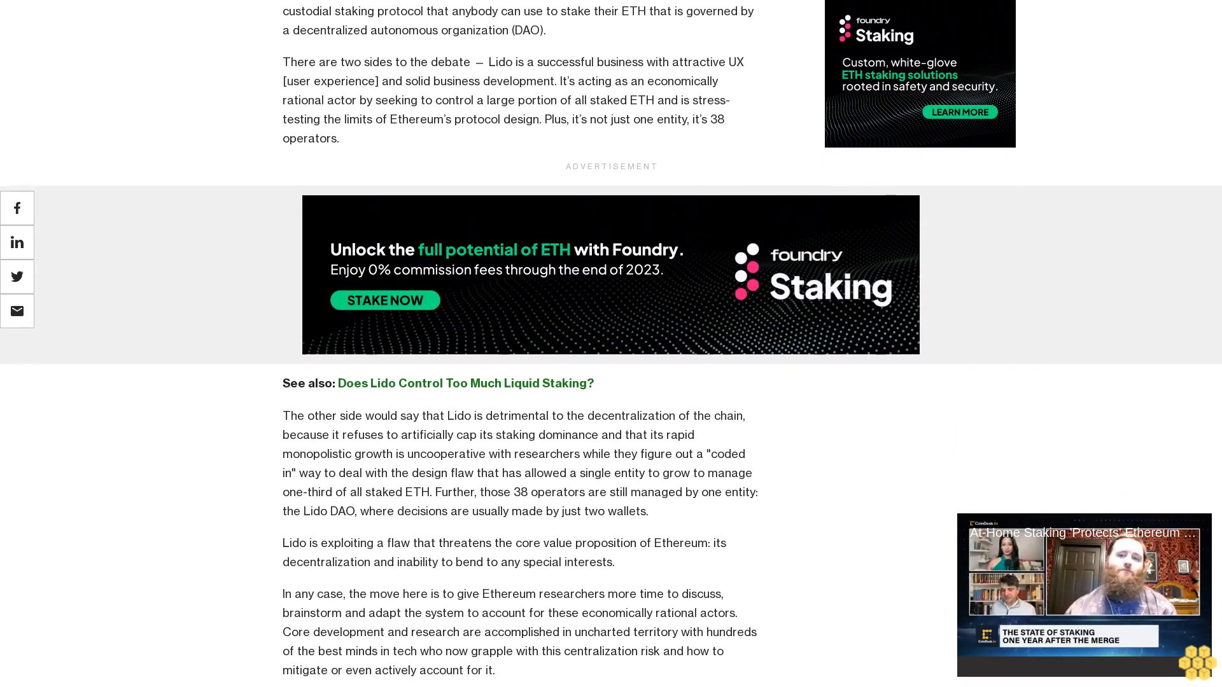
scroll(down, 3)
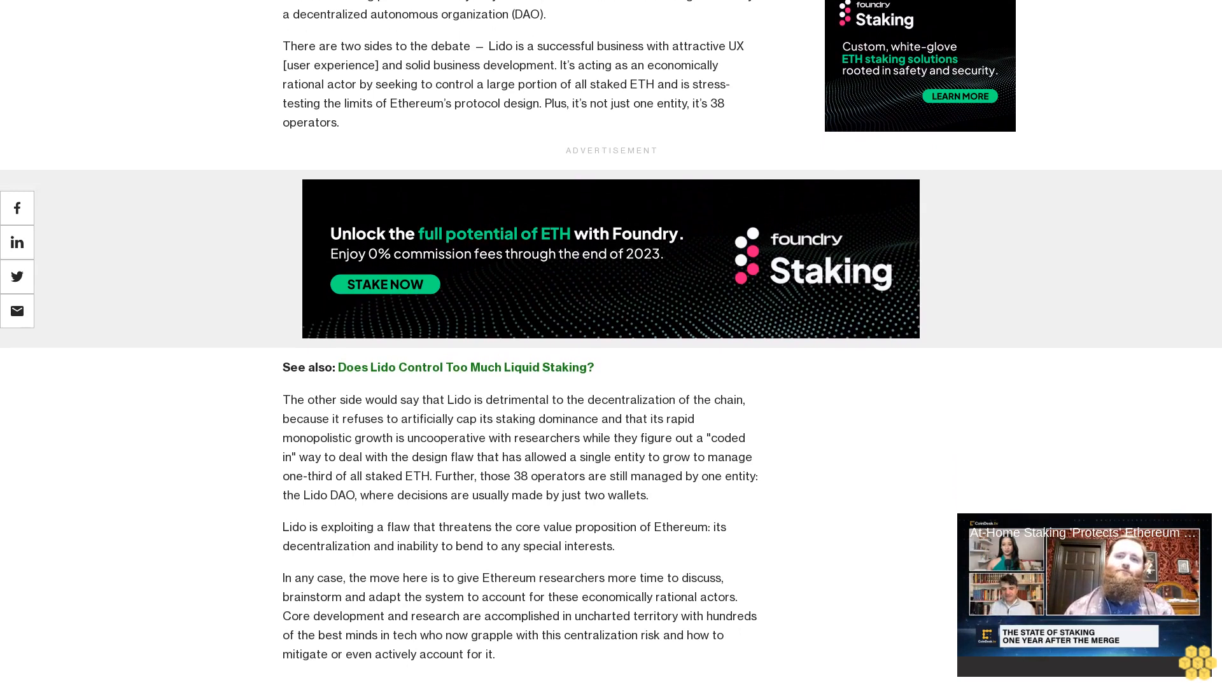
scroll(down, 3)
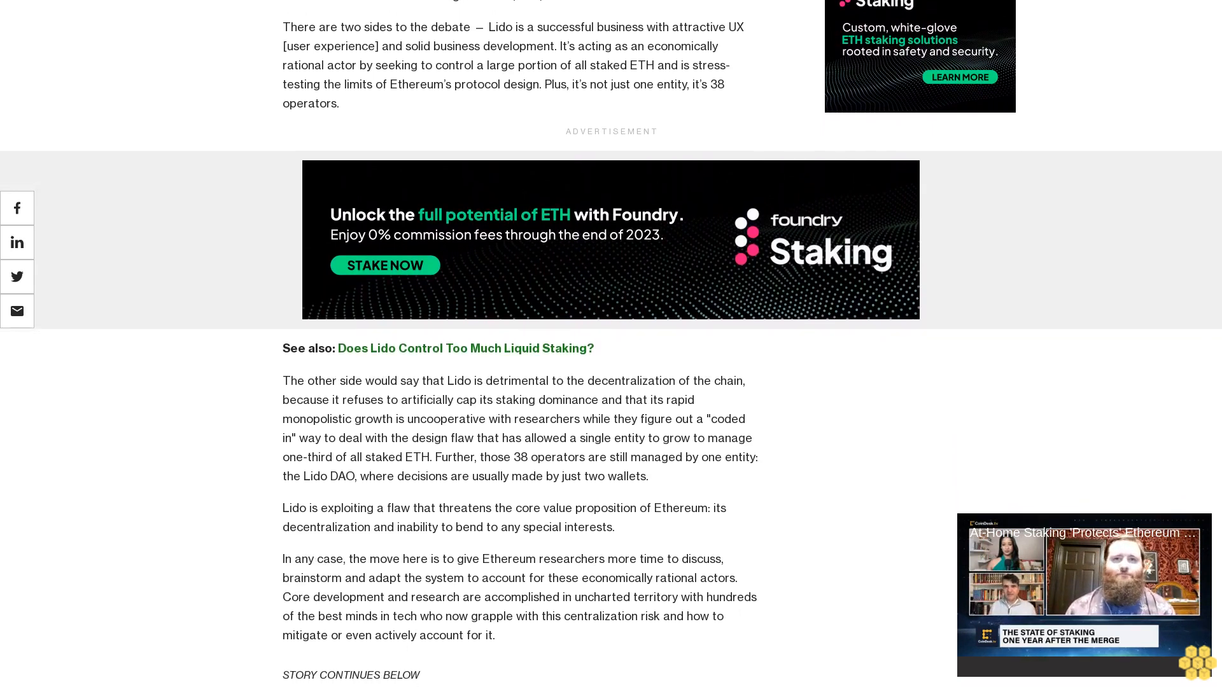
scroll(down, 3)
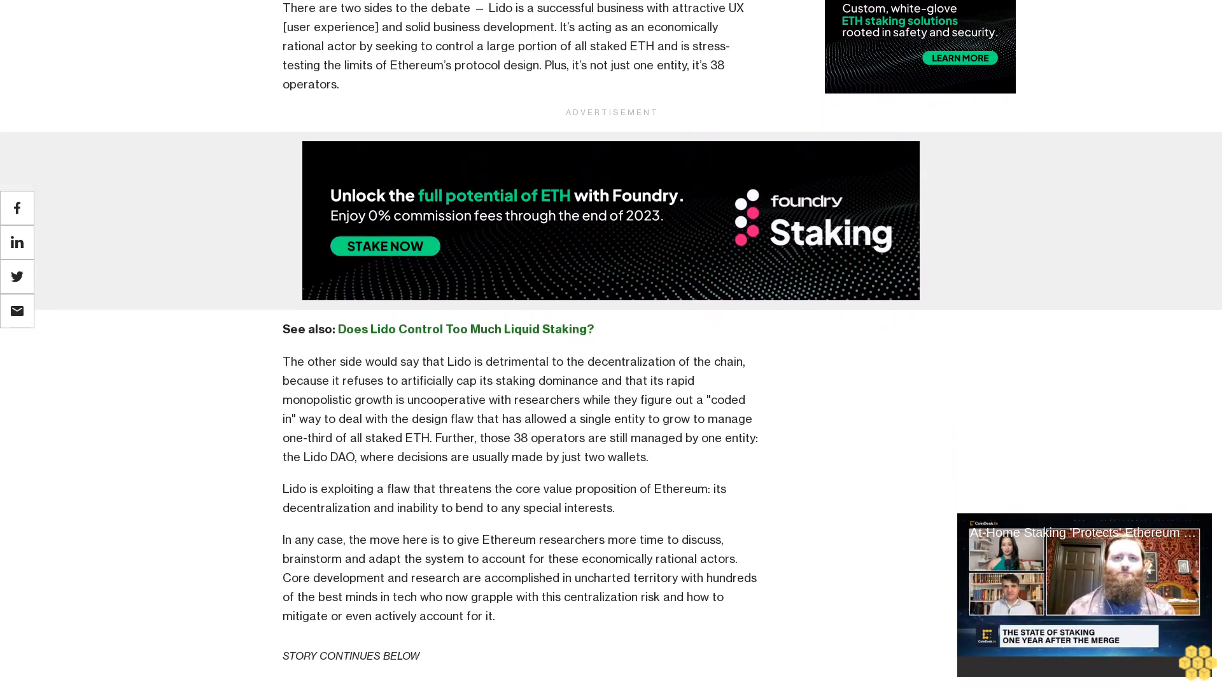
scroll(down, 3)
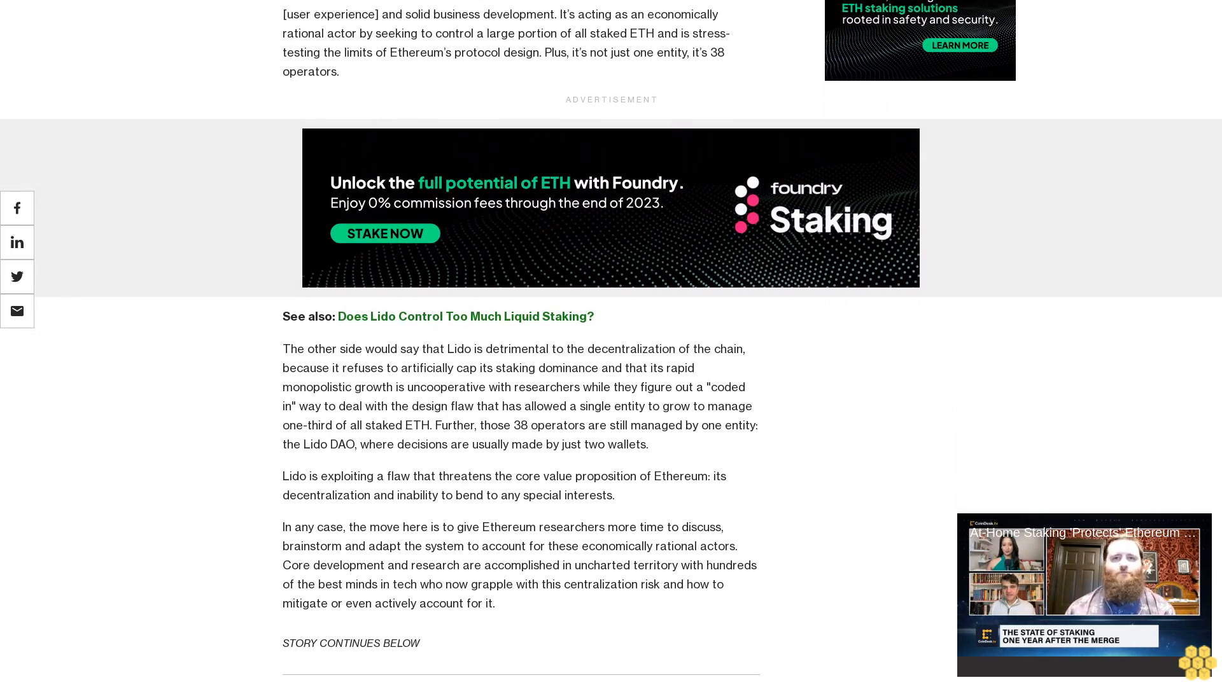
scroll(down, 3)
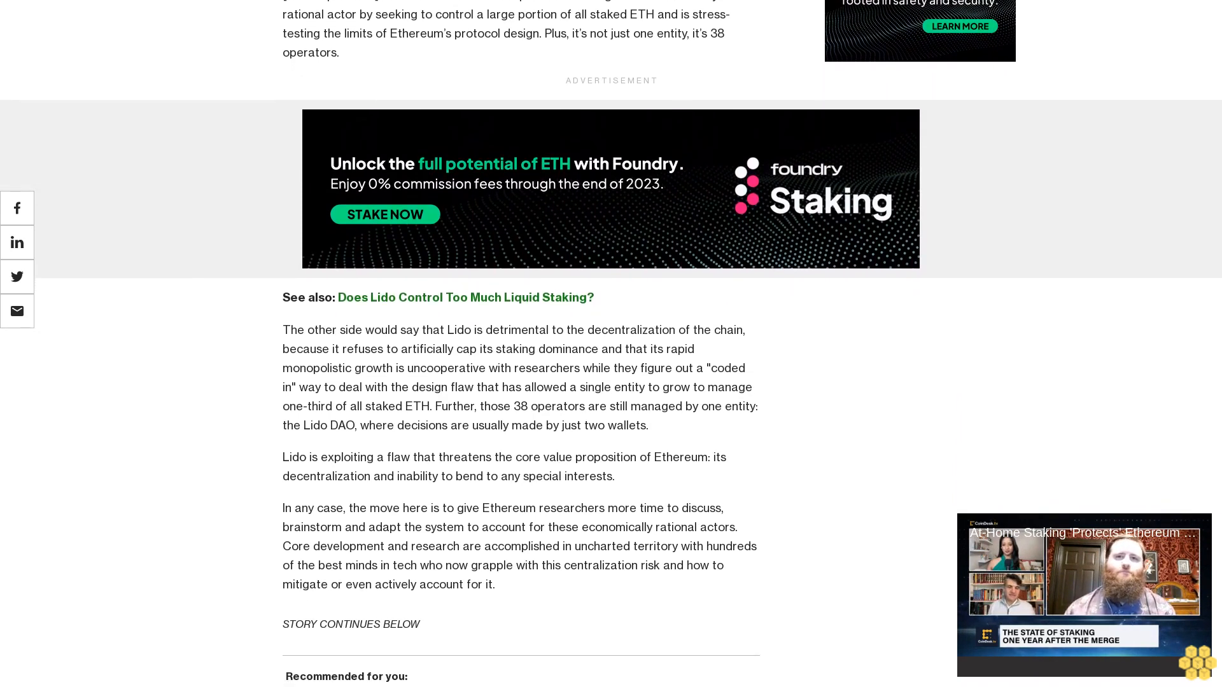
scroll(down, 3)
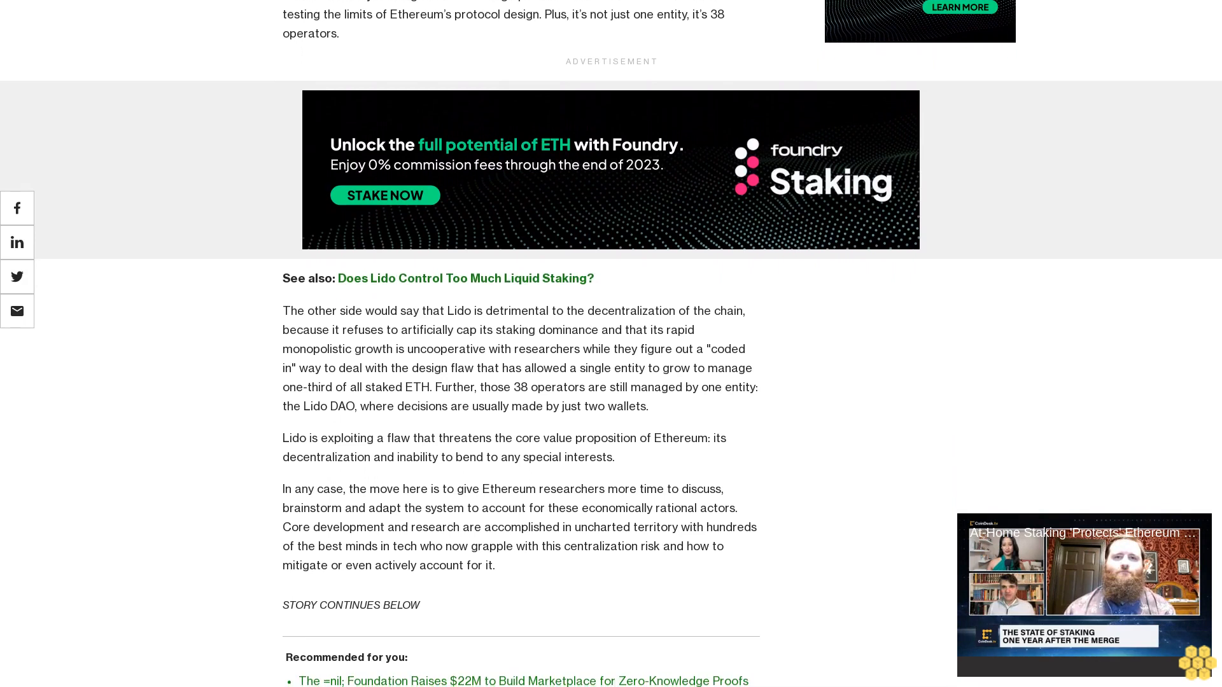
scroll(down, 3)
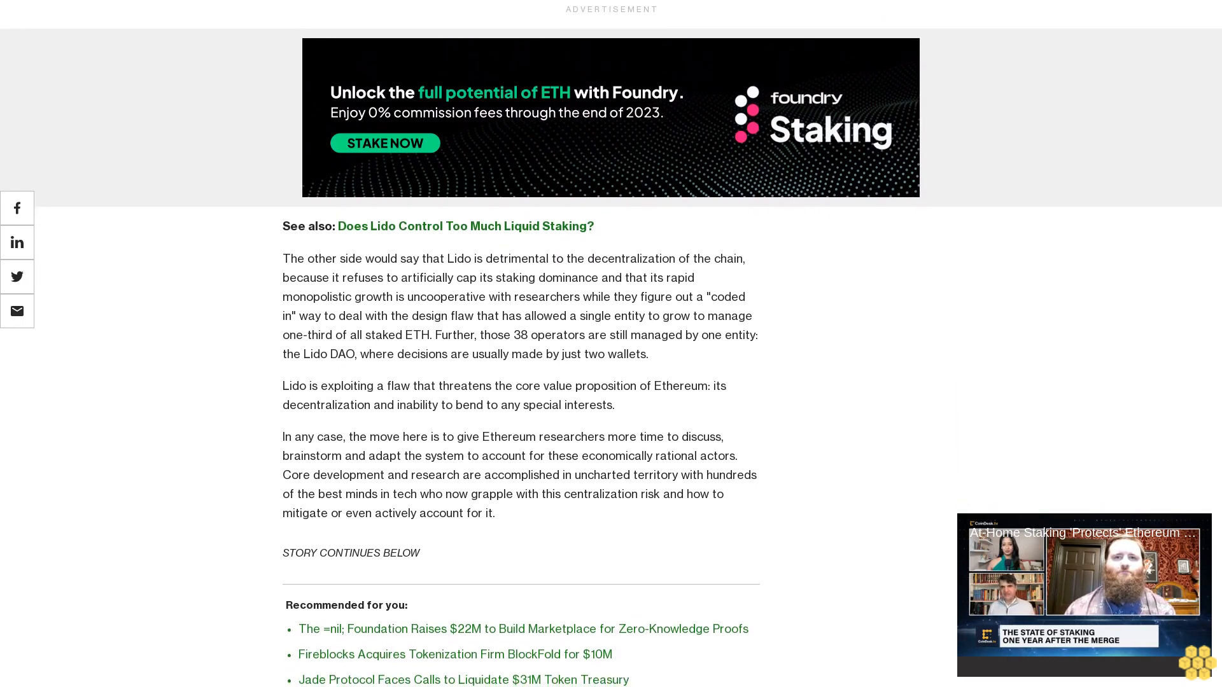
scroll(down, 3)
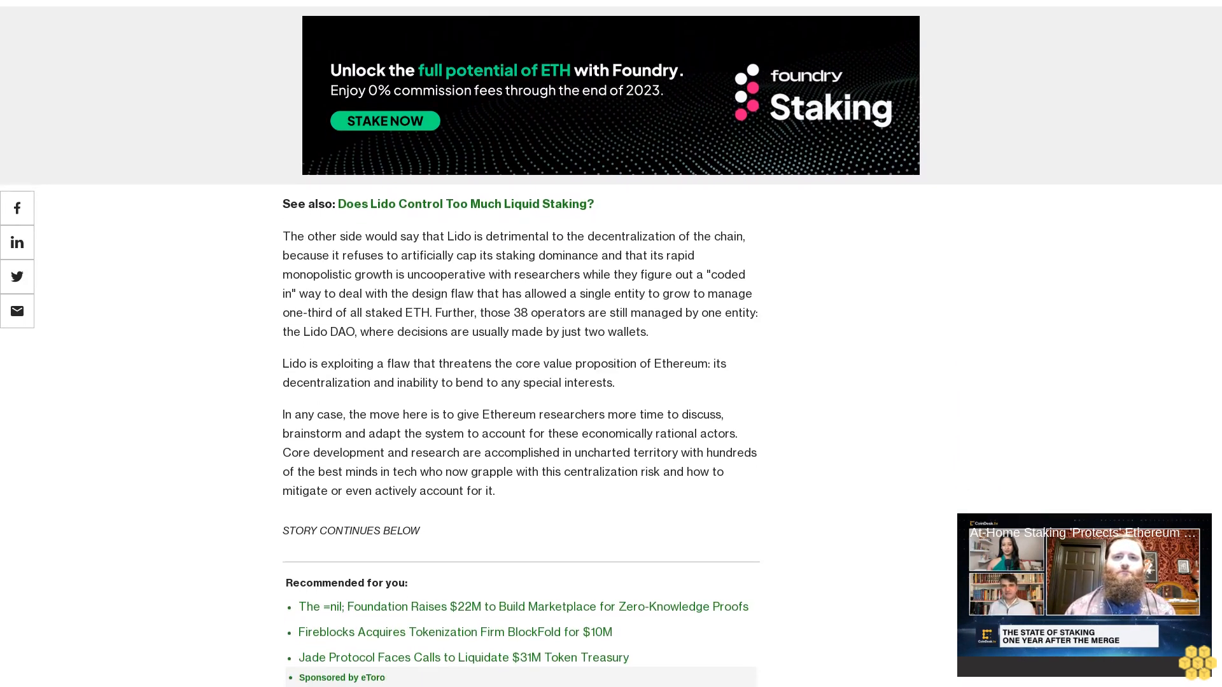
scroll(down, 3)
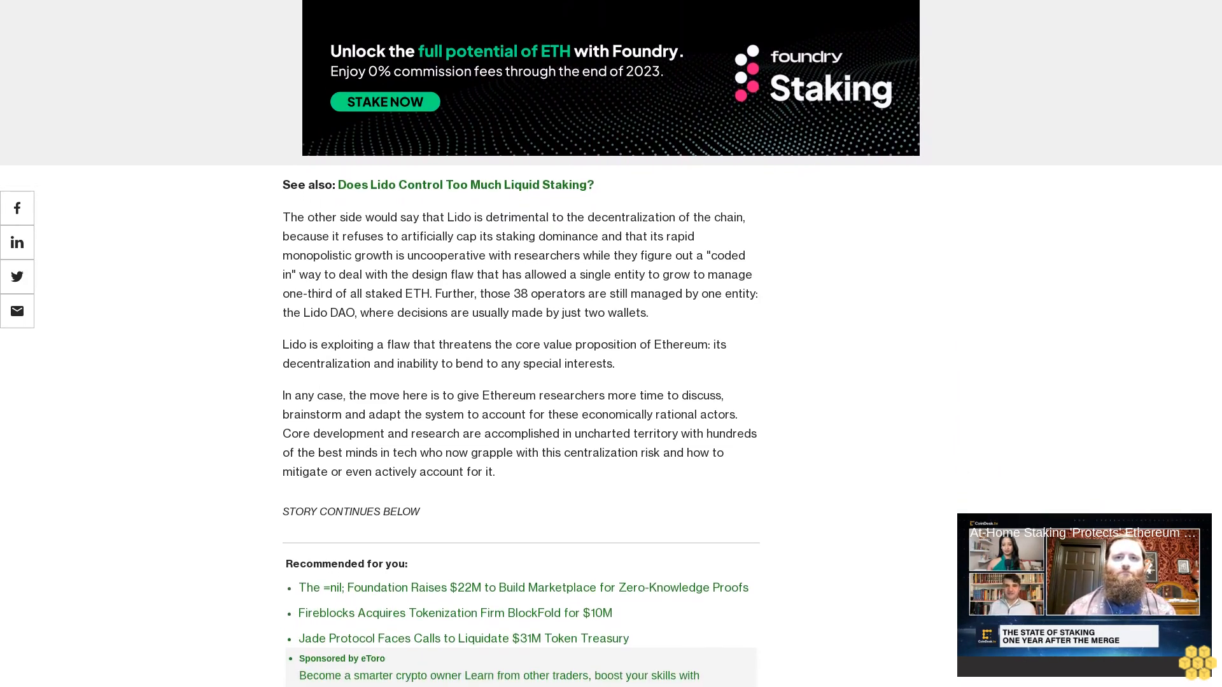
scroll(down, 3)
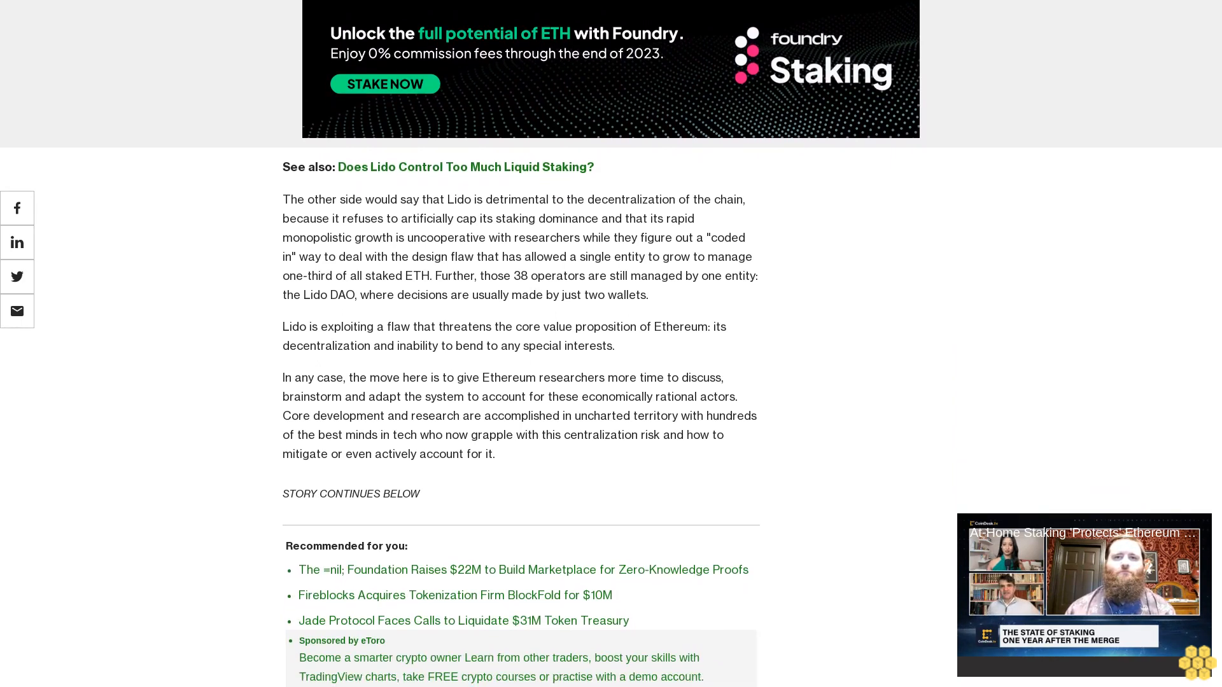
scroll(down, 3)
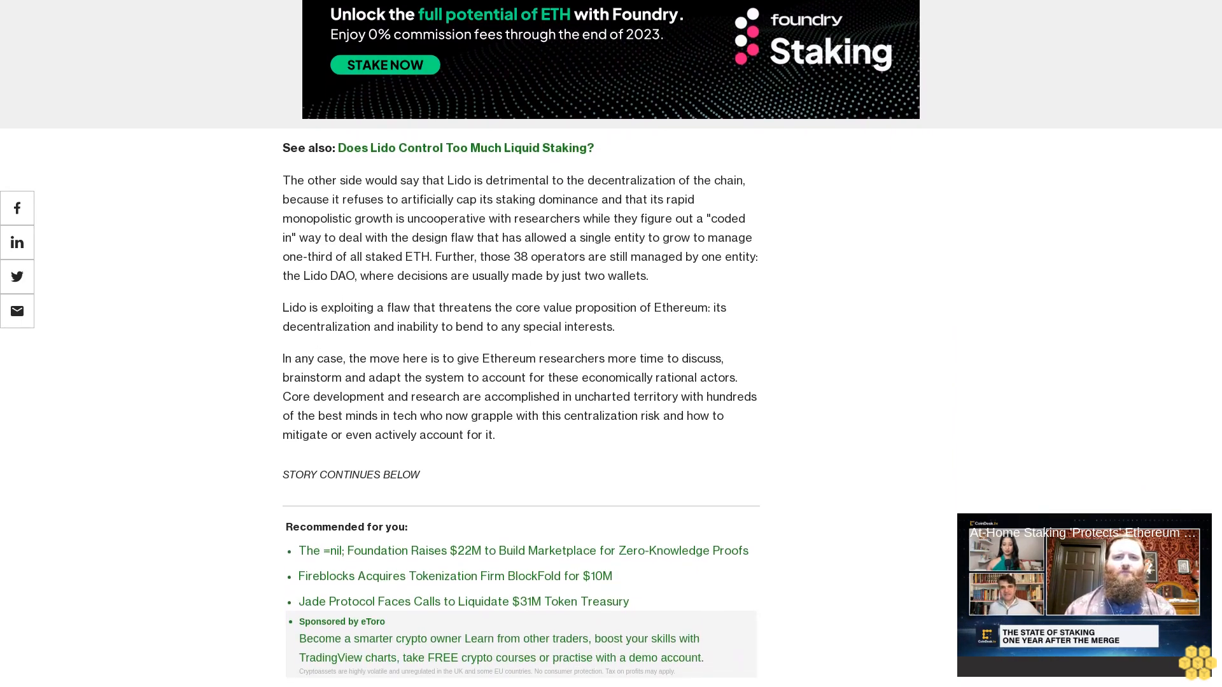
scroll(down, 3)
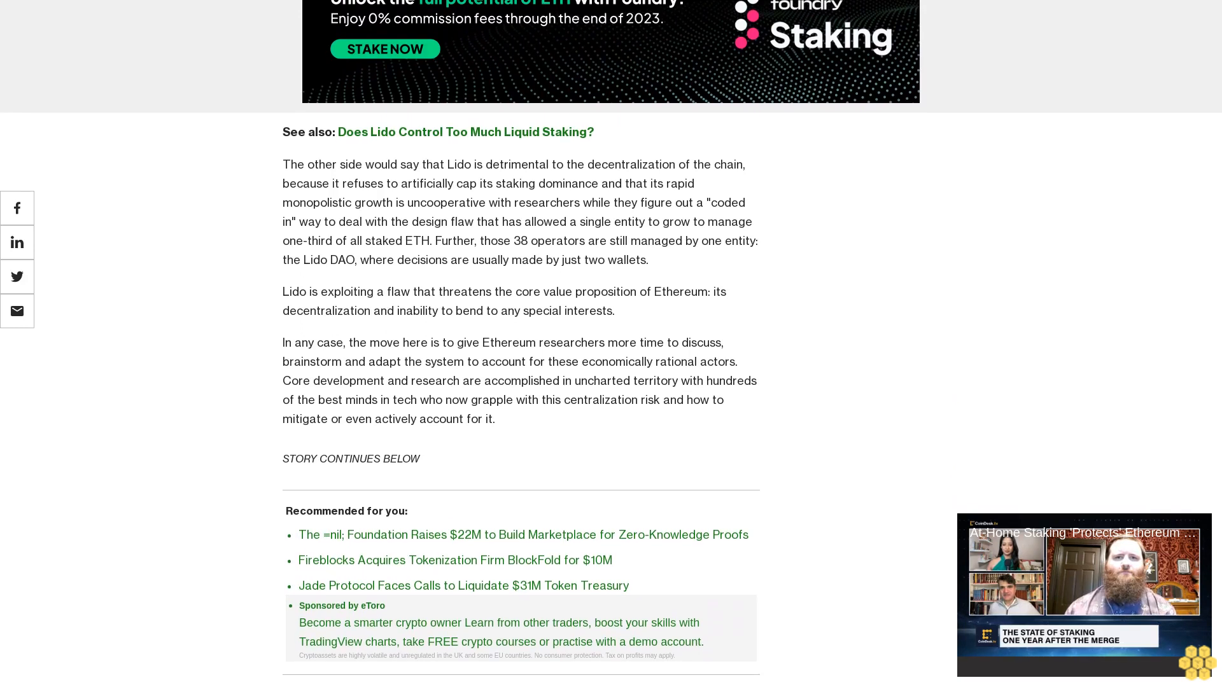
scroll(down, 3)
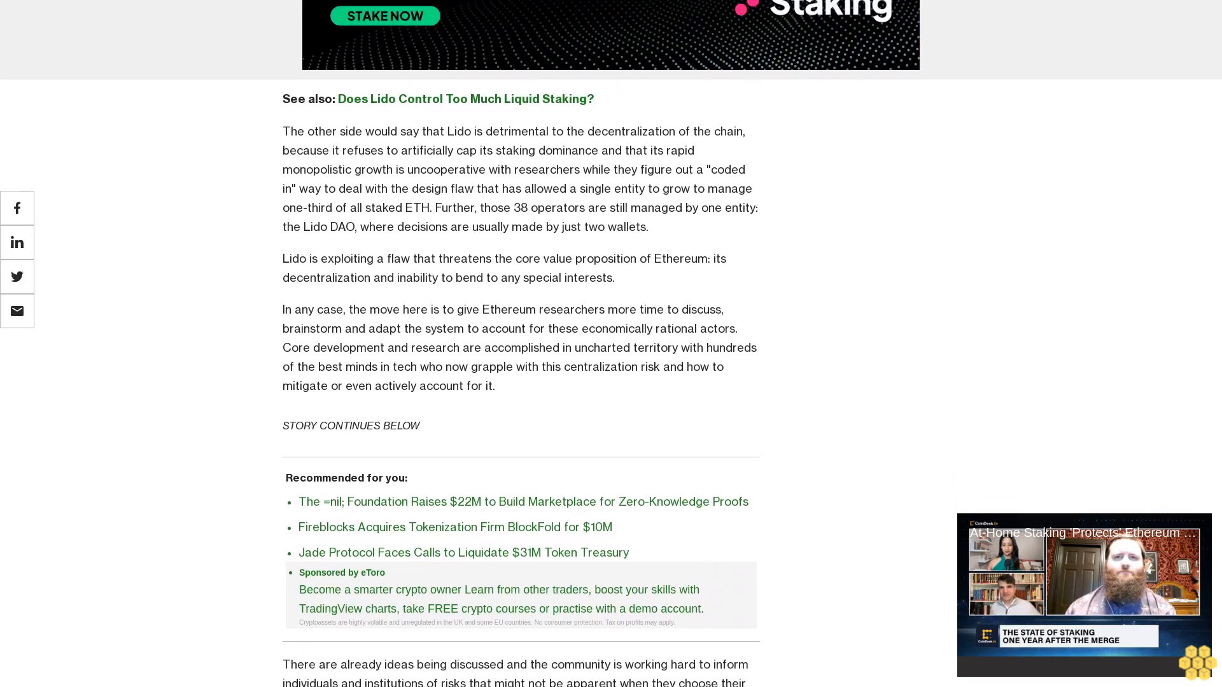
scroll(down, 3)
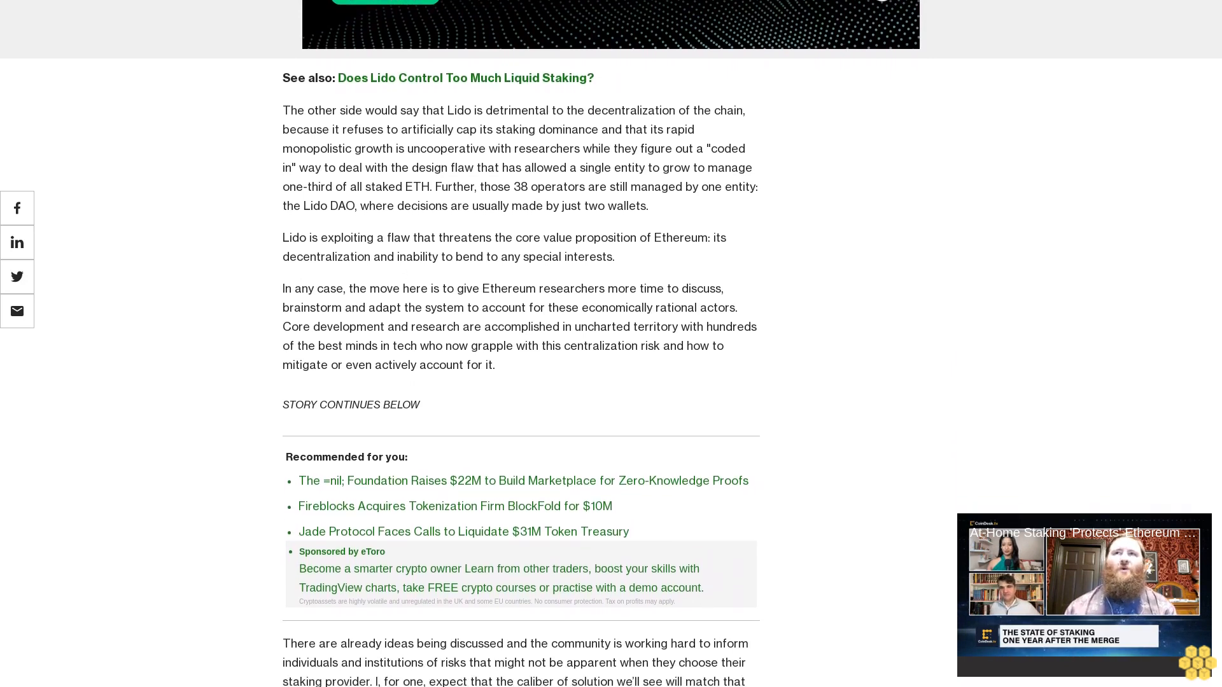
scroll(down, 3)
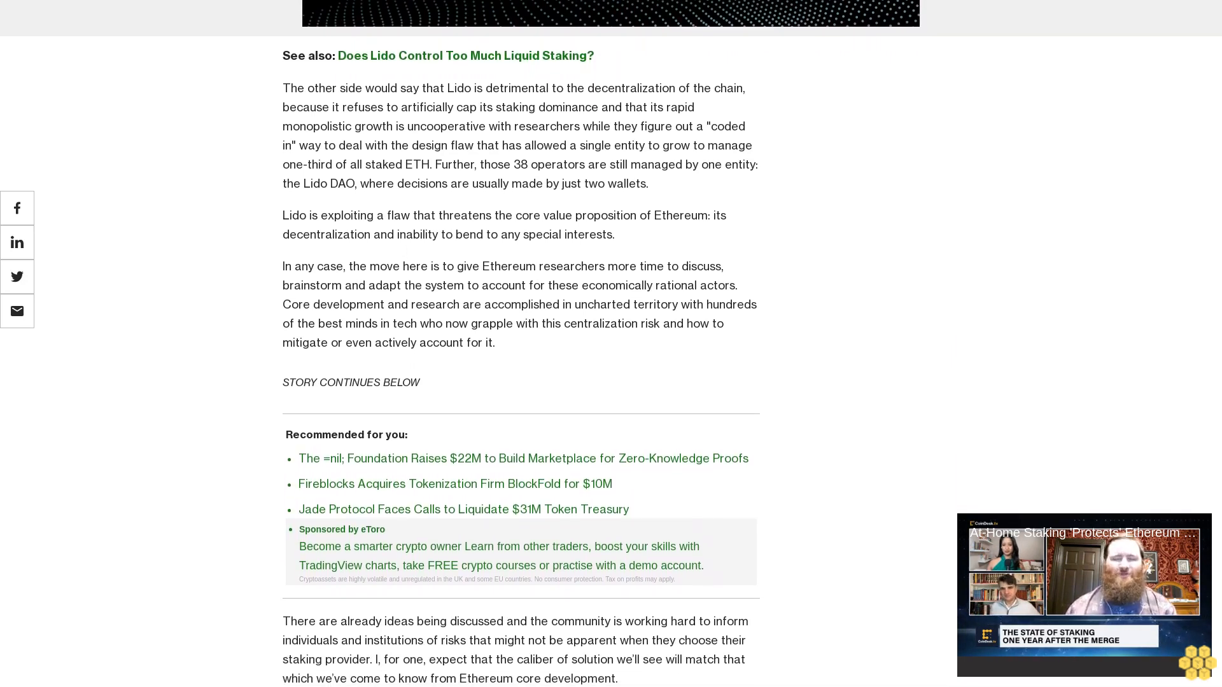
scroll(down, 3)
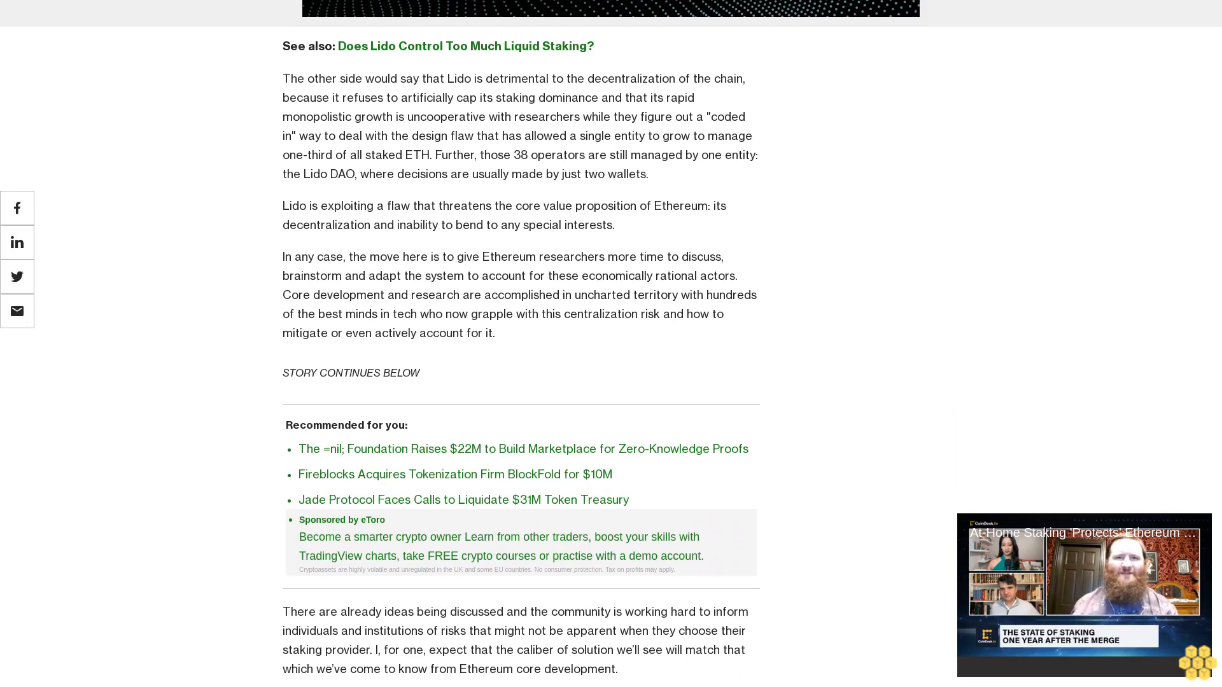